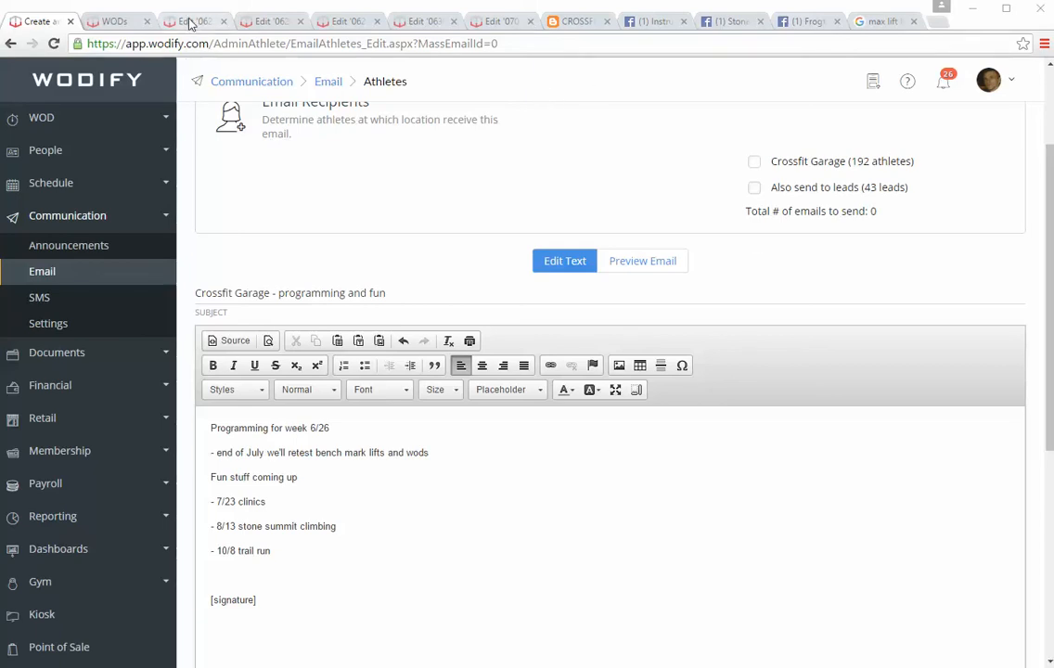
Switch from the 06/27/2016 WOD to the 06/28/2016 WOD with the Jerk Squat Run Metcon.
click(190, 20)
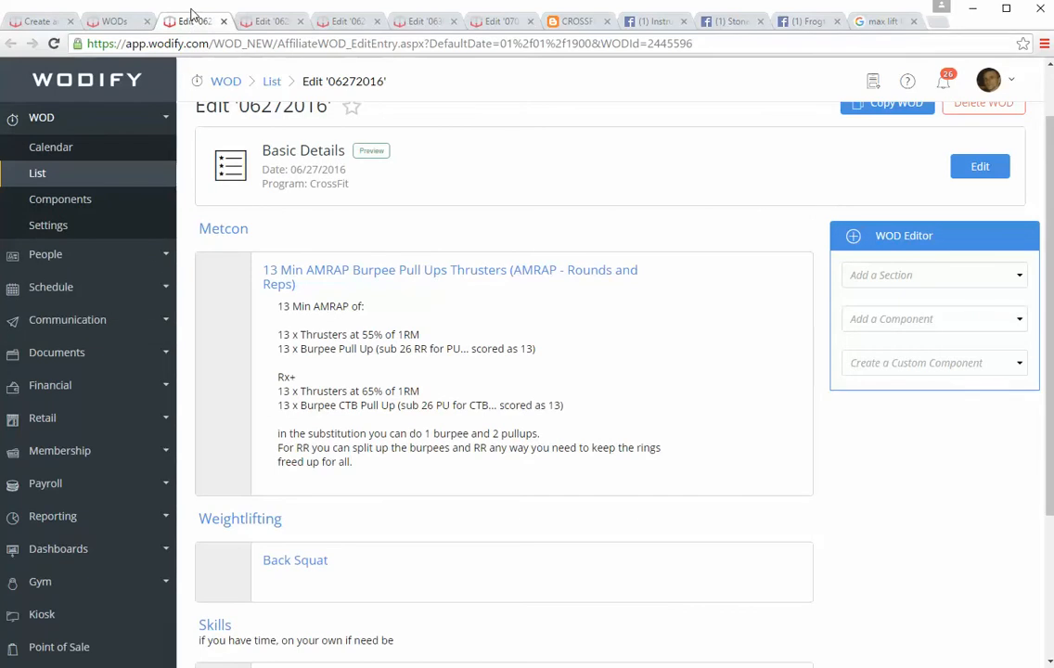
click(269, 21)
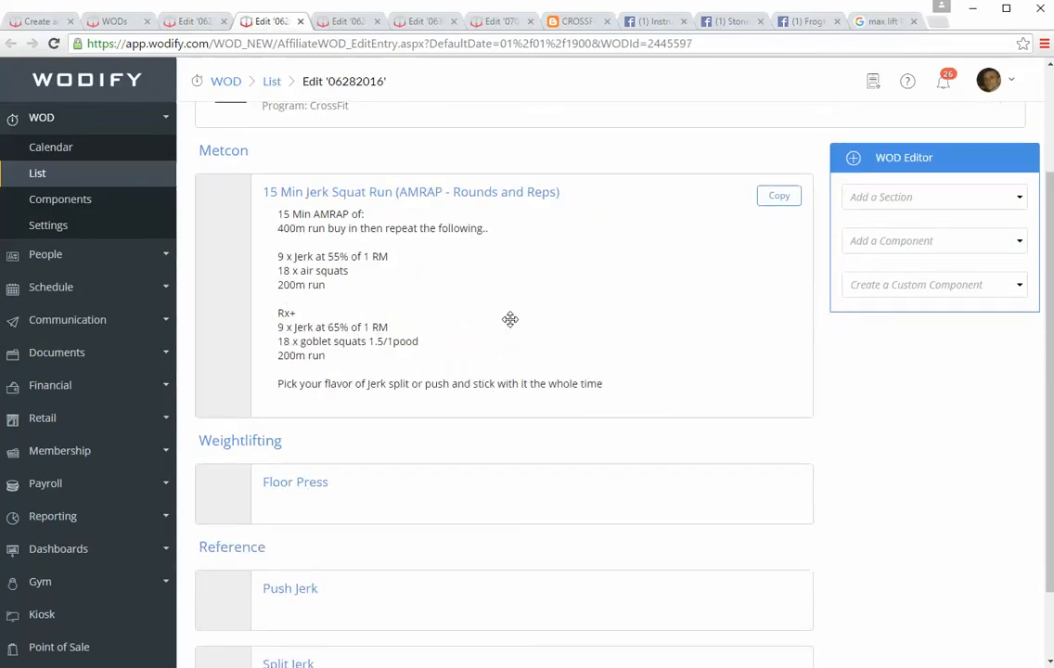
Return to the 06/27/2016 WOD showing the 13 Min AMRAP Burpee Pull Ups Thrusters Metcon.
click(418, 21)
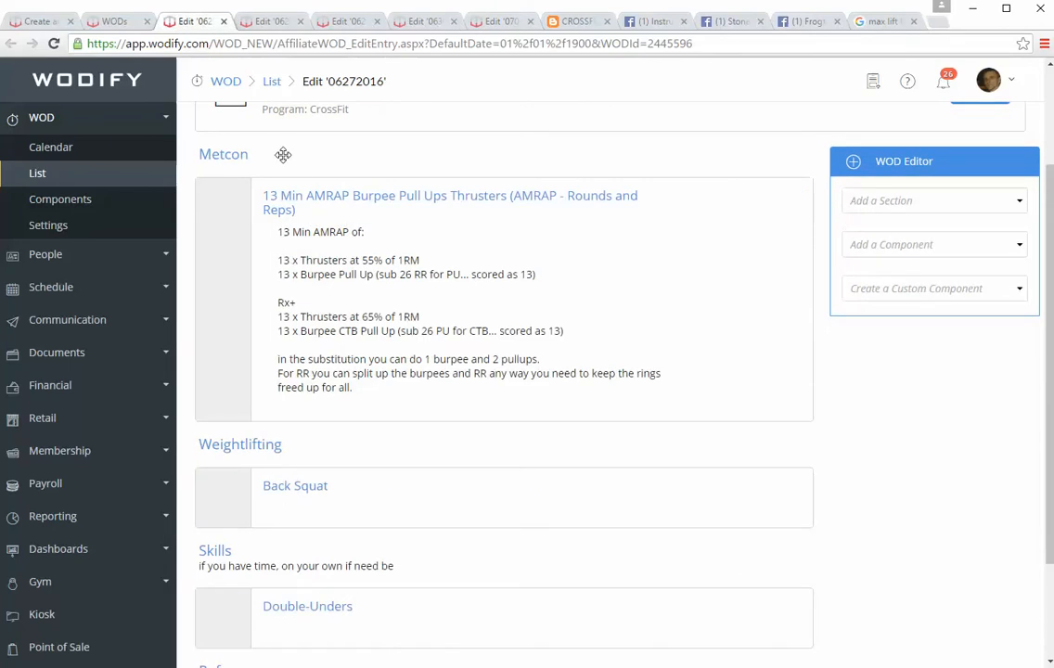
mouse_move(464, 338)
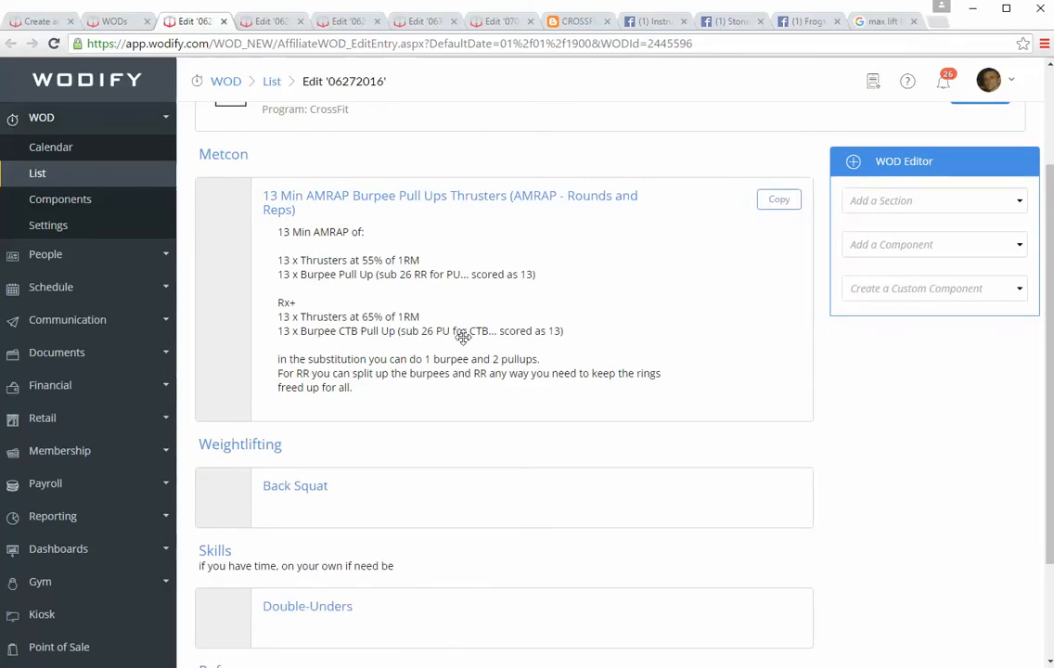
mouse_move(516, 320)
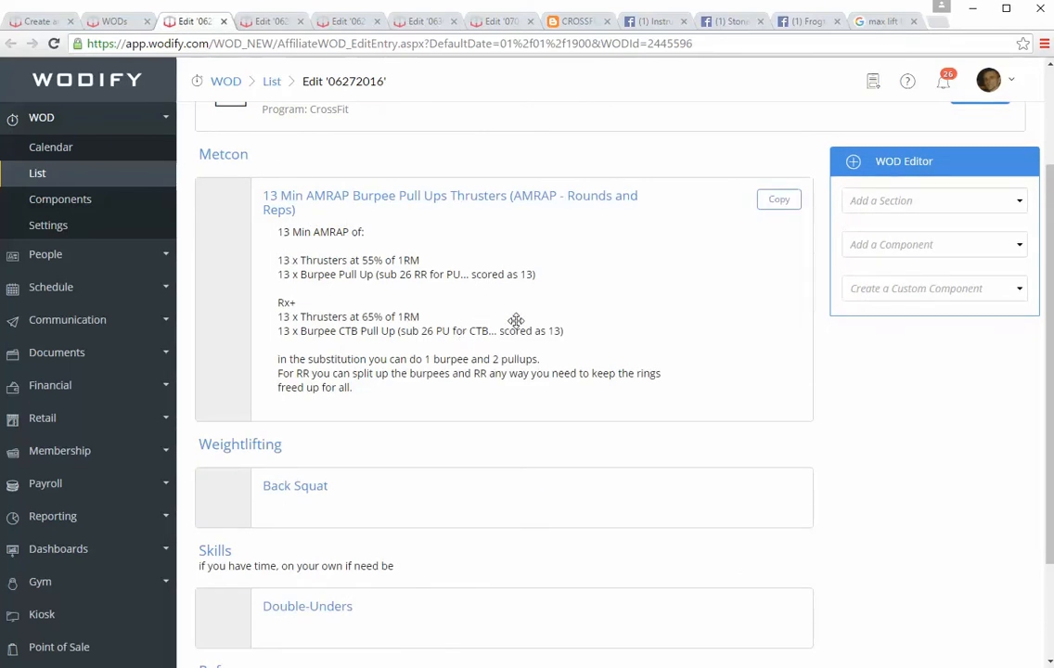
mouse_move(891, 446)
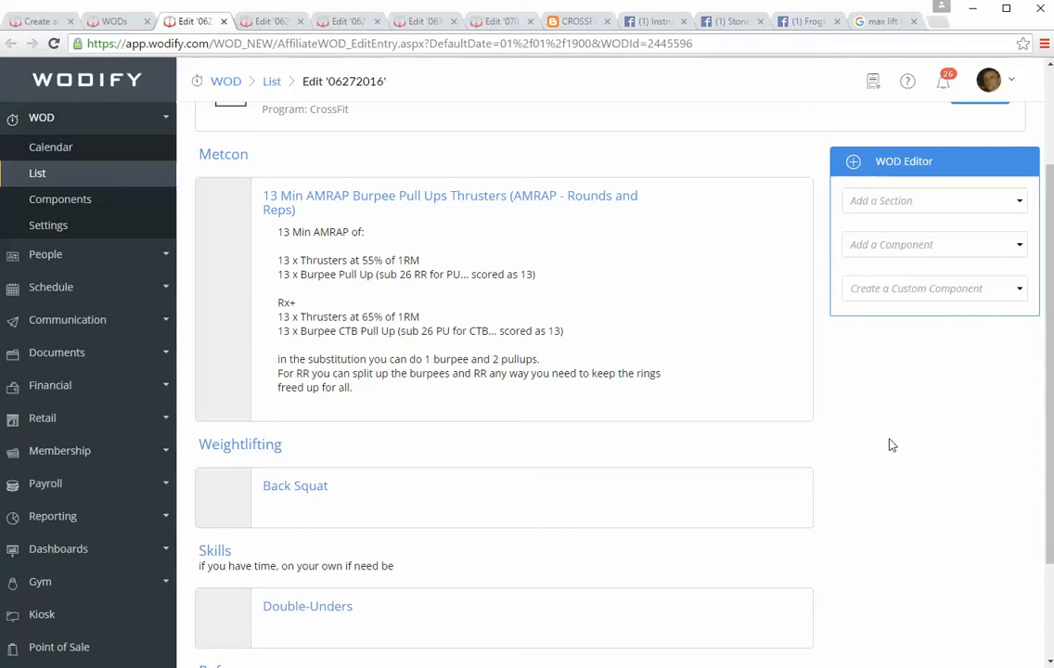
mouse_move(381, 182)
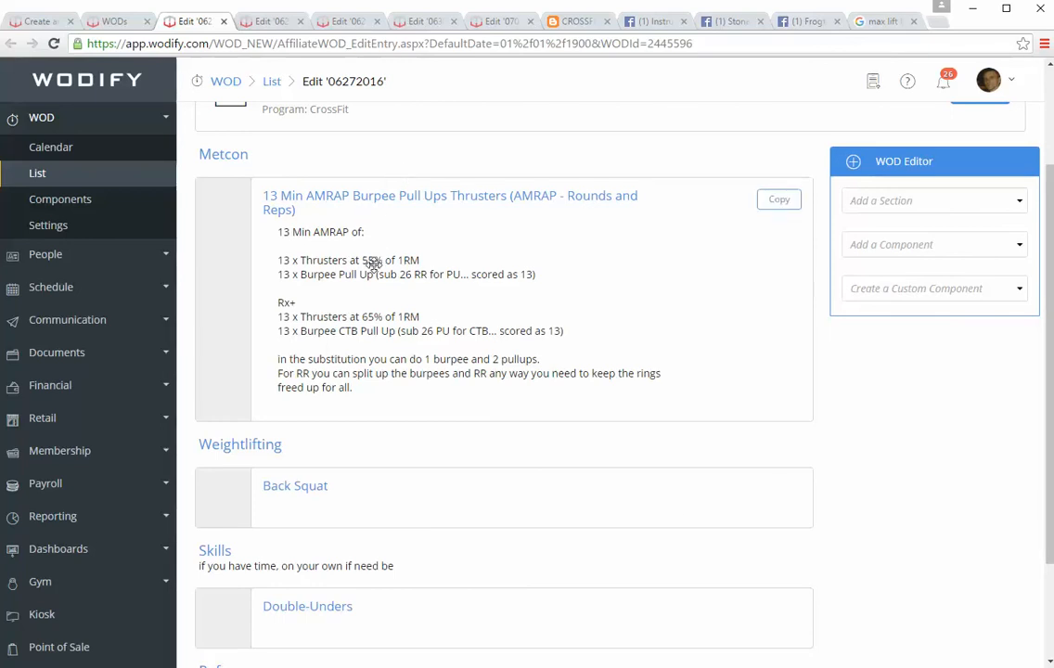
mouse_move(384, 256)
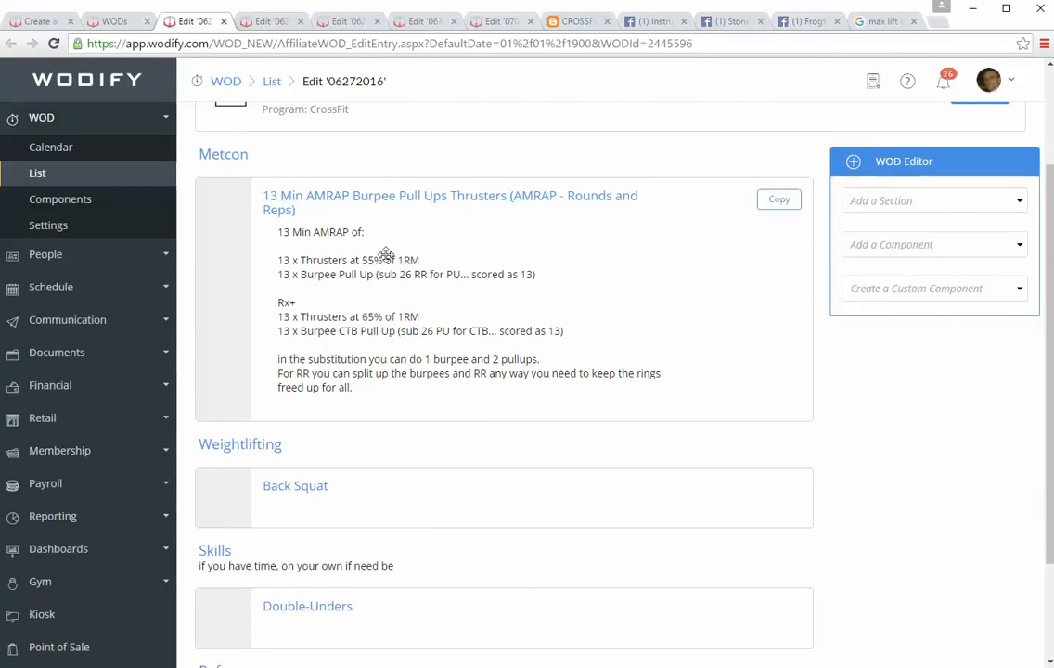
mouse_move(330, 282)
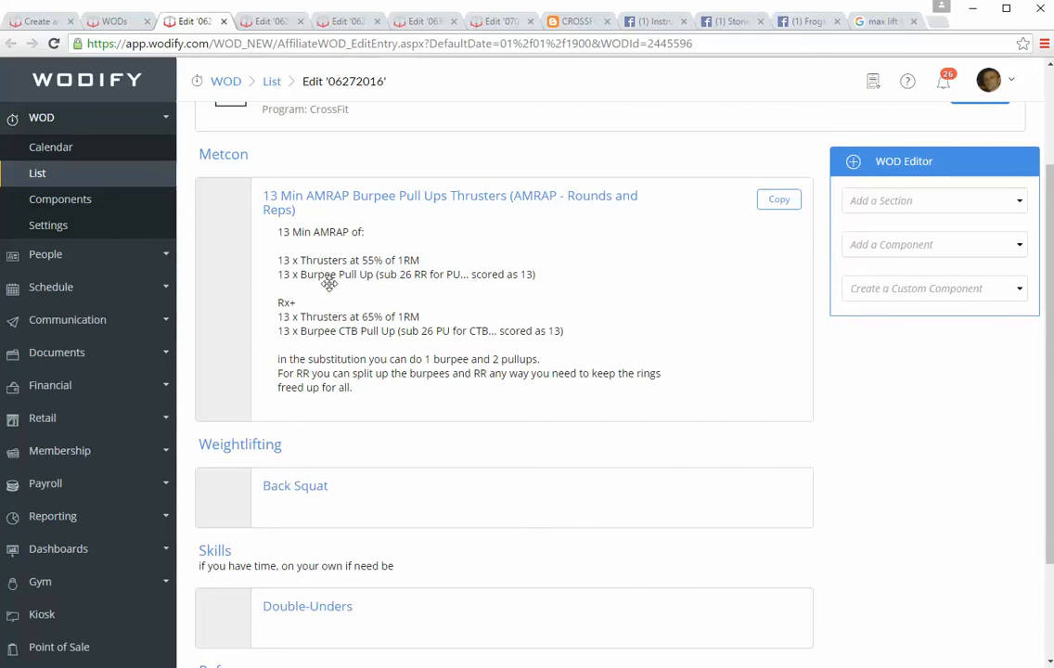
mouse_move(403, 274)
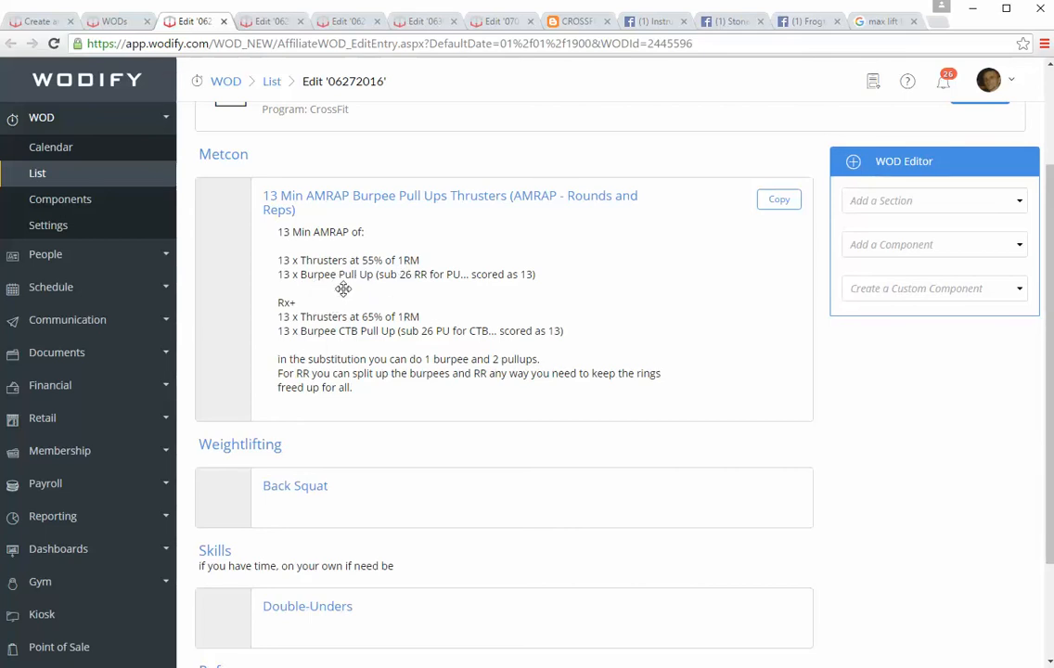
mouse_move(456, 300)
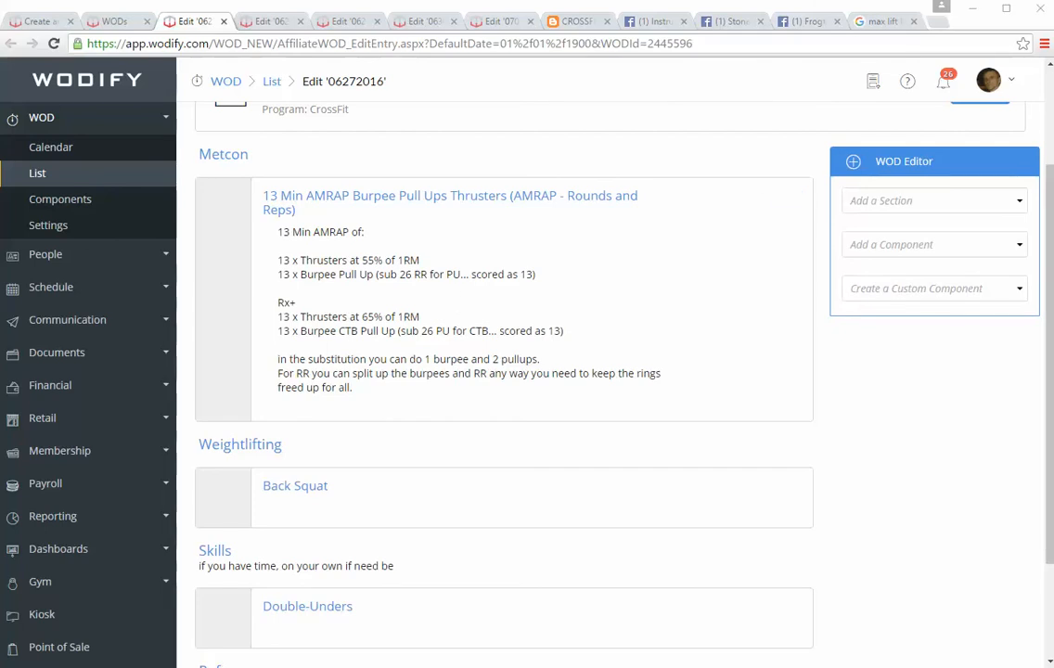
mouse_move(357, 292)
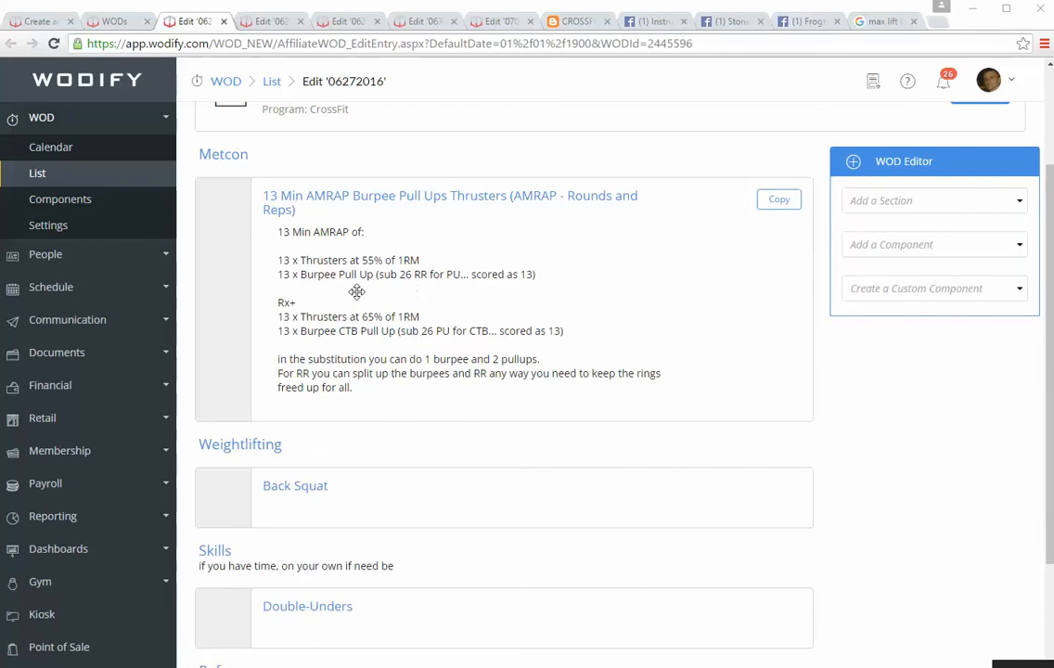
mouse_move(420, 293)
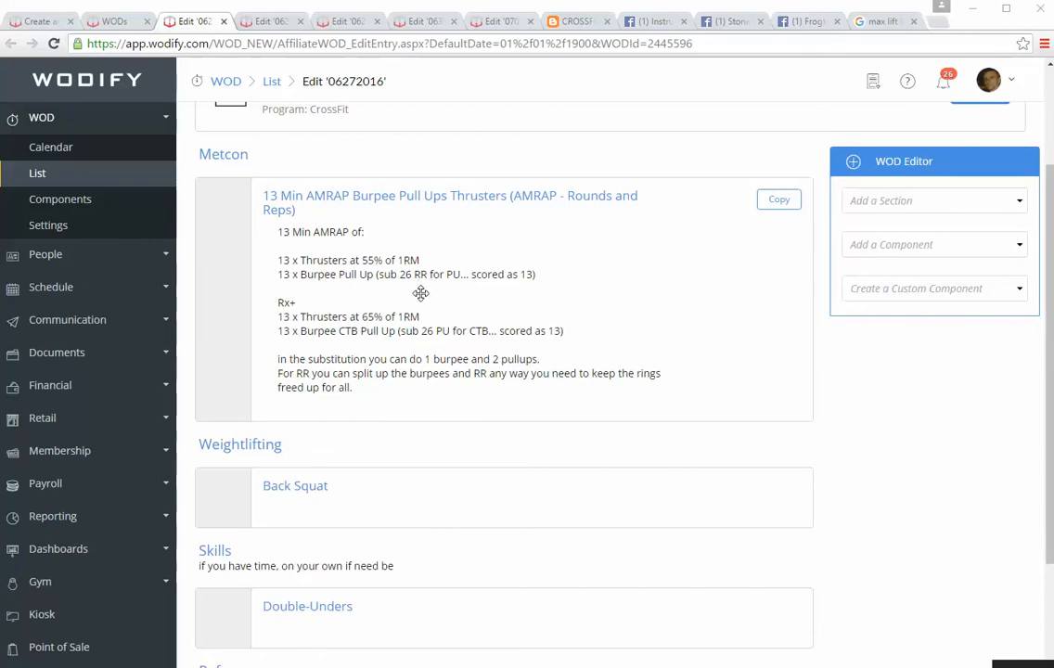
mouse_move(409, 286)
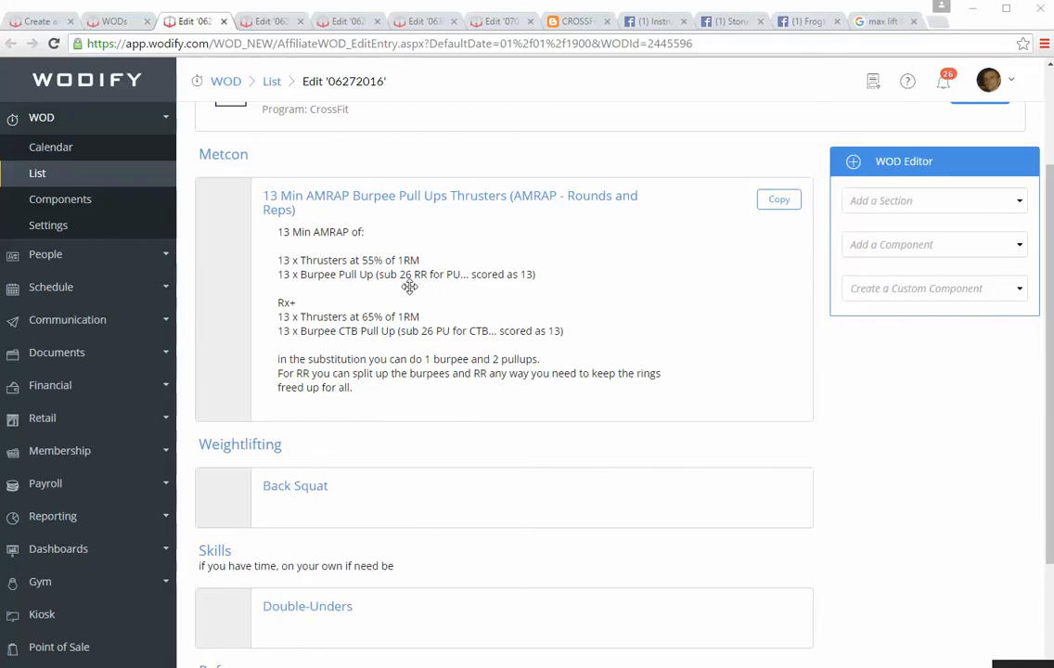
mouse_move(446, 290)
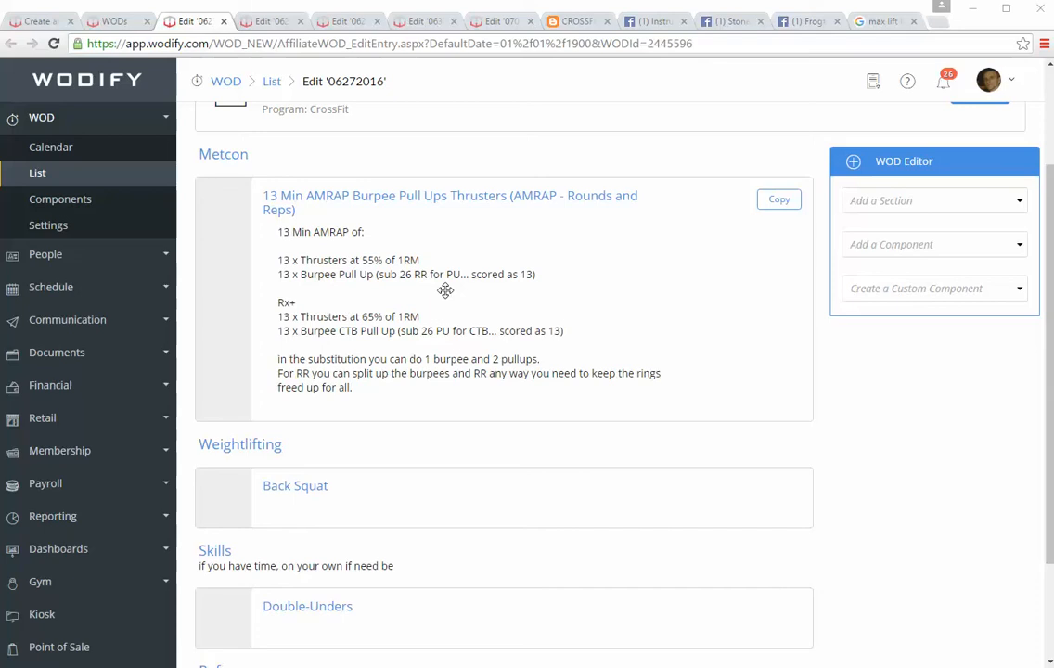
mouse_move(451, 297)
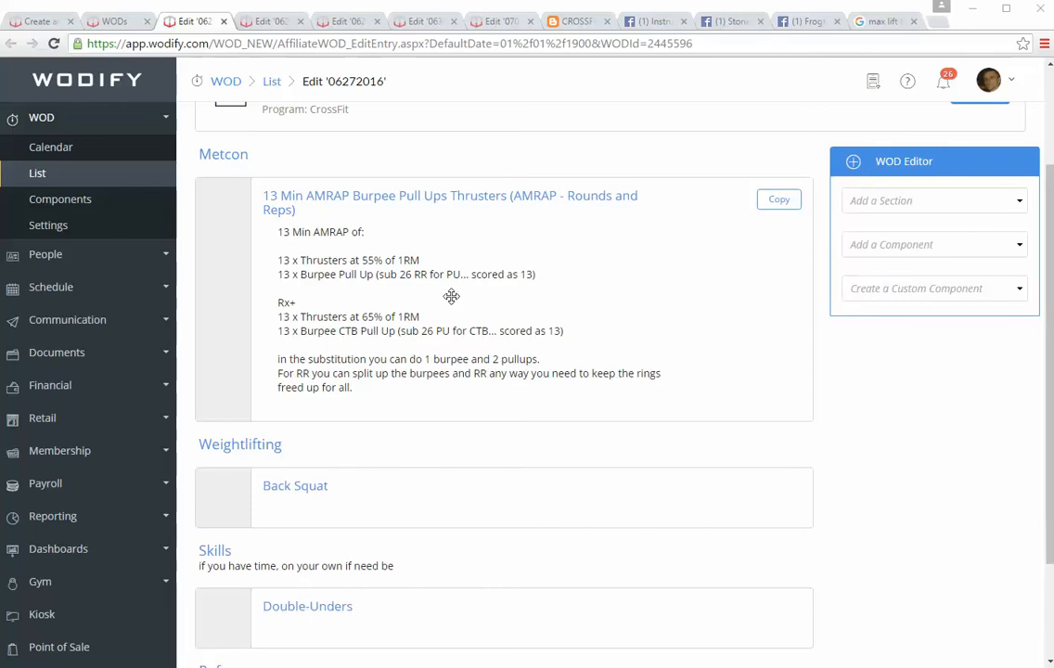
mouse_move(373, 326)
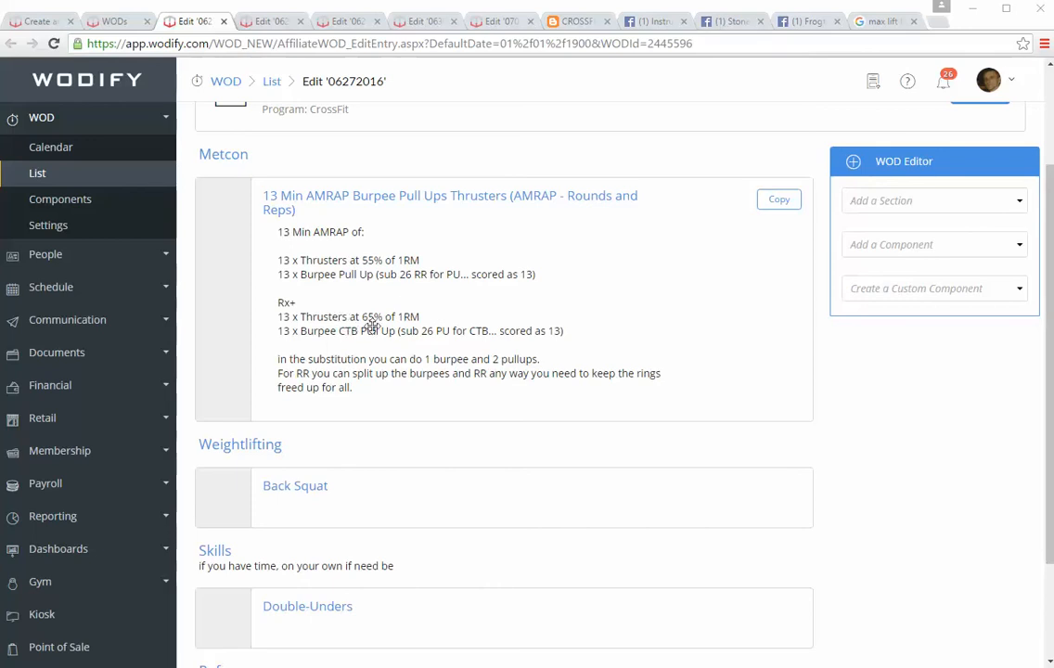
mouse_move(330, 343)
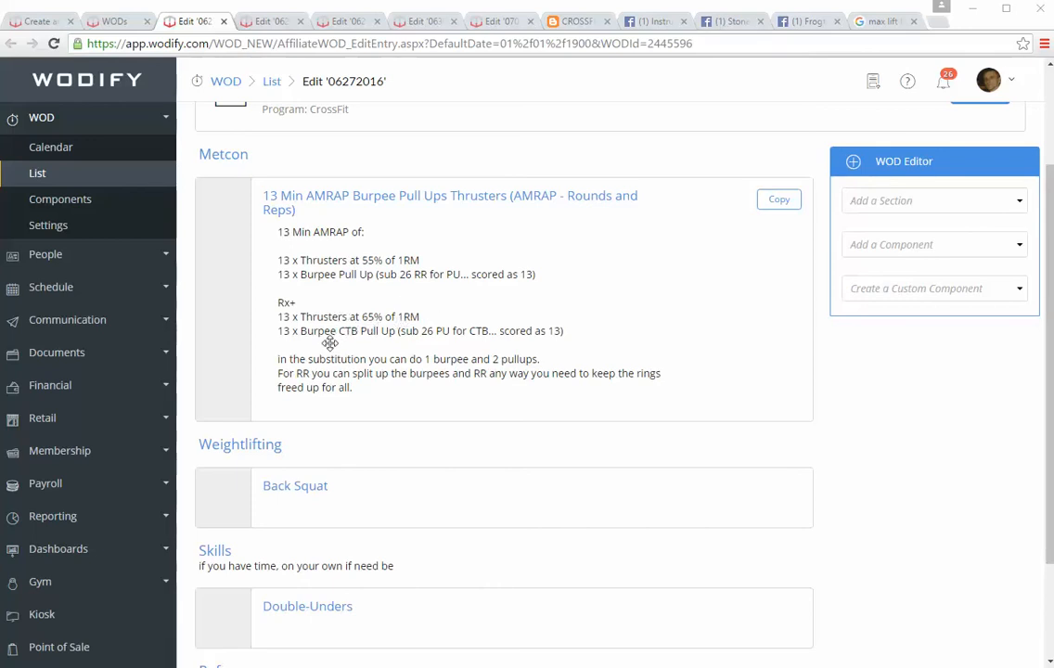
mouse_move(394, 349)
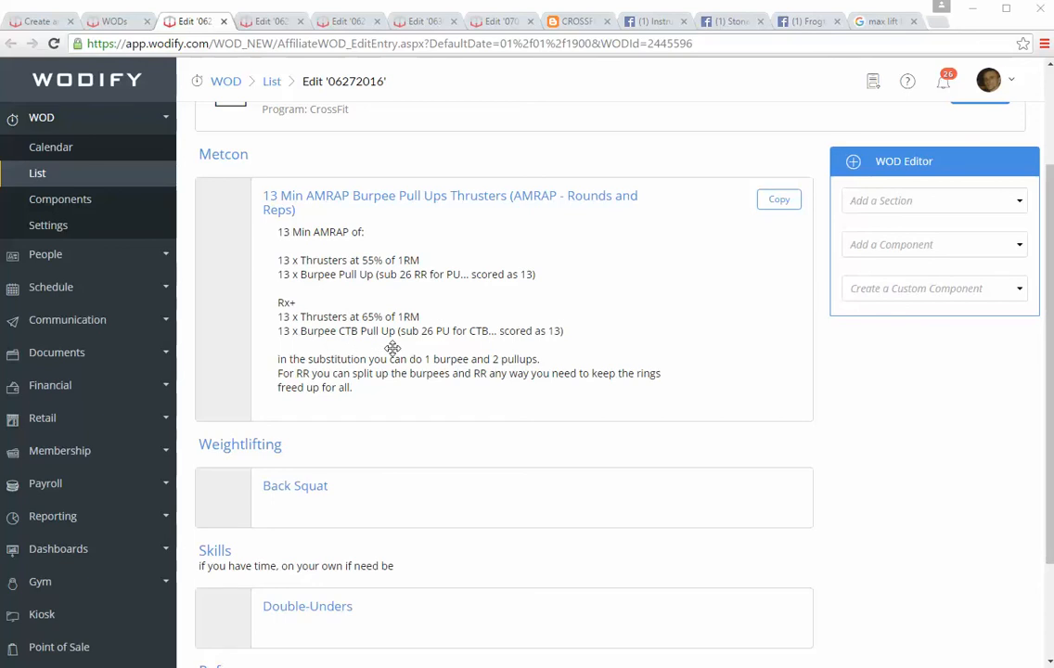
mouse_move(386, 342)
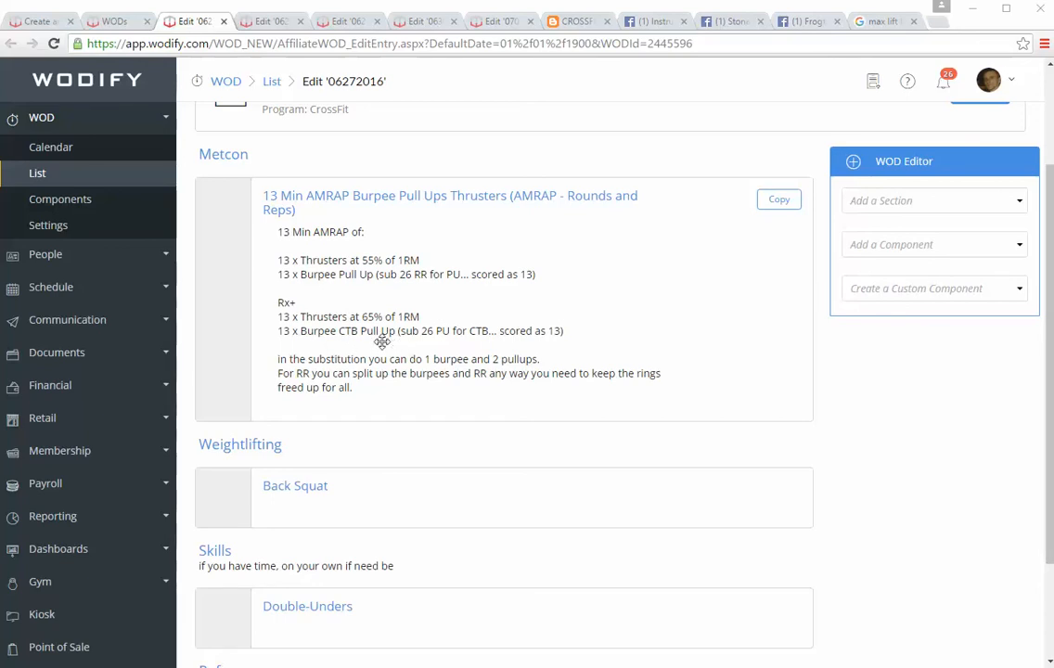
mouse_move(412, 352)
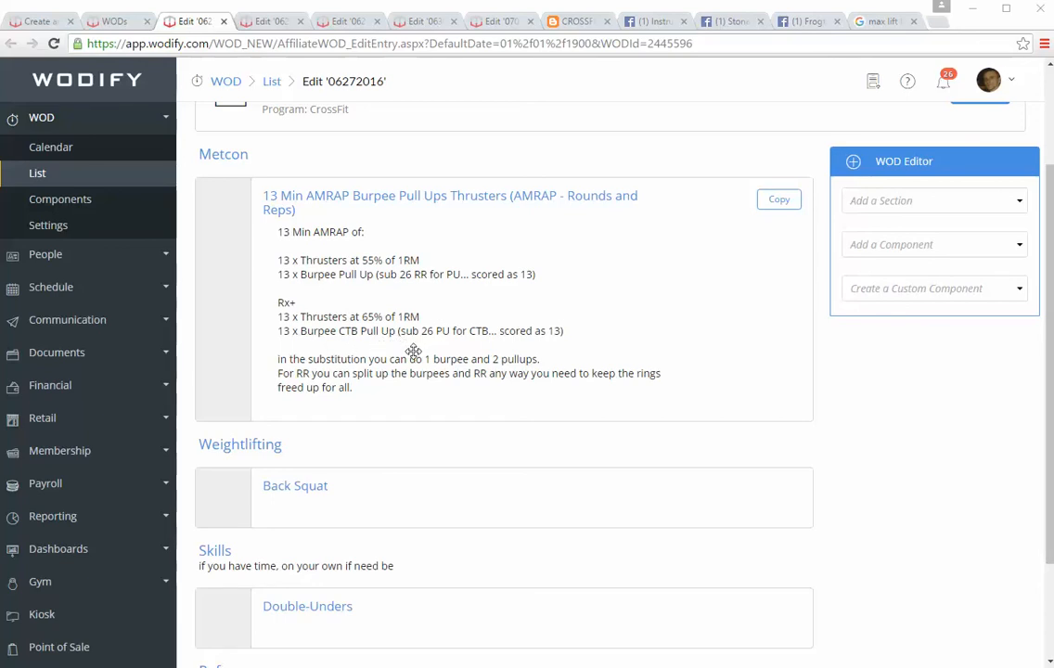
mouse_move(431, 342)
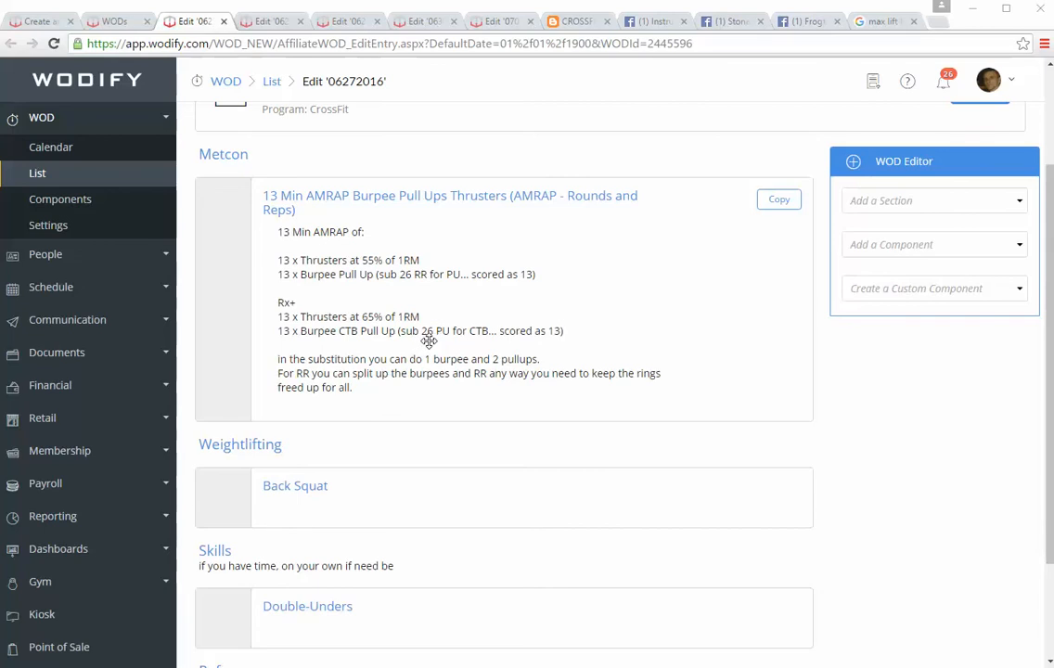
mouse_move(494, 348)
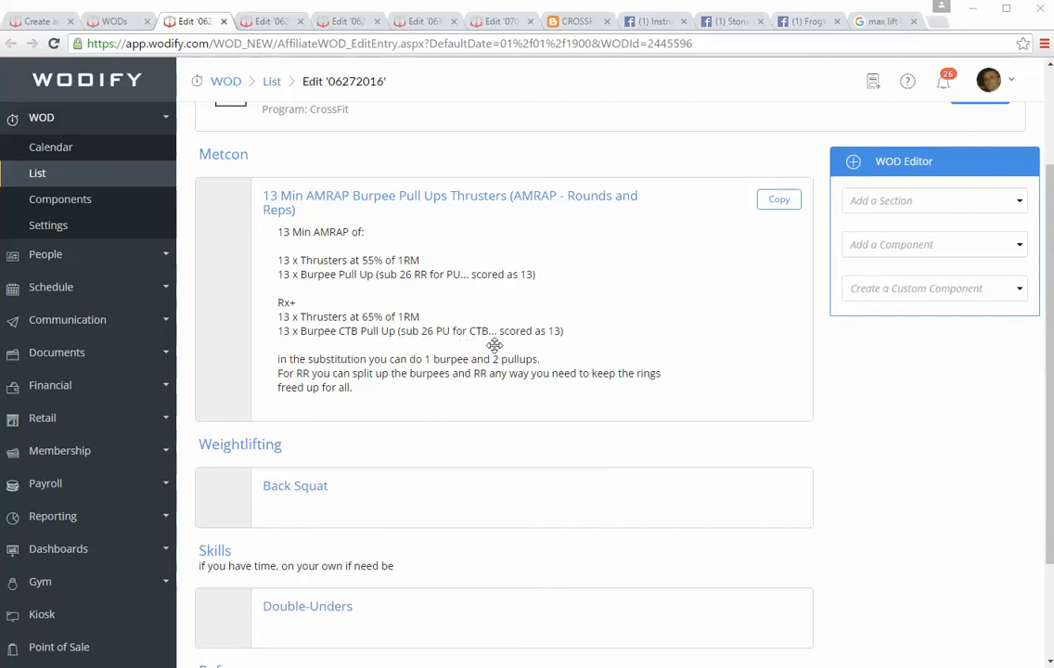
mouse_move(473, 362)
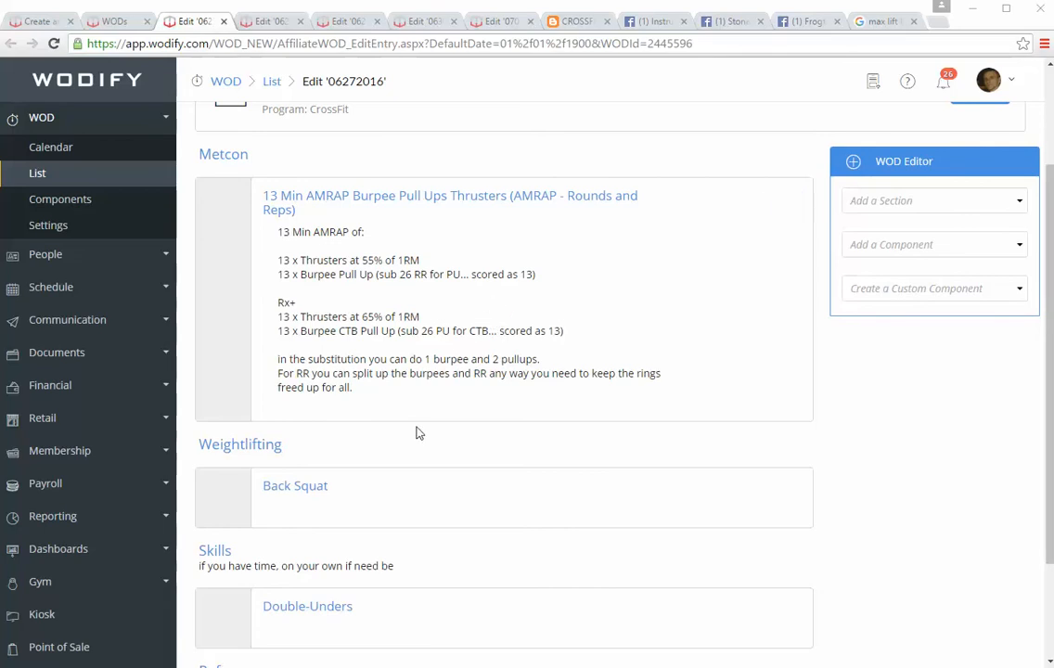
mouse_move(375, 440)
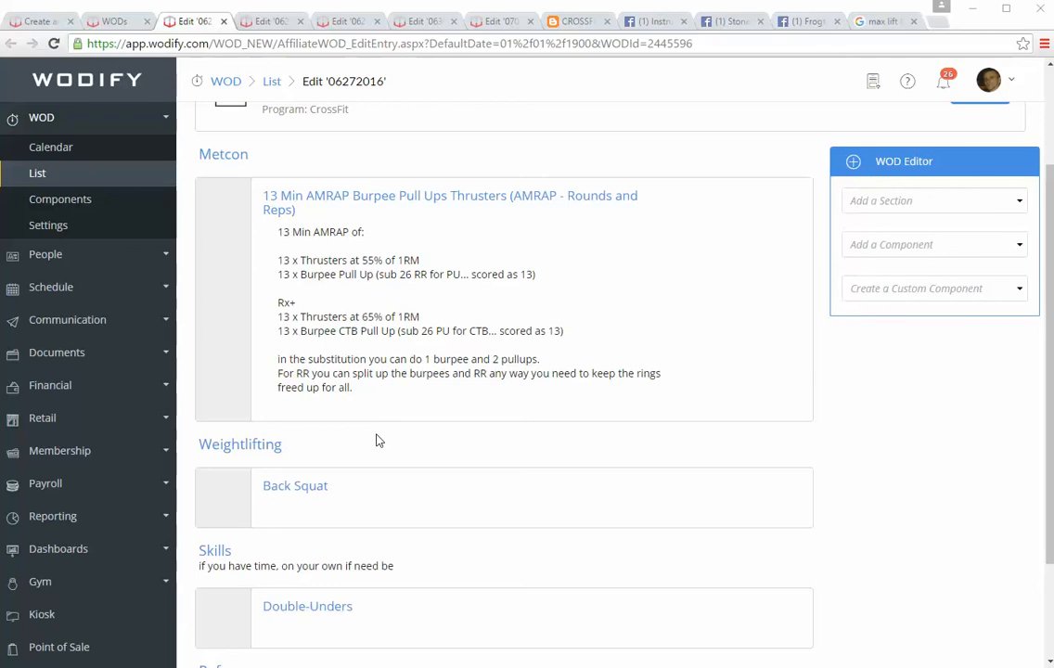
mouse_move(414, 548)
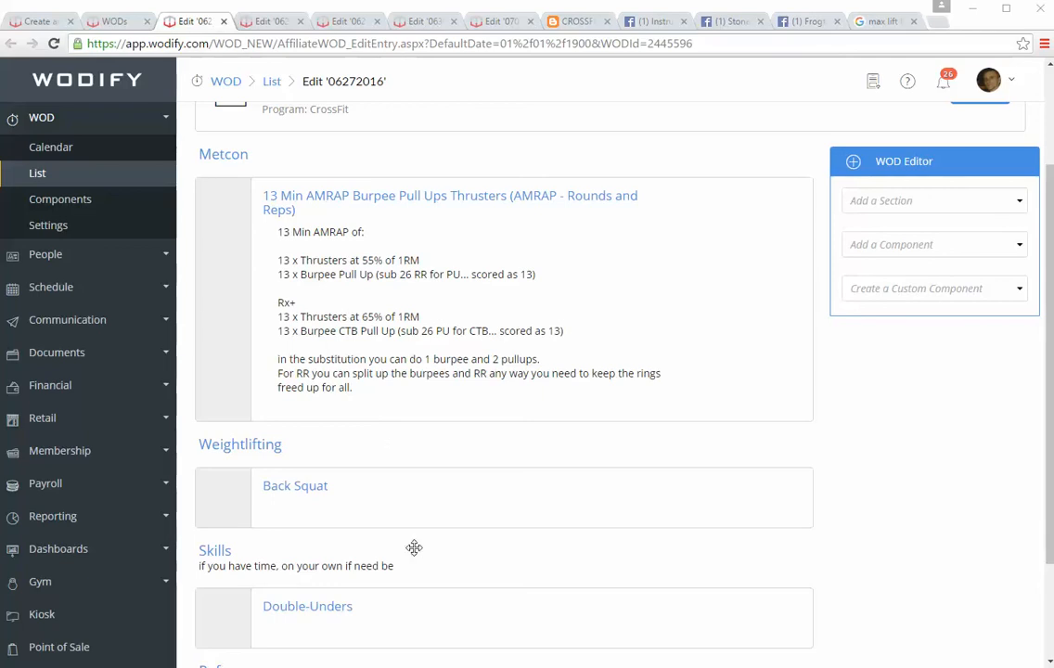
mouse_move(340, 418)
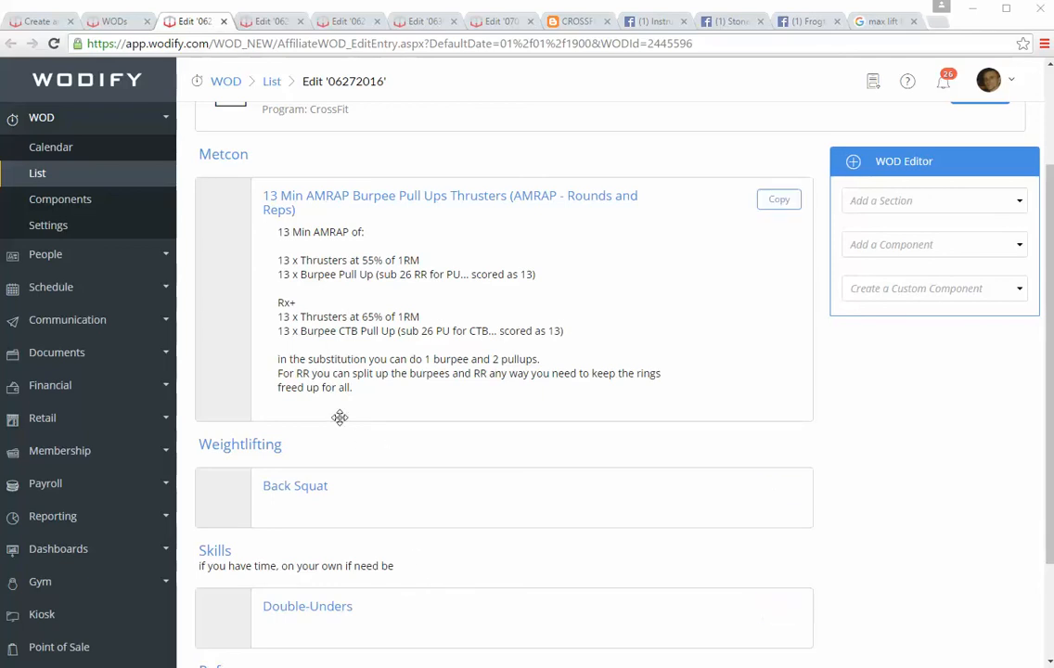
mouse_move(453, 561)
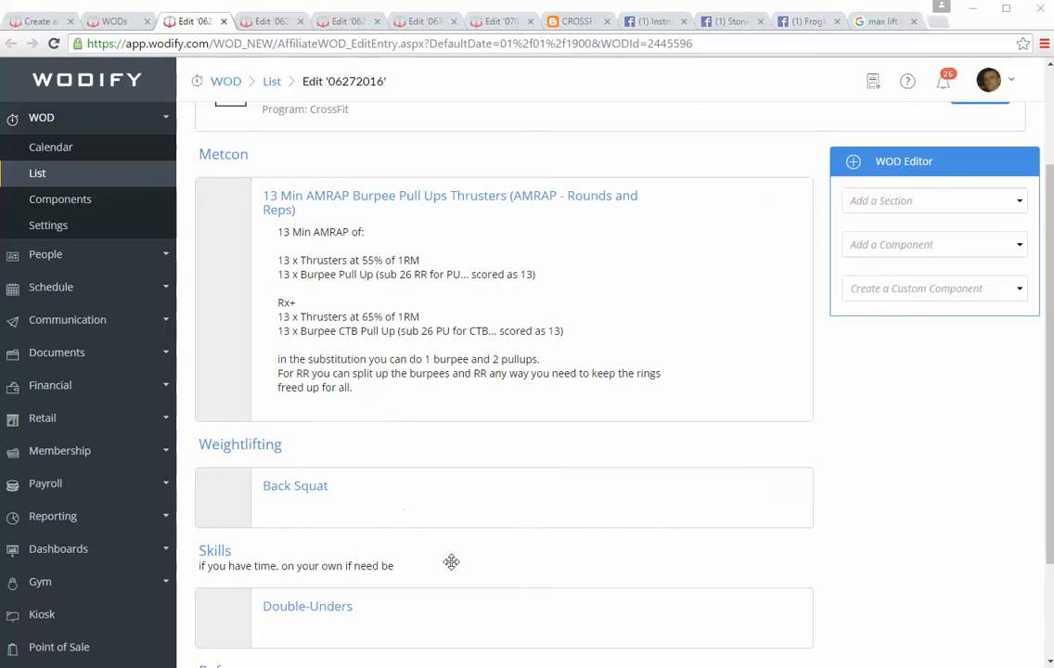
mouse_move(416, 544)
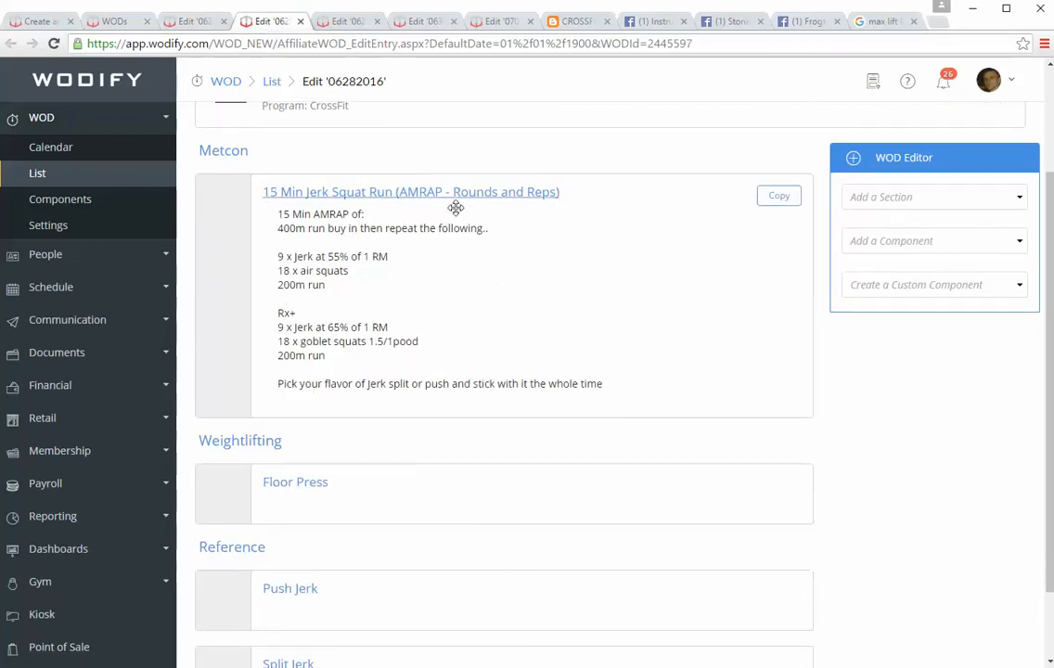
mouse_move(354, 242)
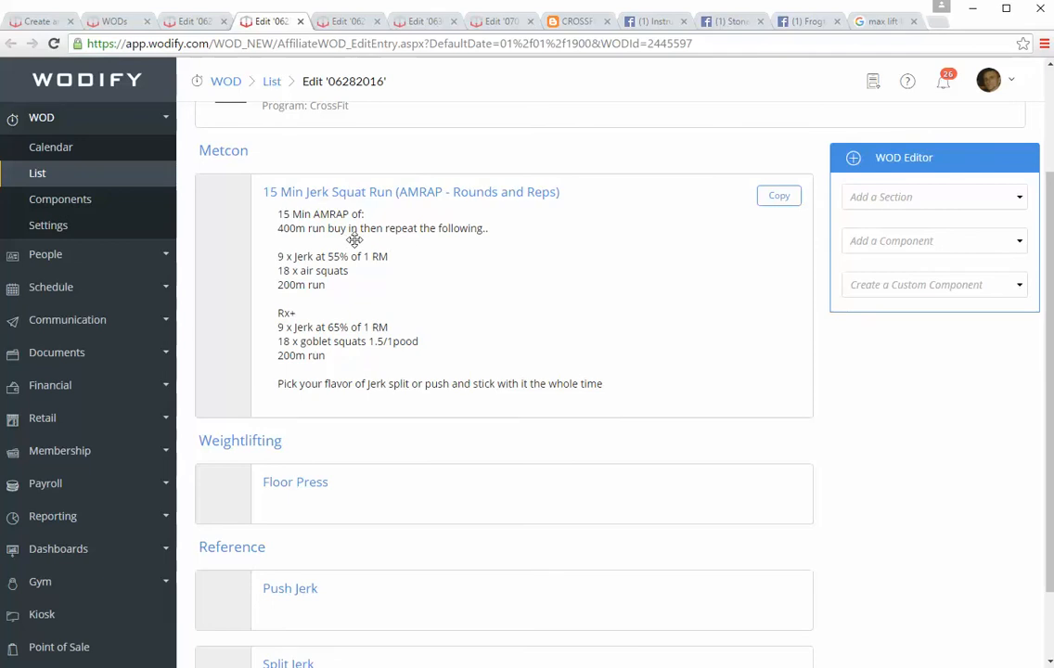
mouse_move(435, 304)
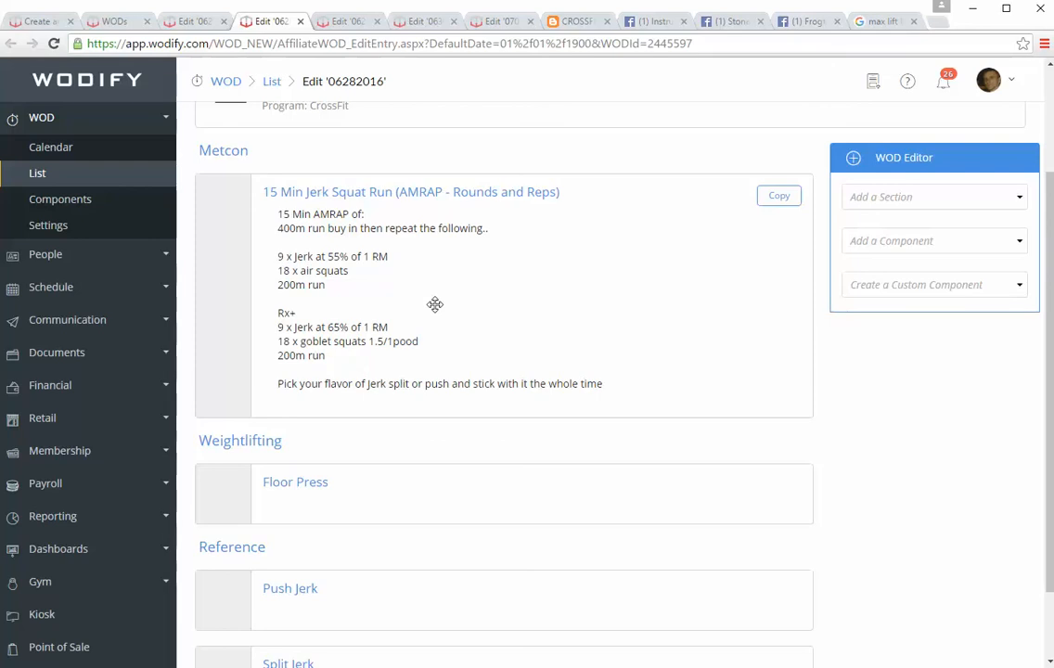
mouse_move(332, 263)
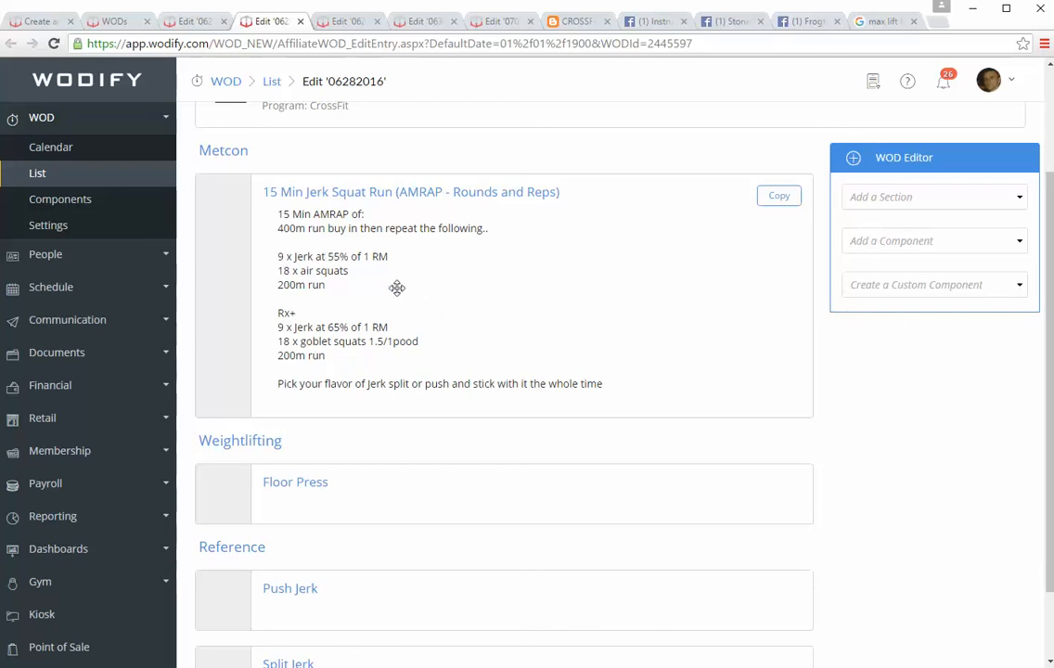
mouse_move(415, 295)
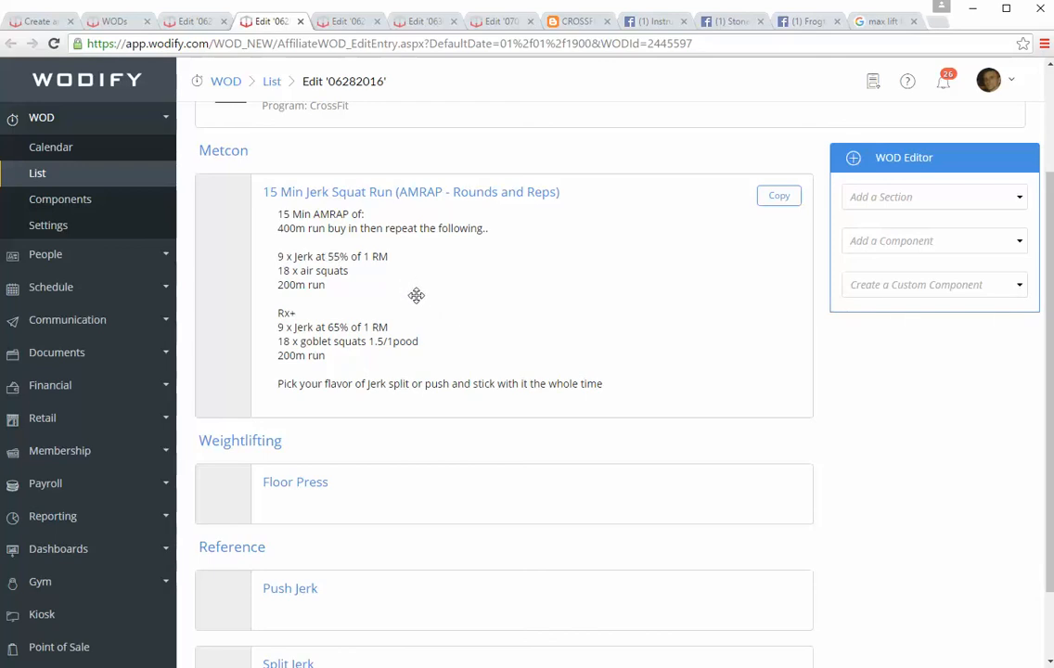
mouse_move(367, 279)
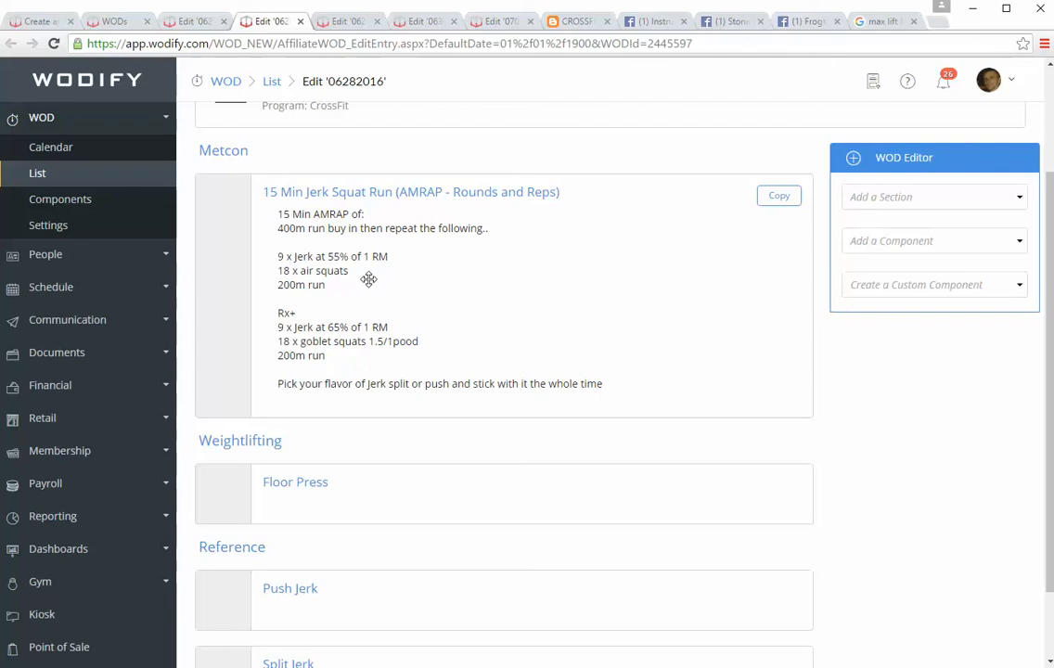
mouse_move(299, 256)
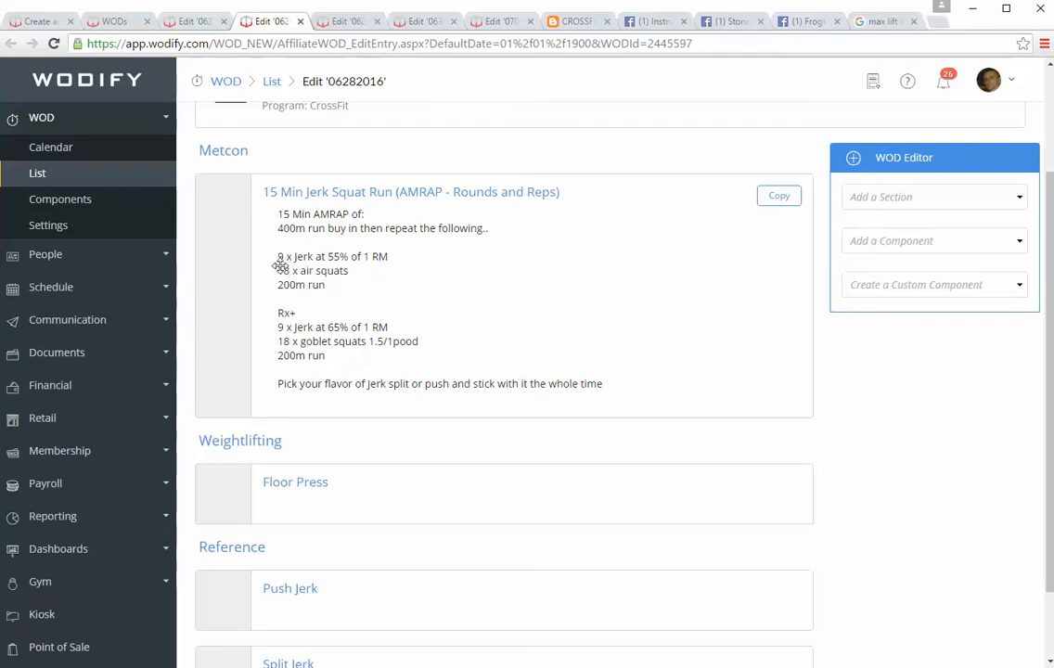
mouse_move(346, 295)
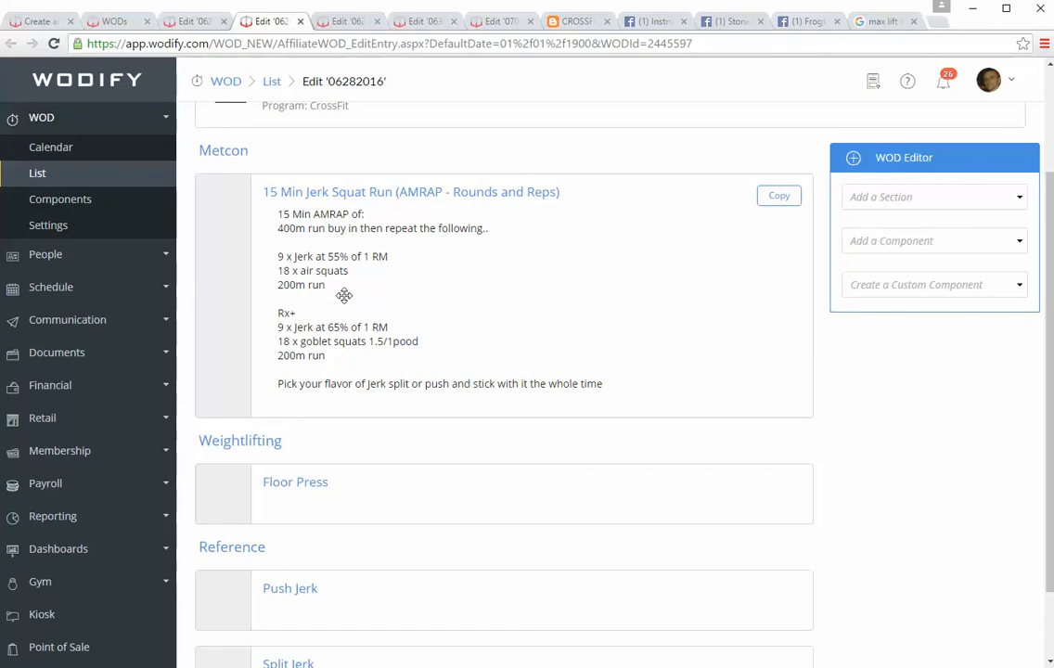
mouse_move(312, 594)
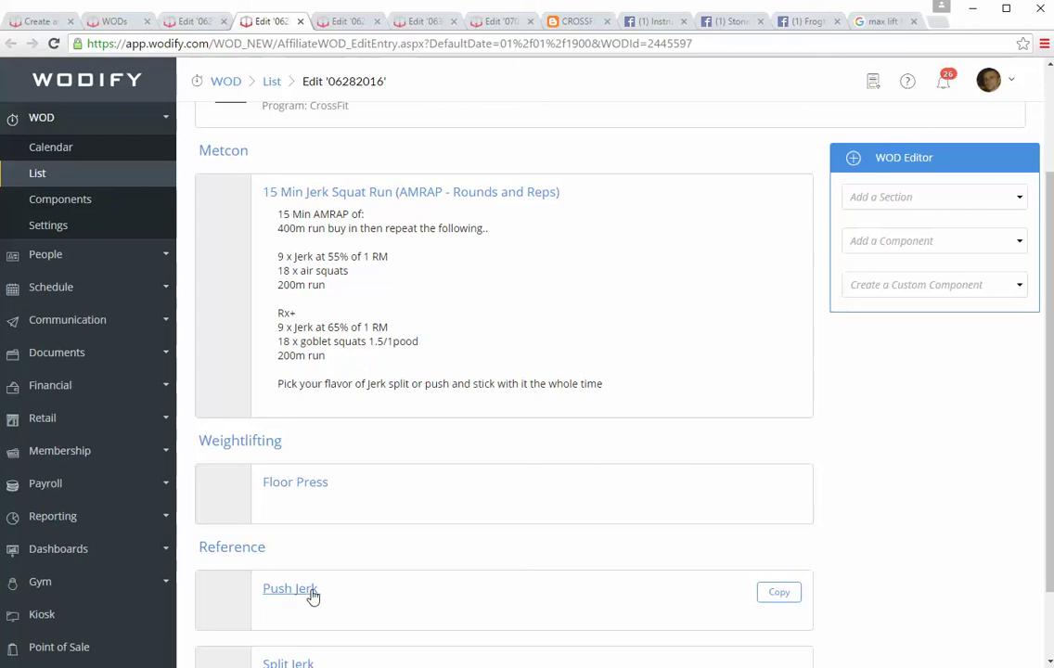
scroll(down, 3)
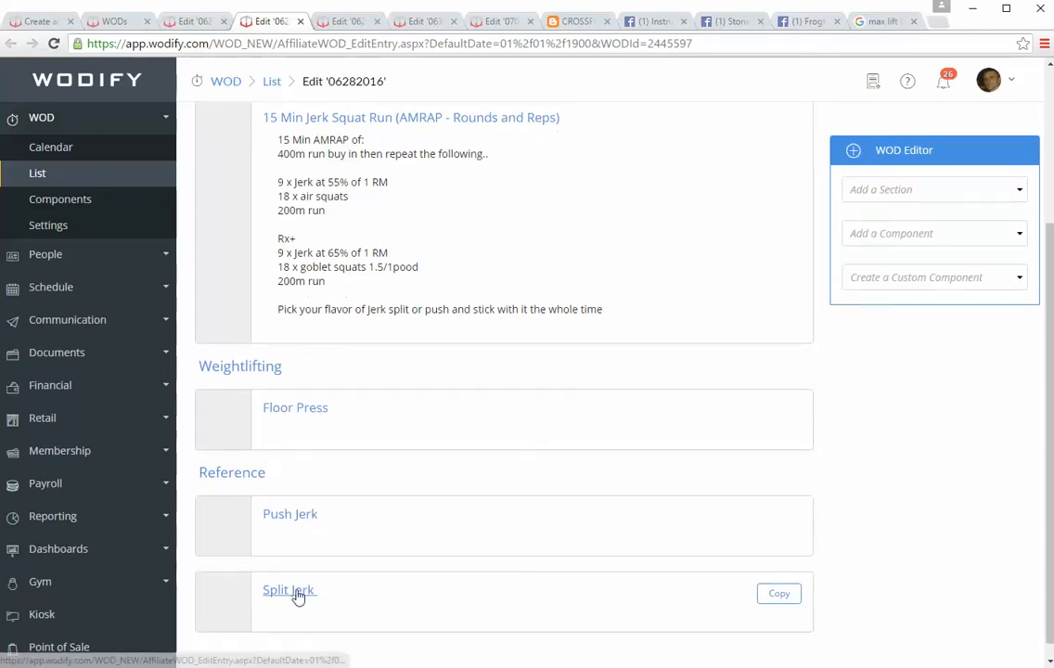
mouse_move(360, 411)
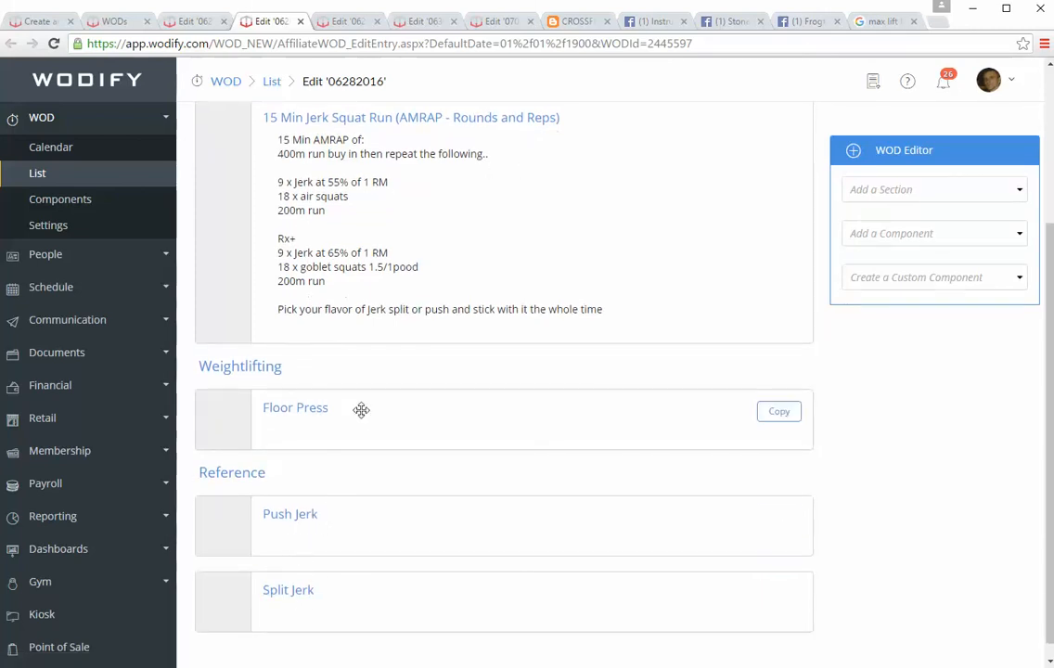
scroll(up, 3)
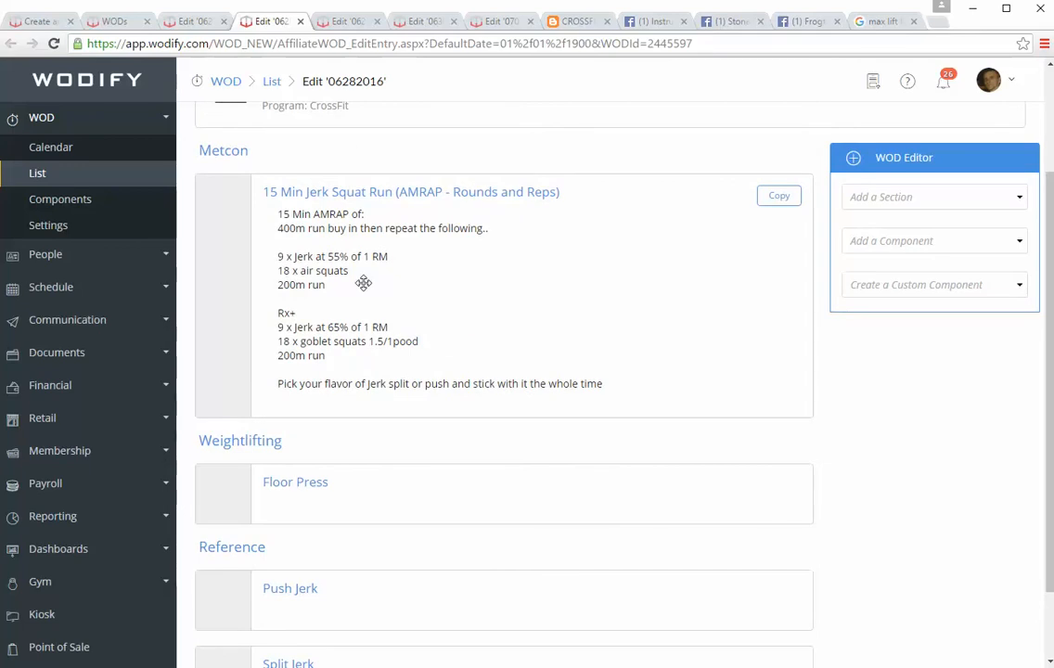
mouse_move(375, 276)
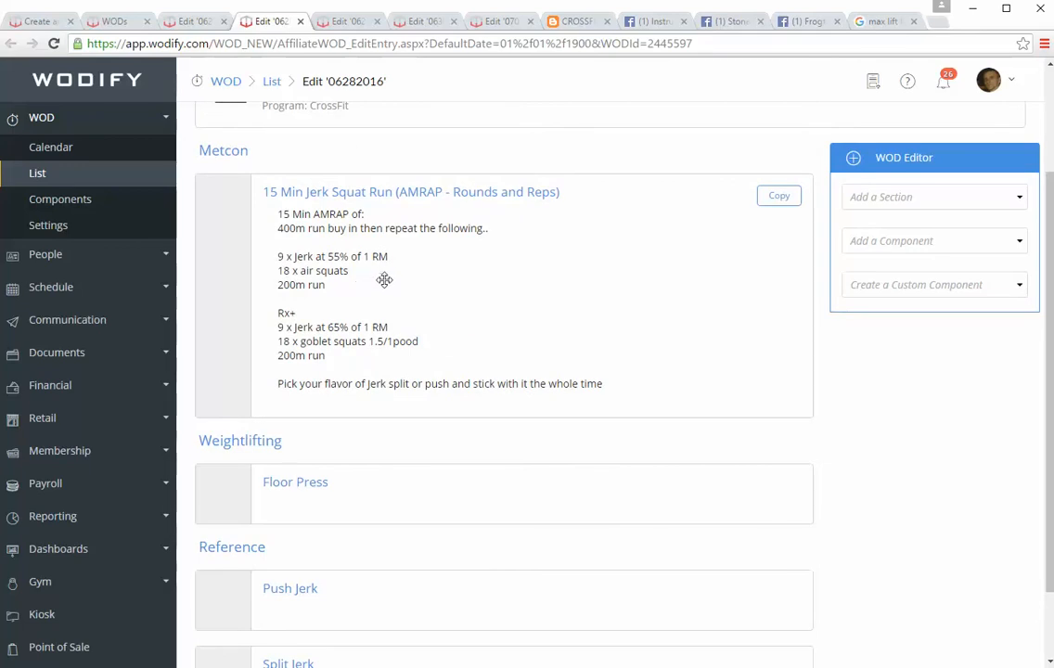
scroll(down, 3)
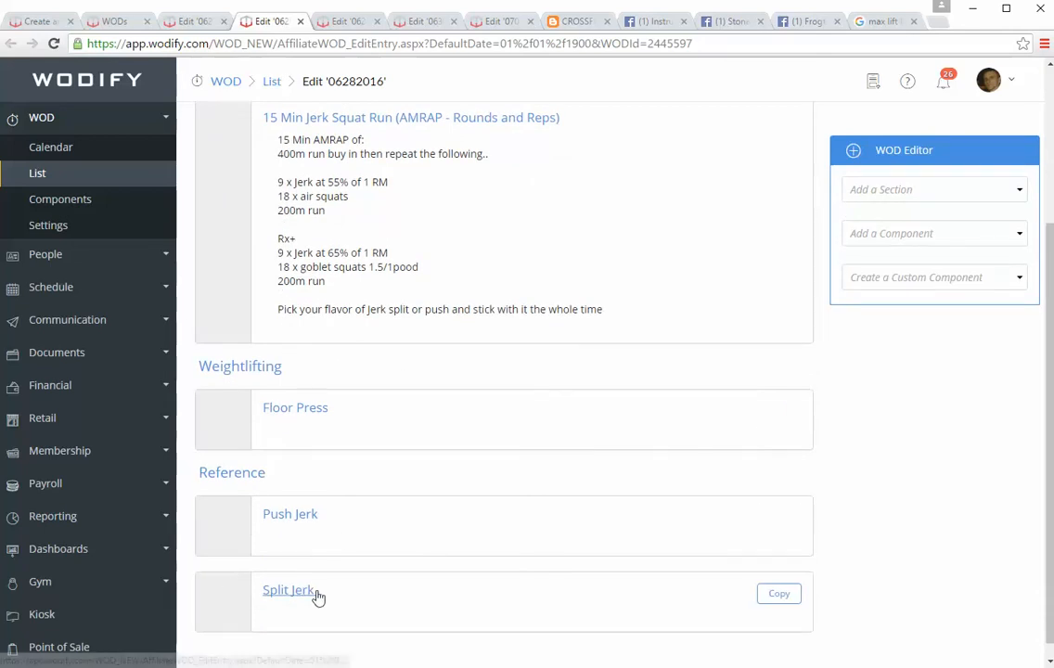
scroll(up, 3)
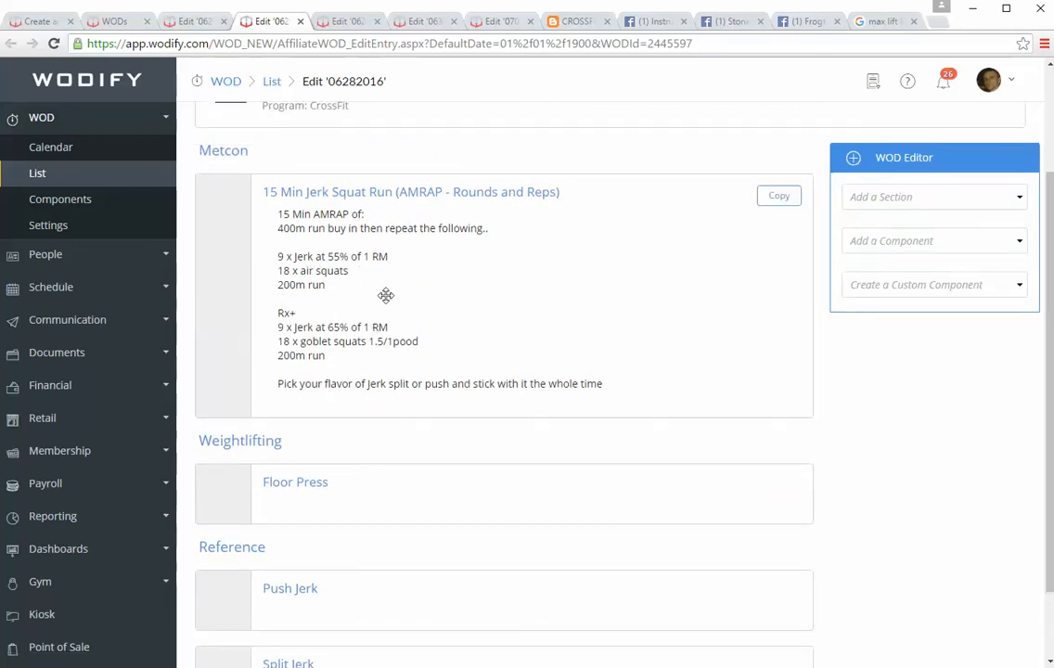
mouse_move(301, 256)
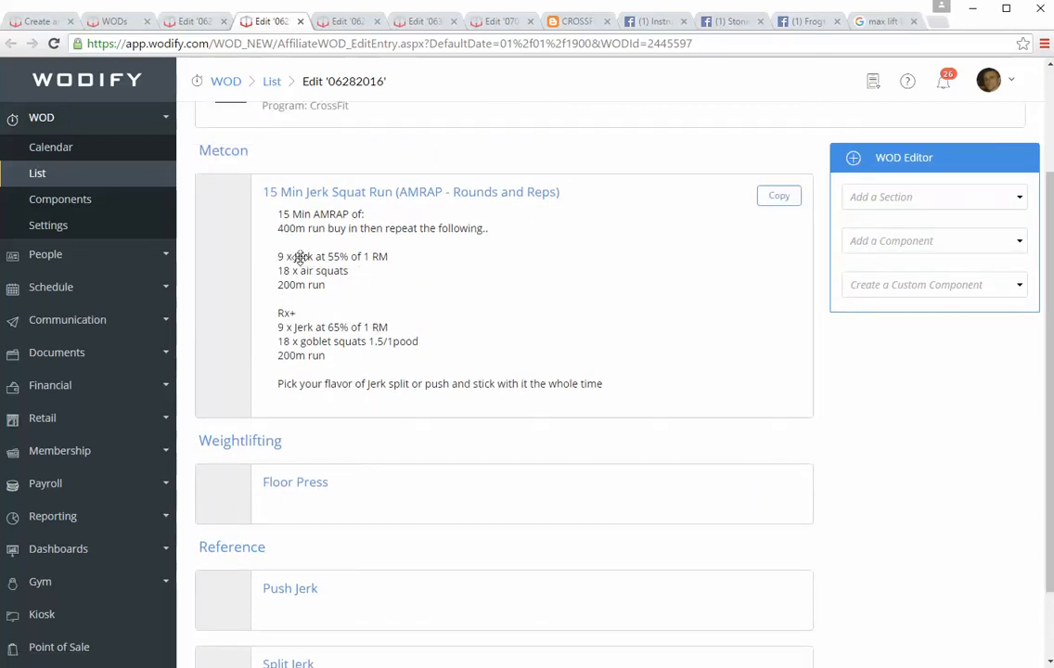
scroll(down, 3)
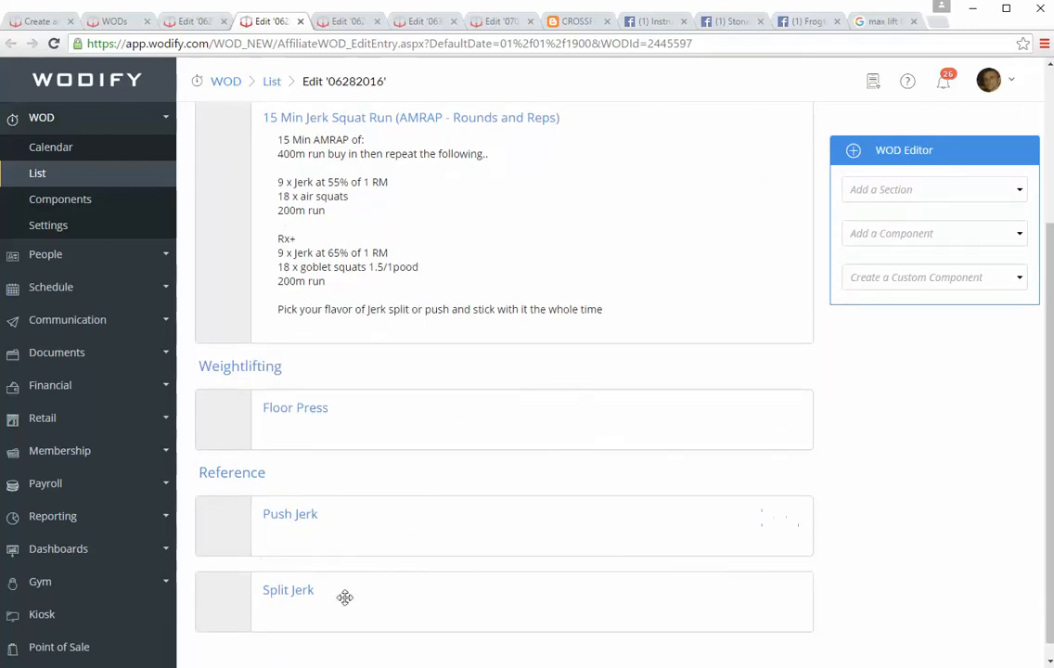
scroll(up, 3)
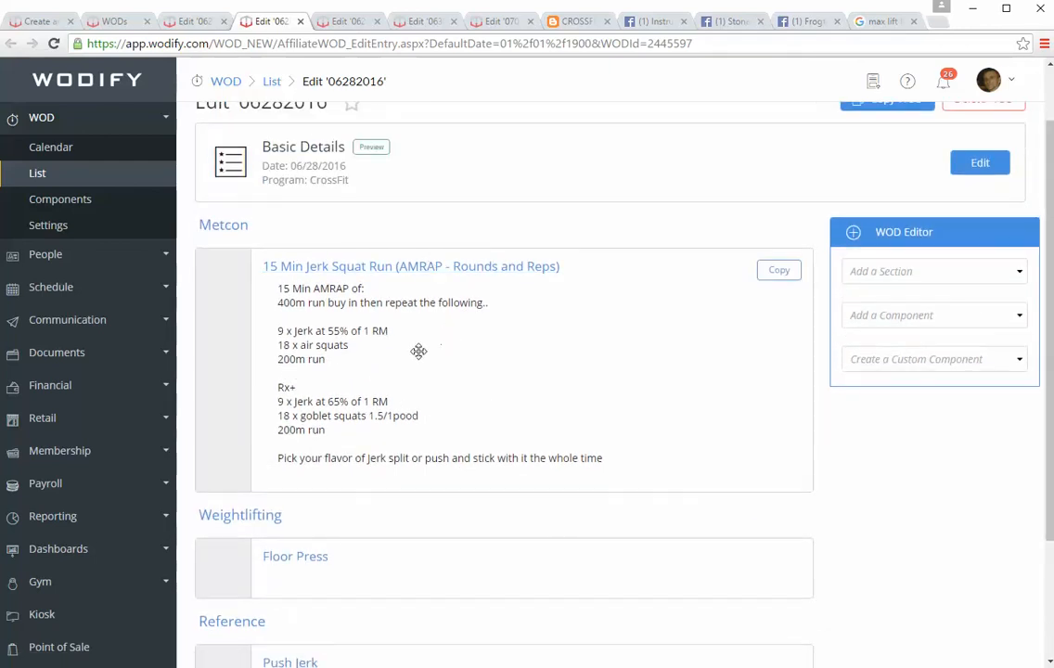
mouse_move(344, 360)
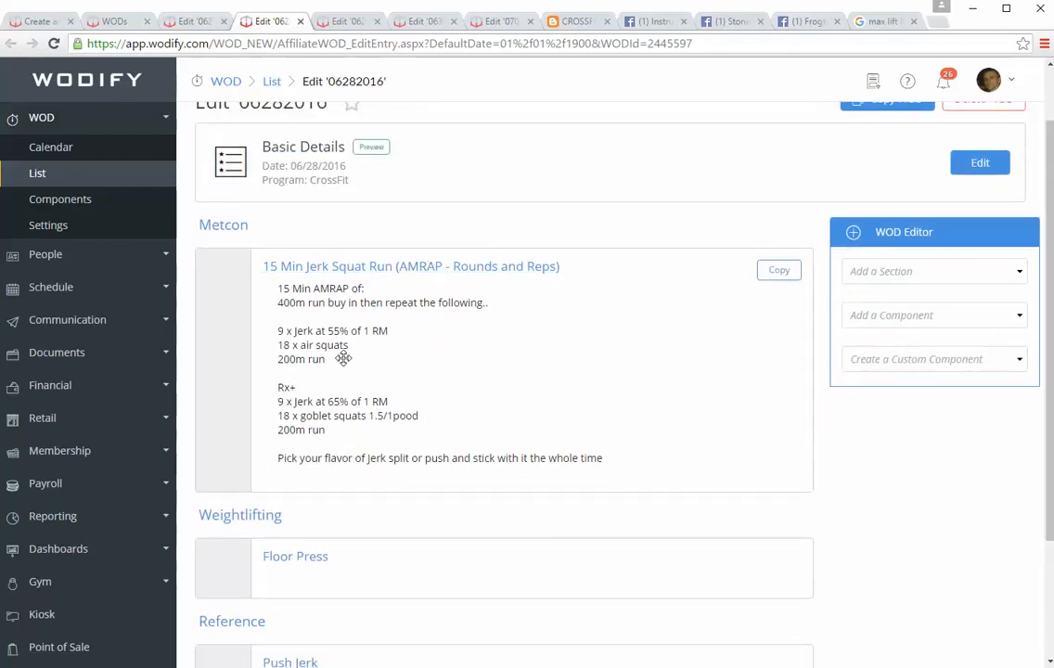
mouse_move(412, 418)
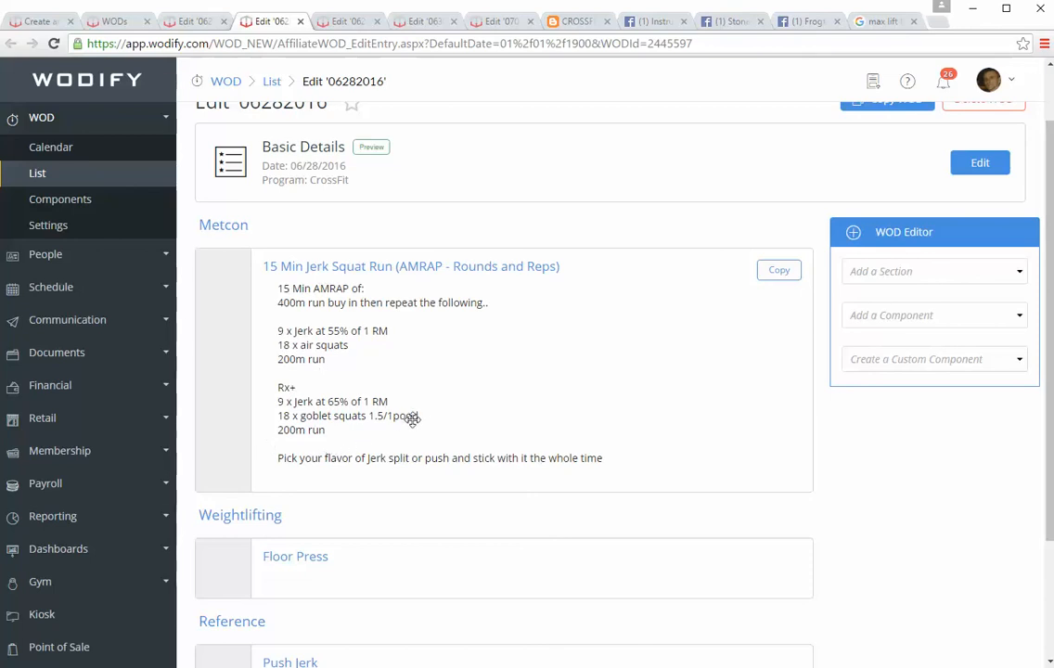
mouse_move(393, 487)
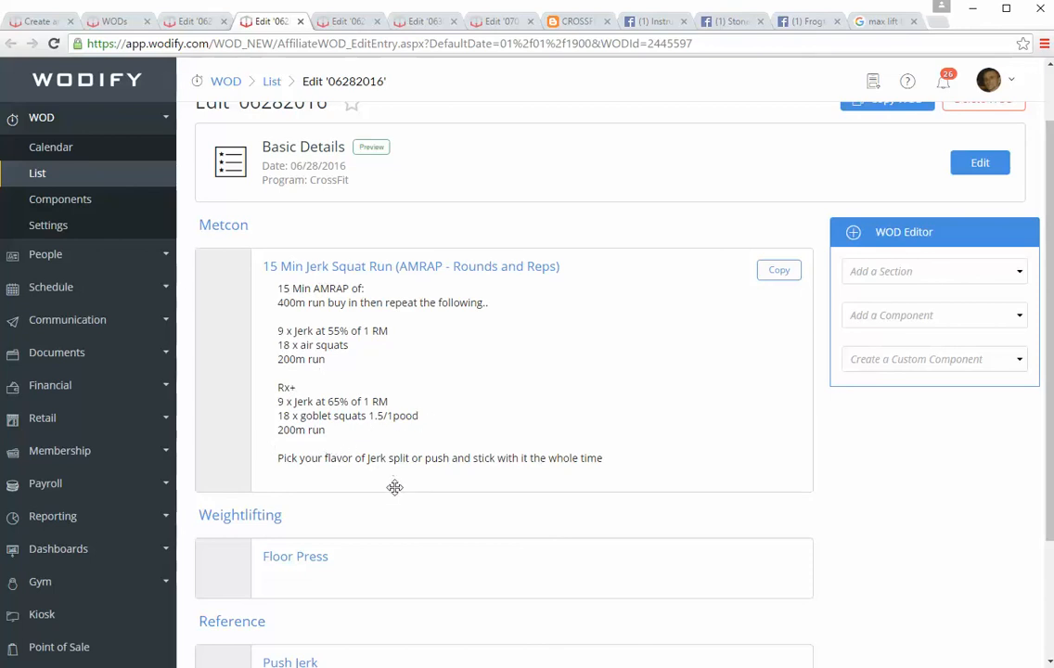
scroll(down, 3)
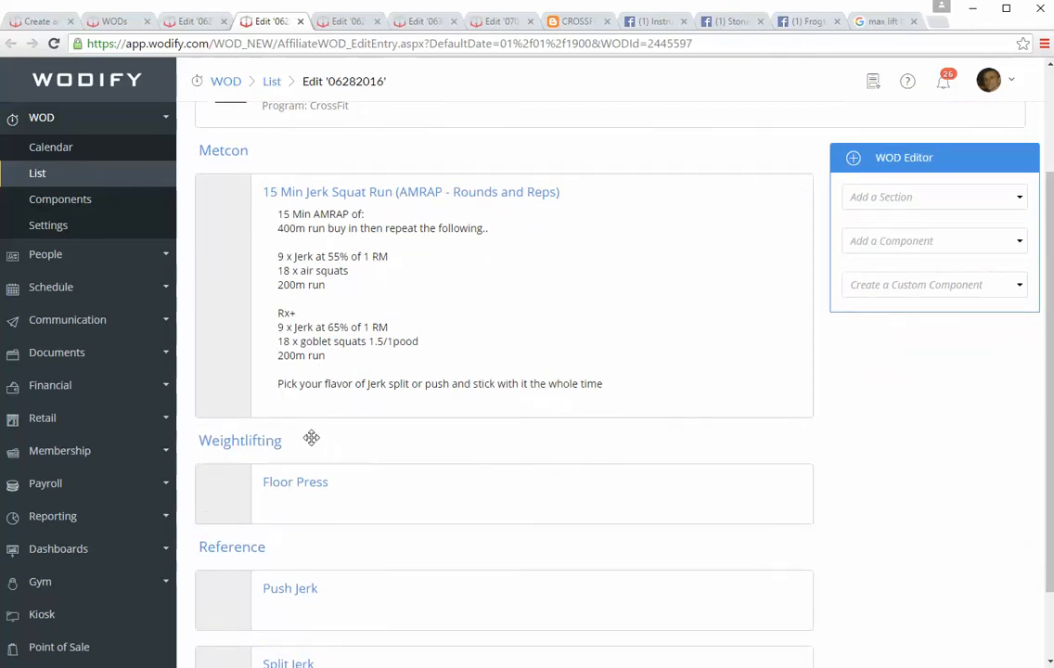
mouse_move(420, 501)
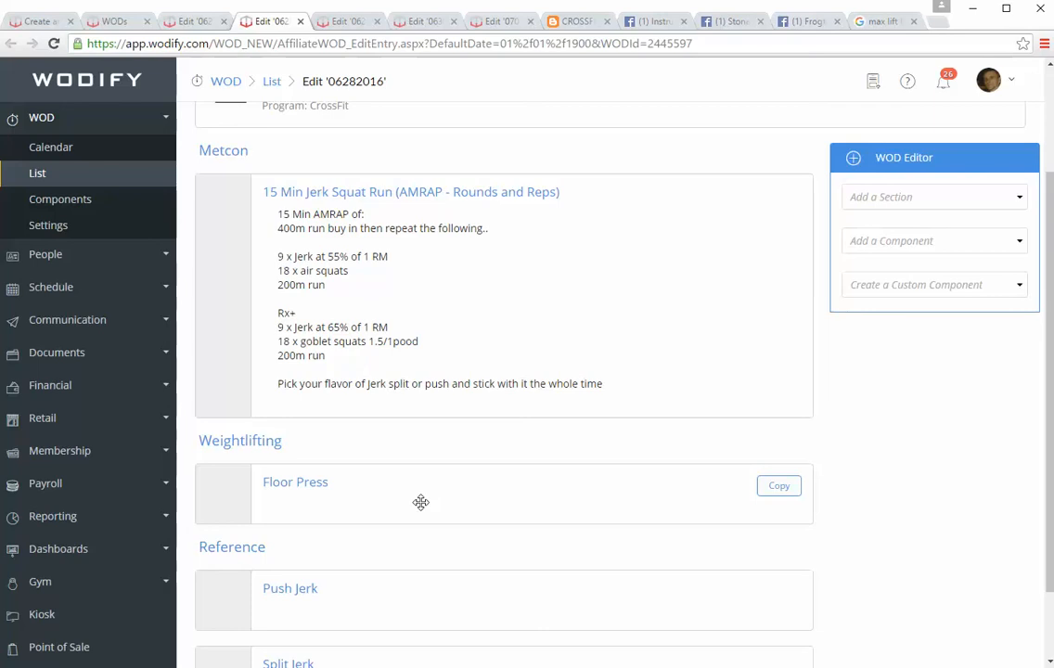
mouse_move(379, 483)
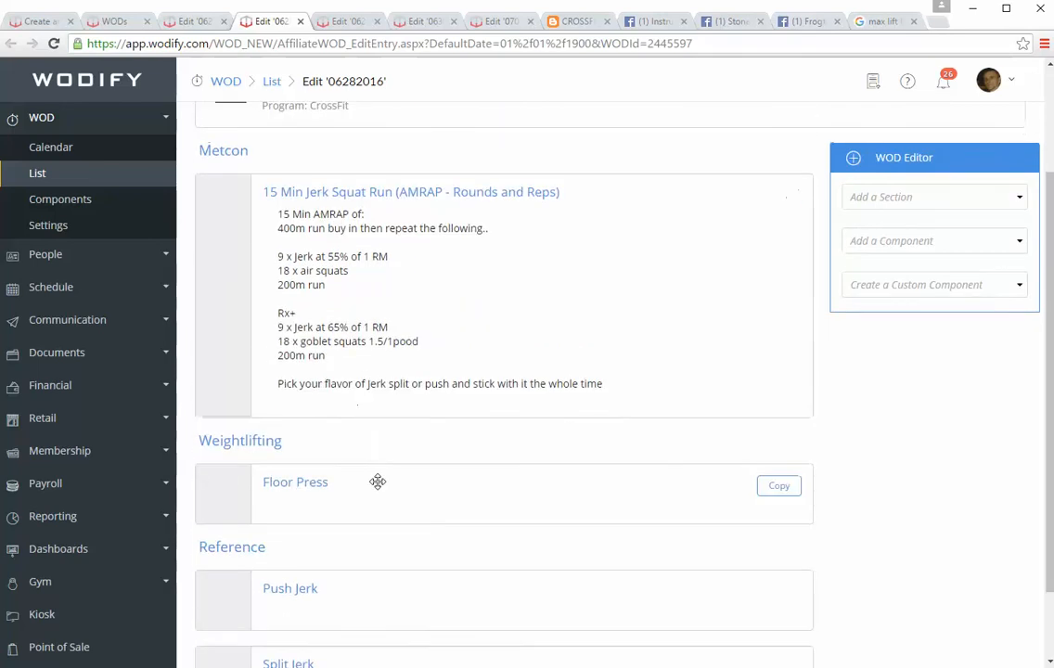
scroll(up, 3)
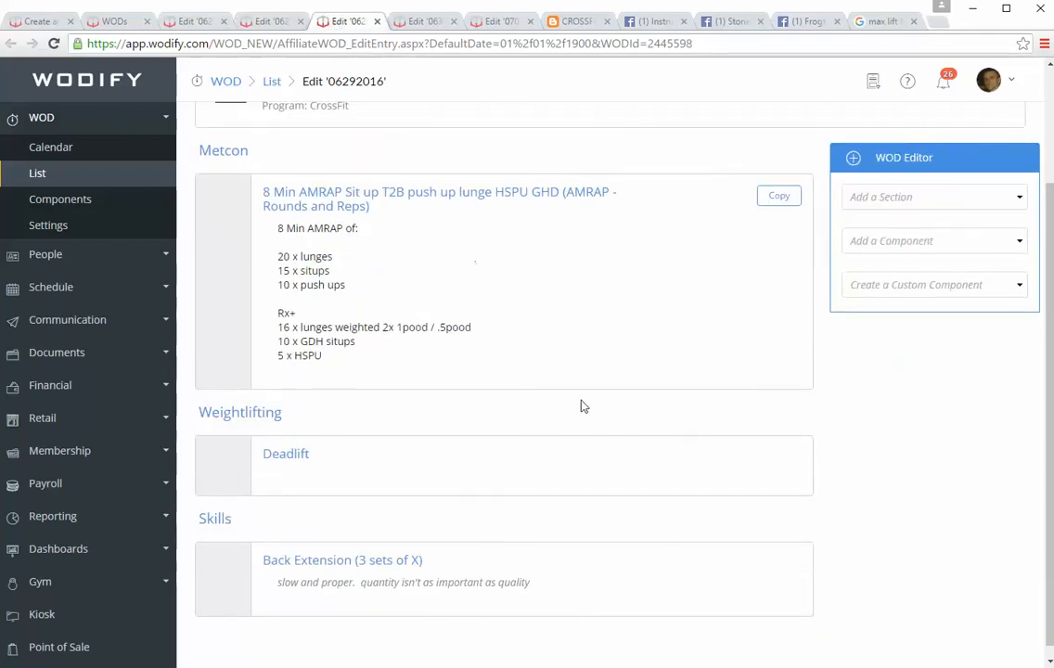
mouse_move(288, 199)
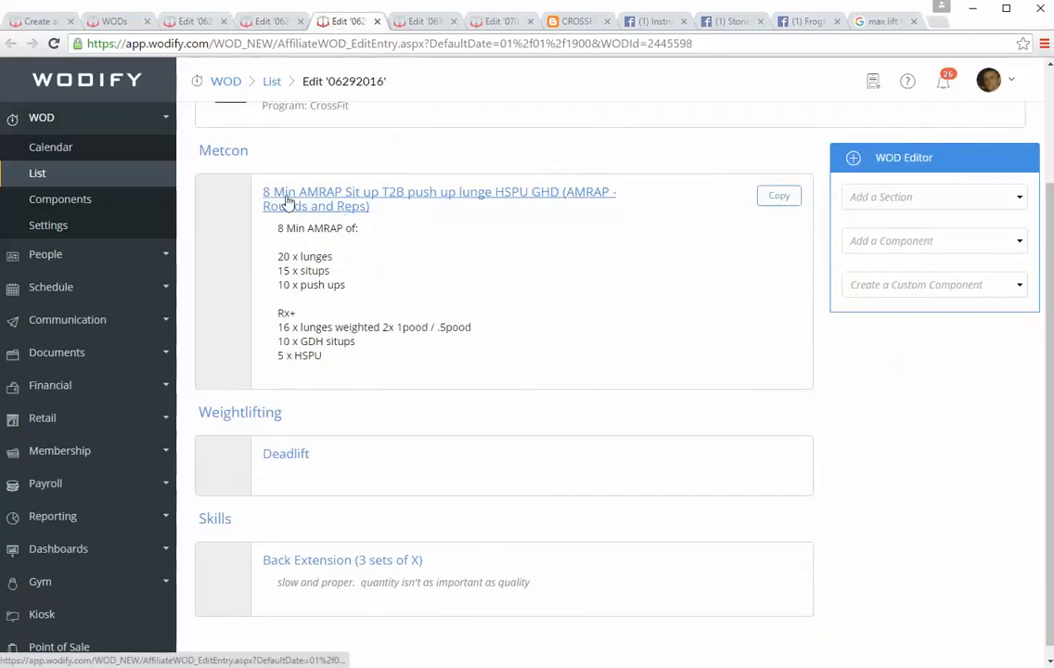
mouse_move(360, 267)
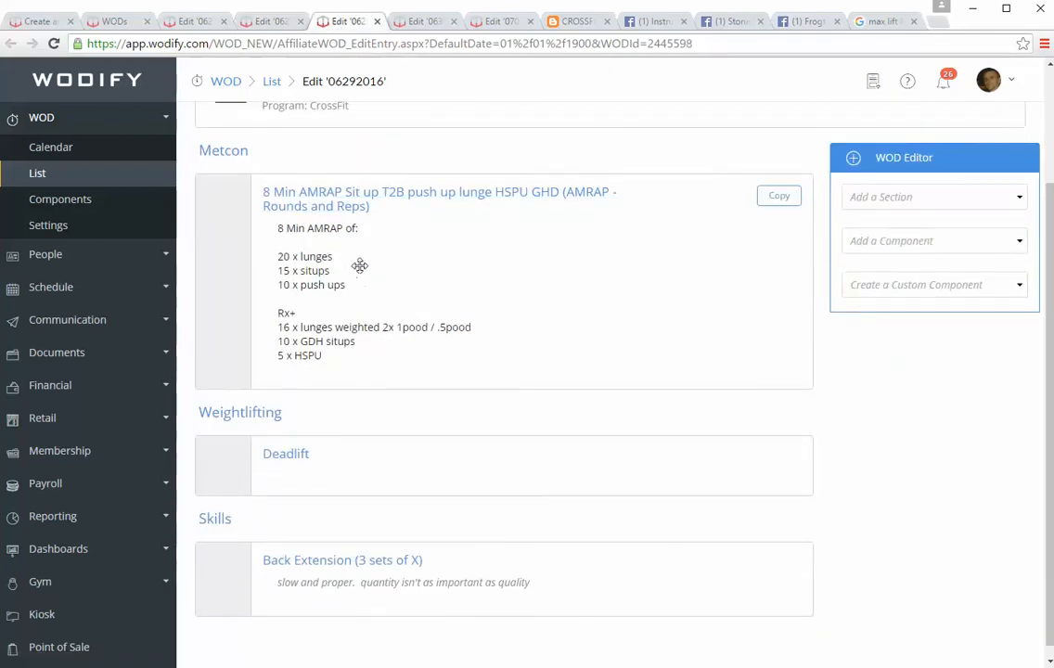
mouse_move(373, 268)
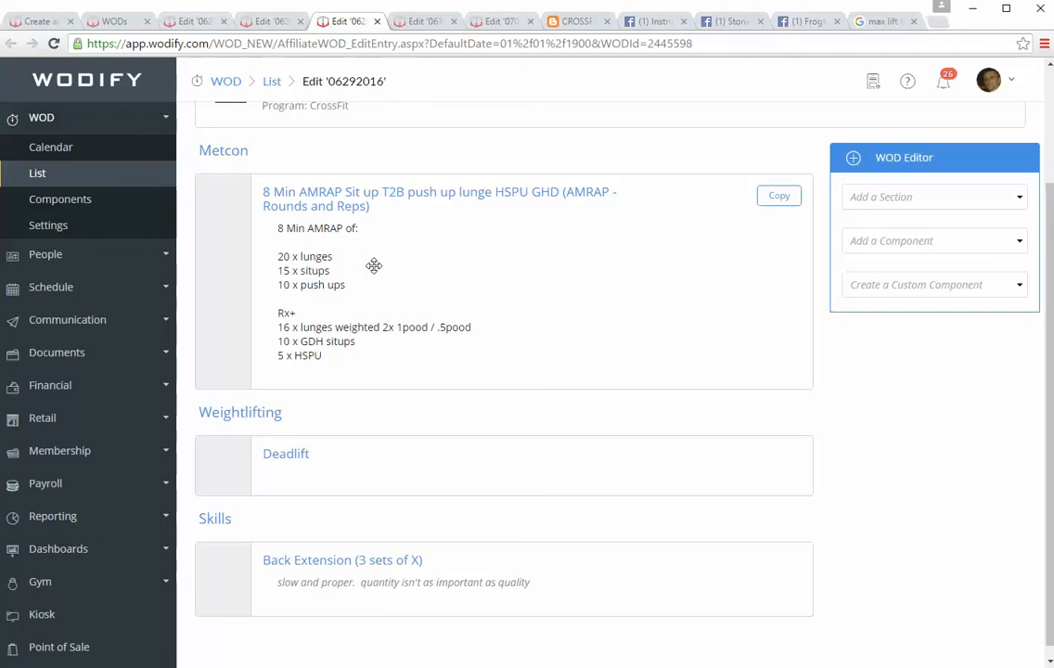
mouse_move(366, 293)
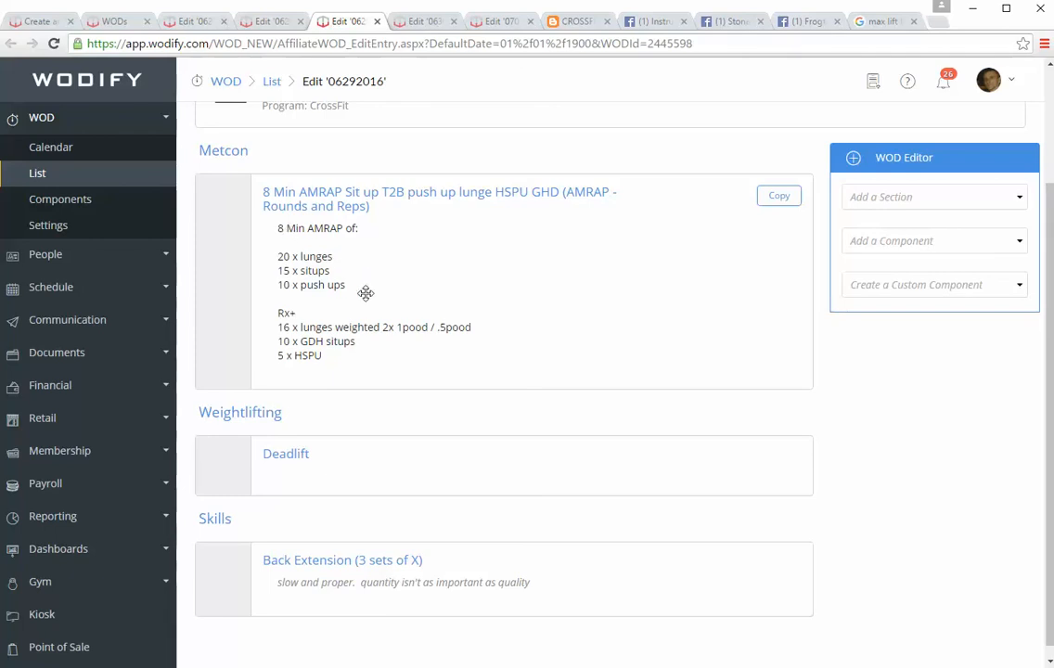
mouse_move(370, 275)
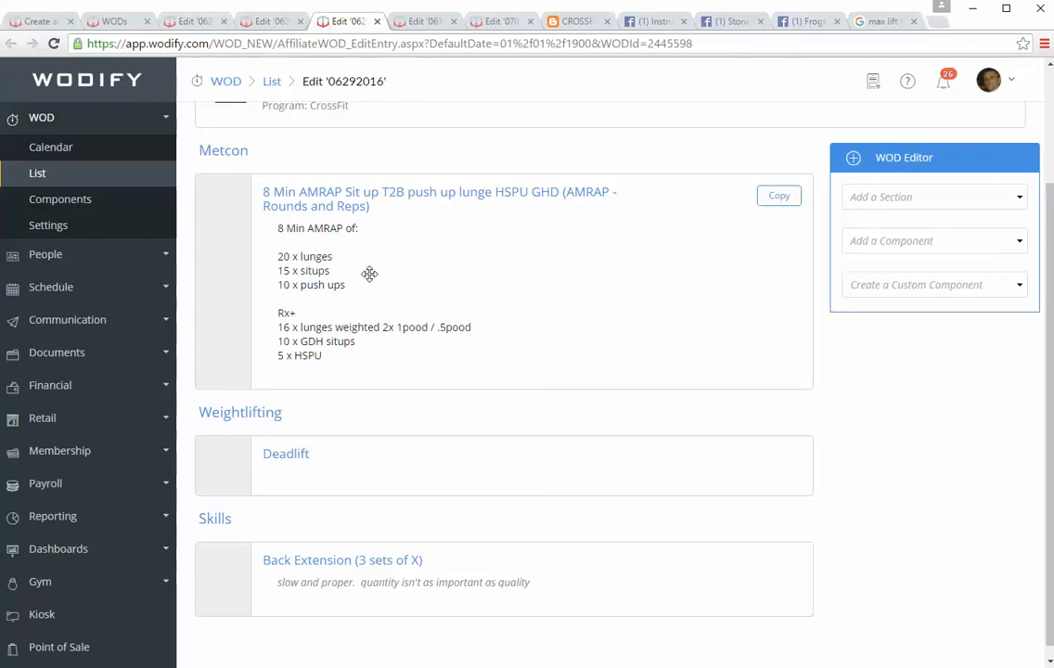
mouse_move(323, 267)
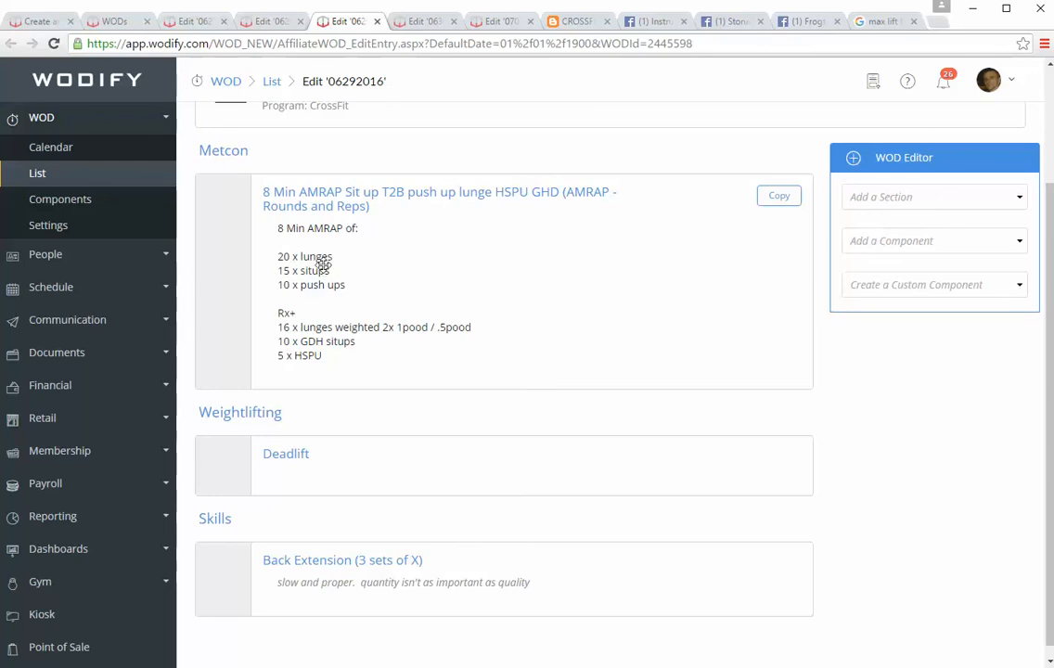
mouse_move(411, 268)
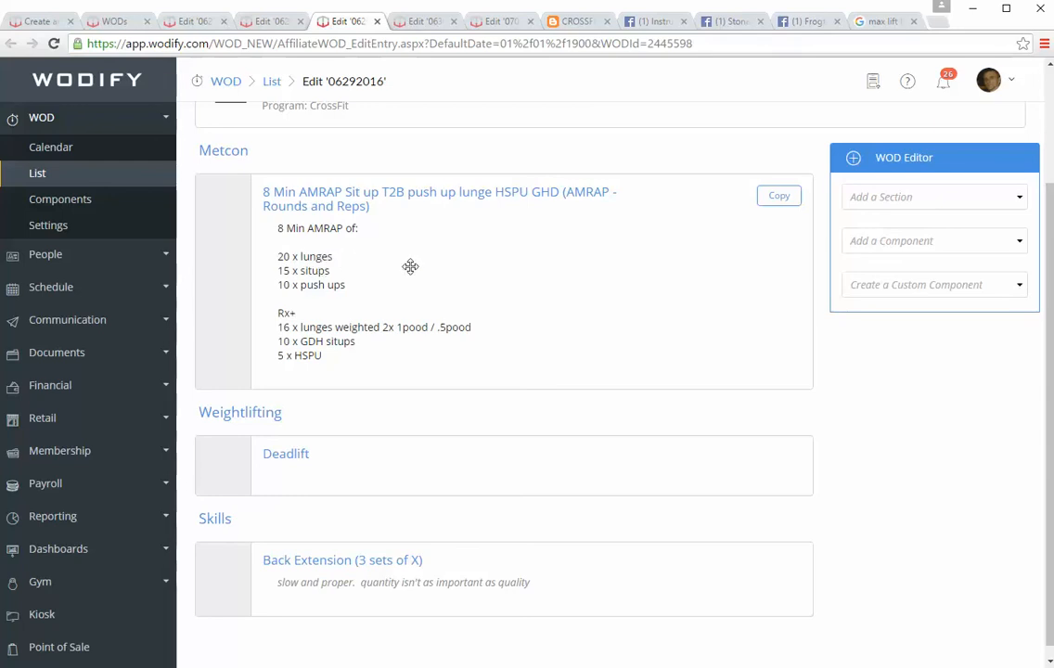
mouse_move(360, 294)
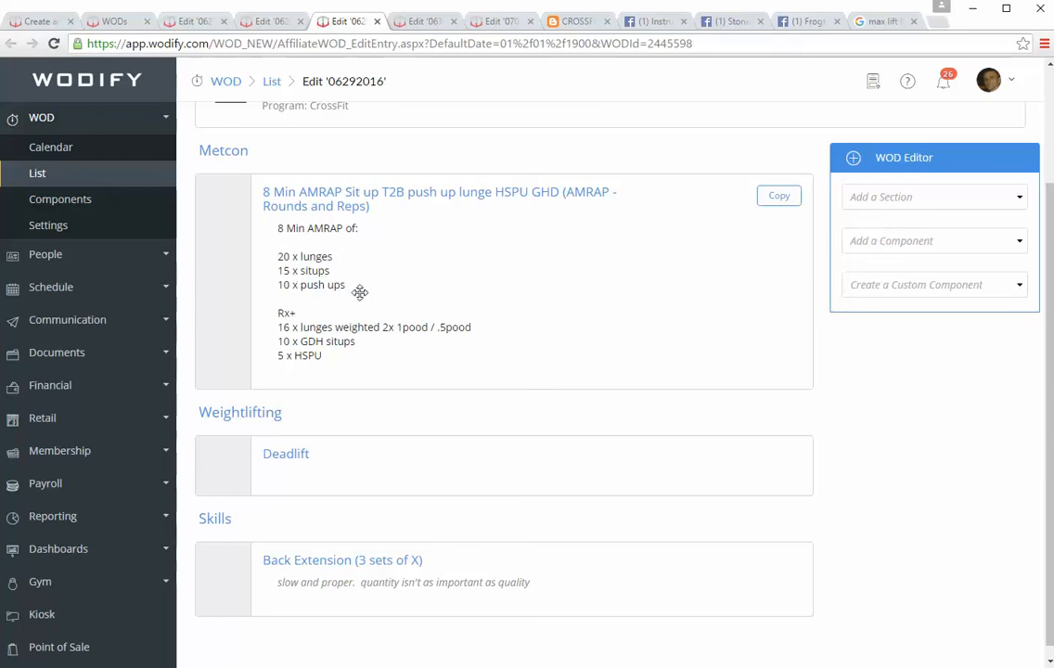
mouse_move(331, 271)
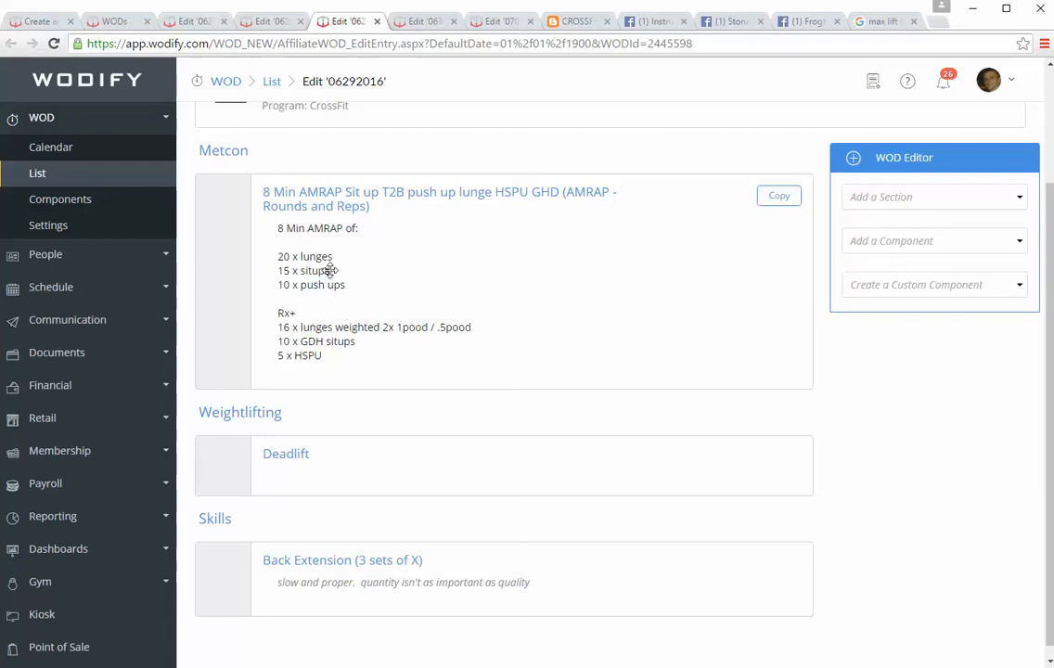
mouse_move(415, 280)
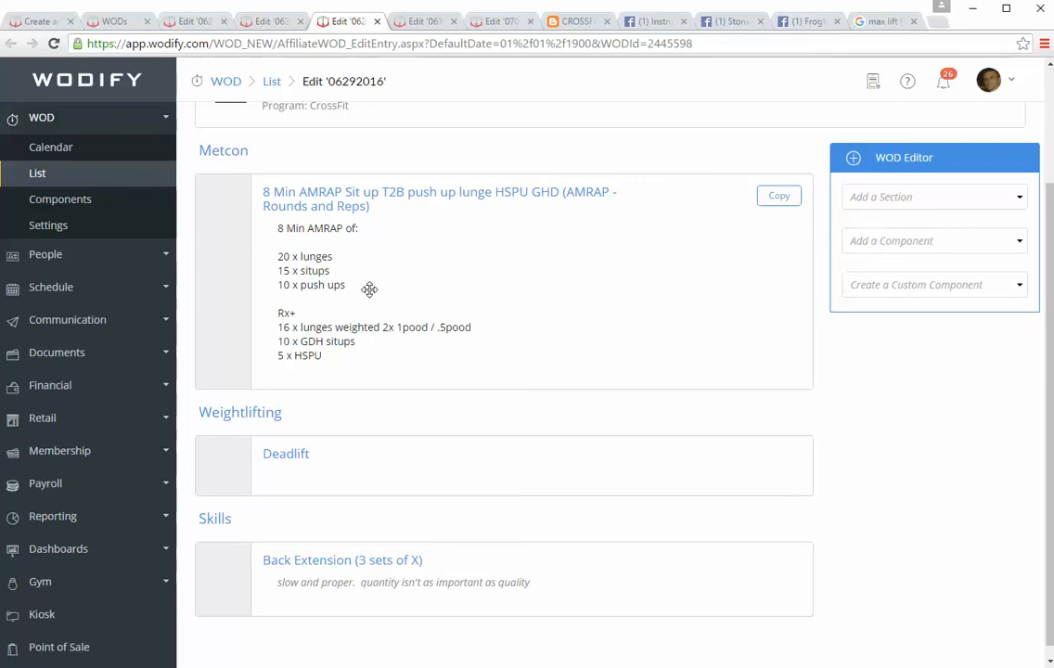
mouse_move(362, 230)
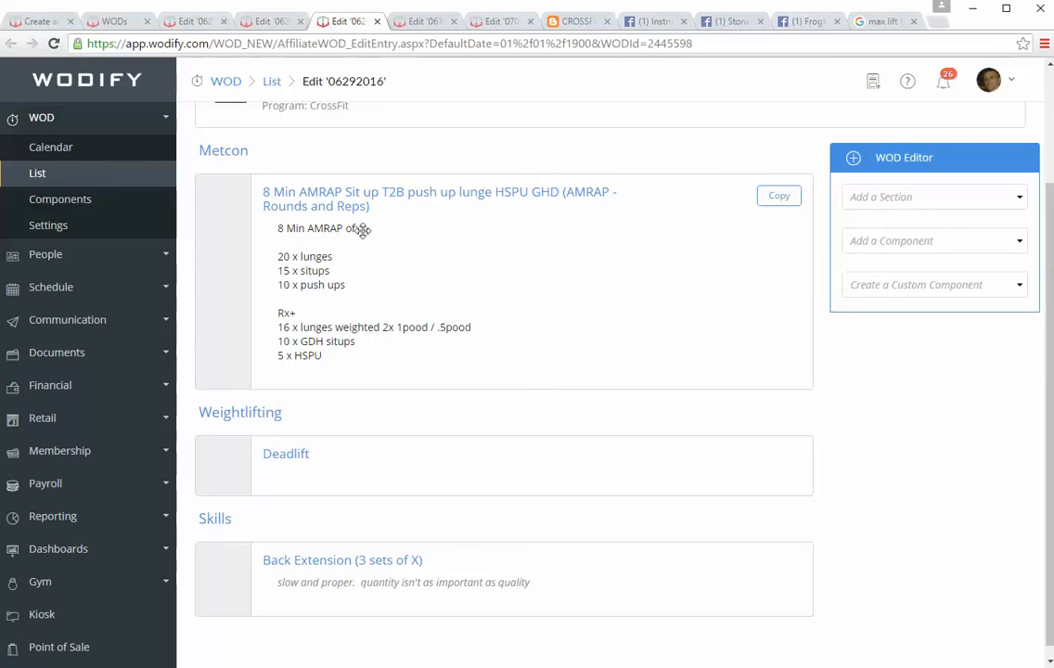
mouse_move(386, 290)
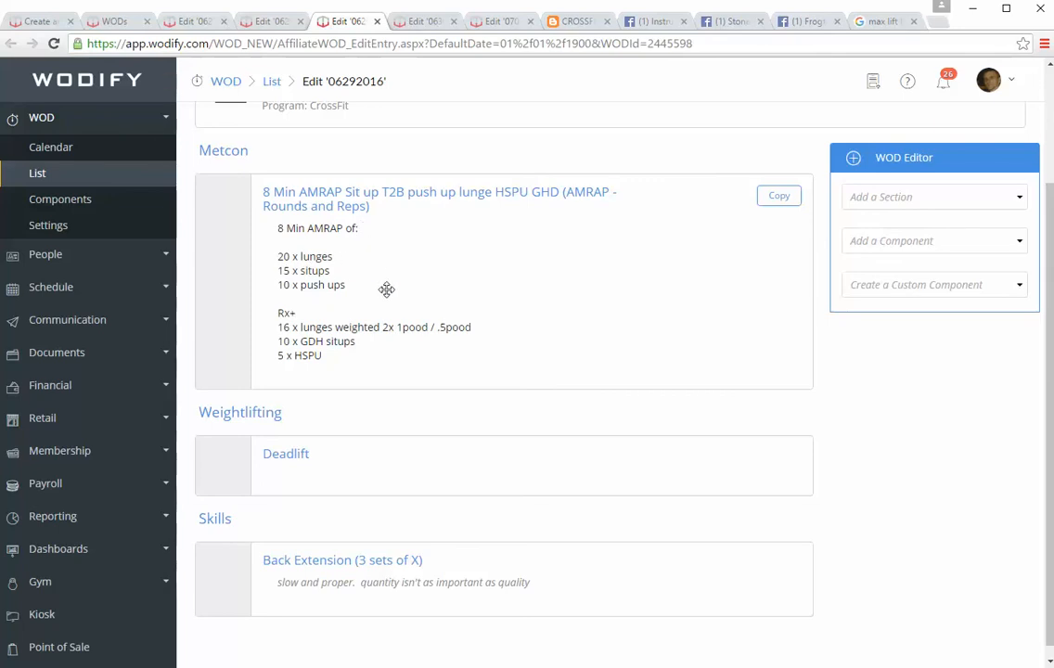
mouse_move(395, 286)
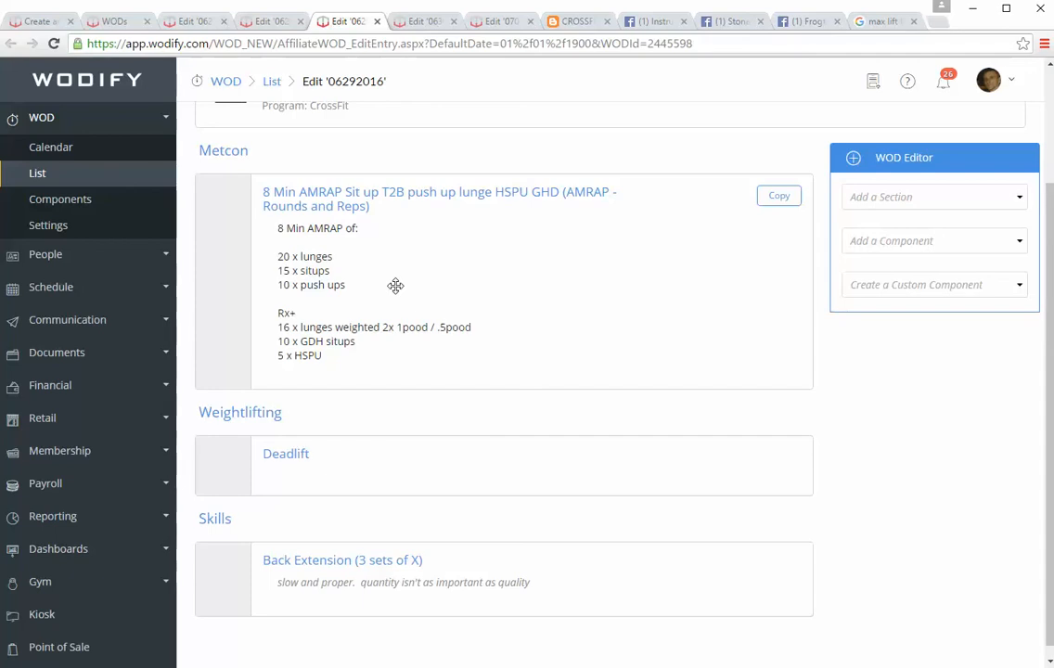
mouse_move(341, 341)
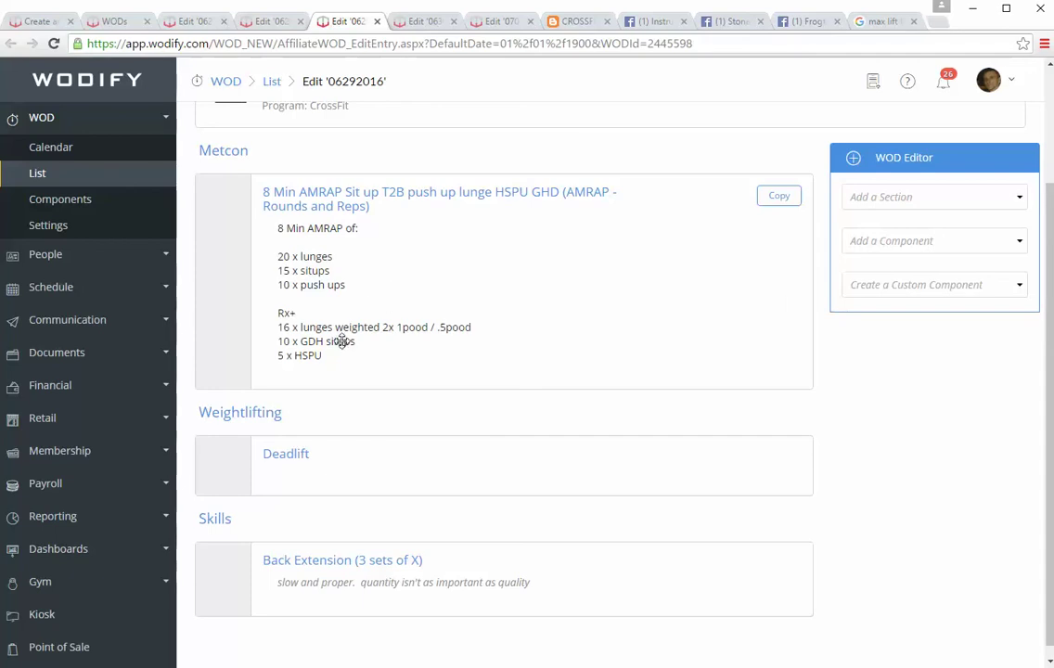
mouse_move(401, 340)
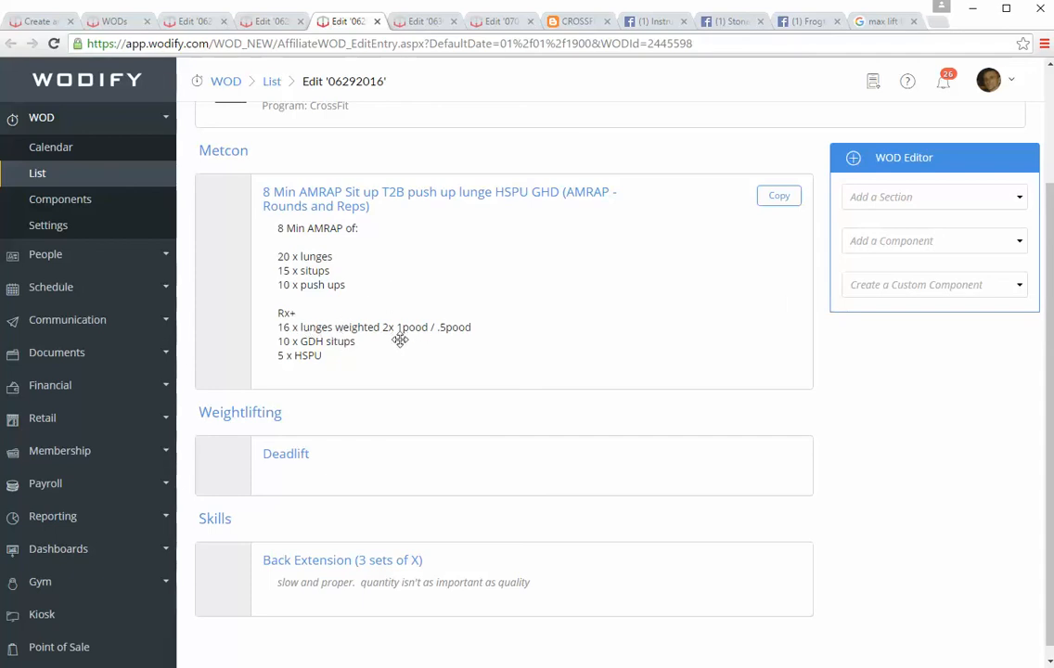
mouse_move(406, 342)
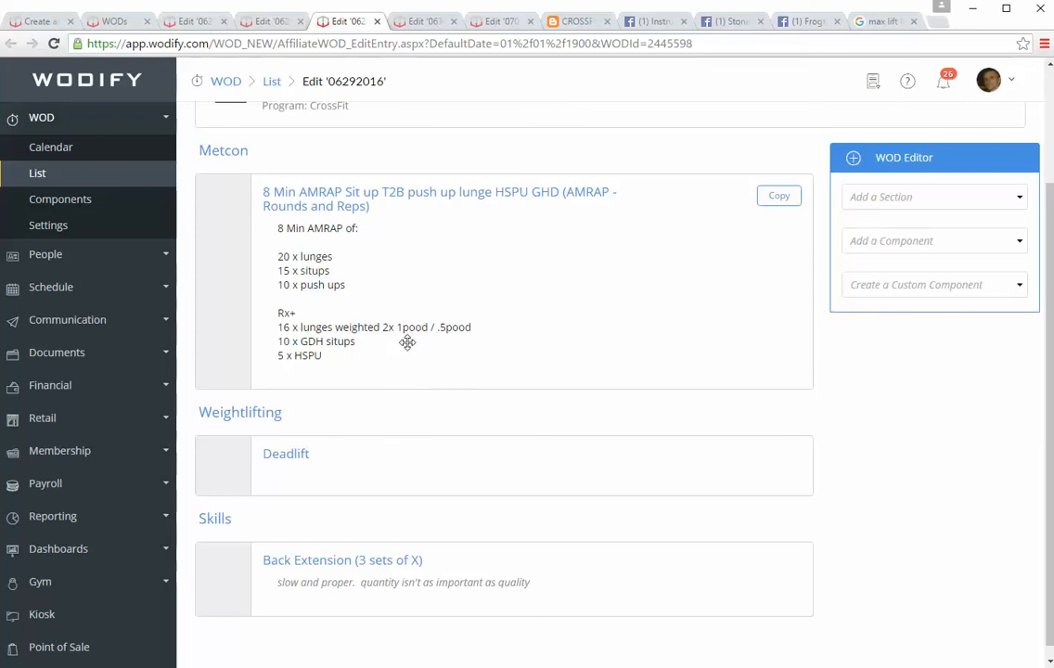
mouse_move(340, 356)
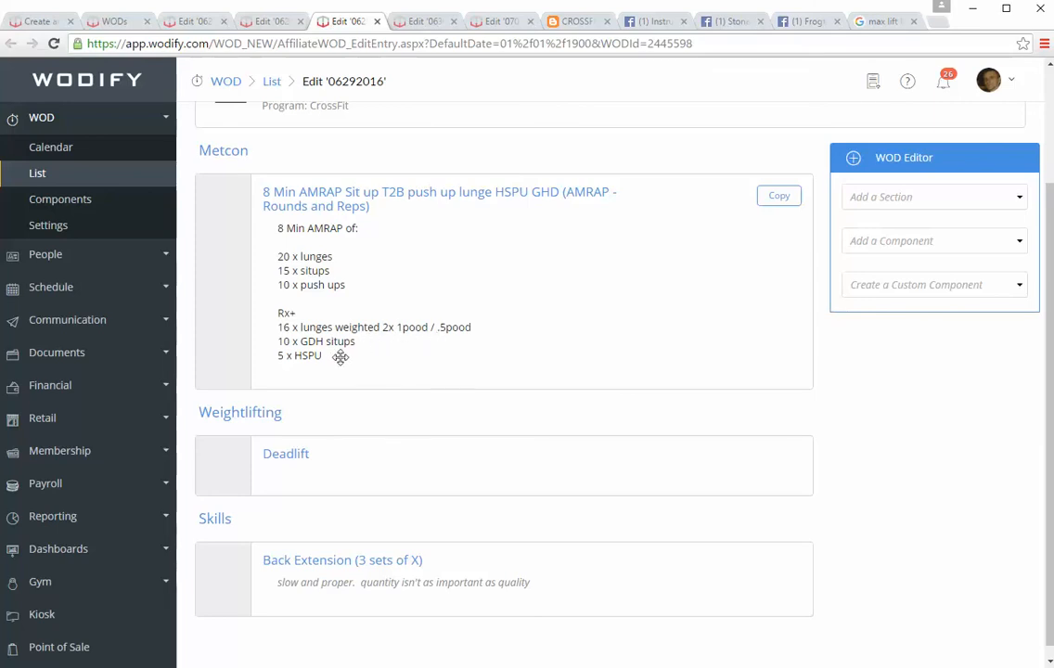
mouse_move(288, 290)
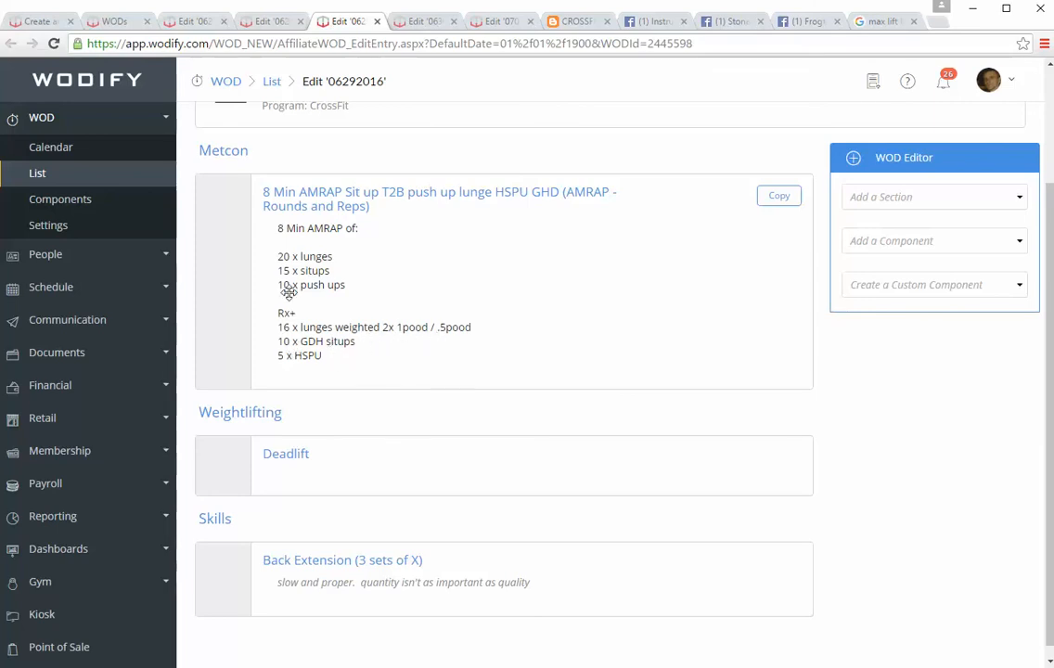
mouse_move(334, 360)
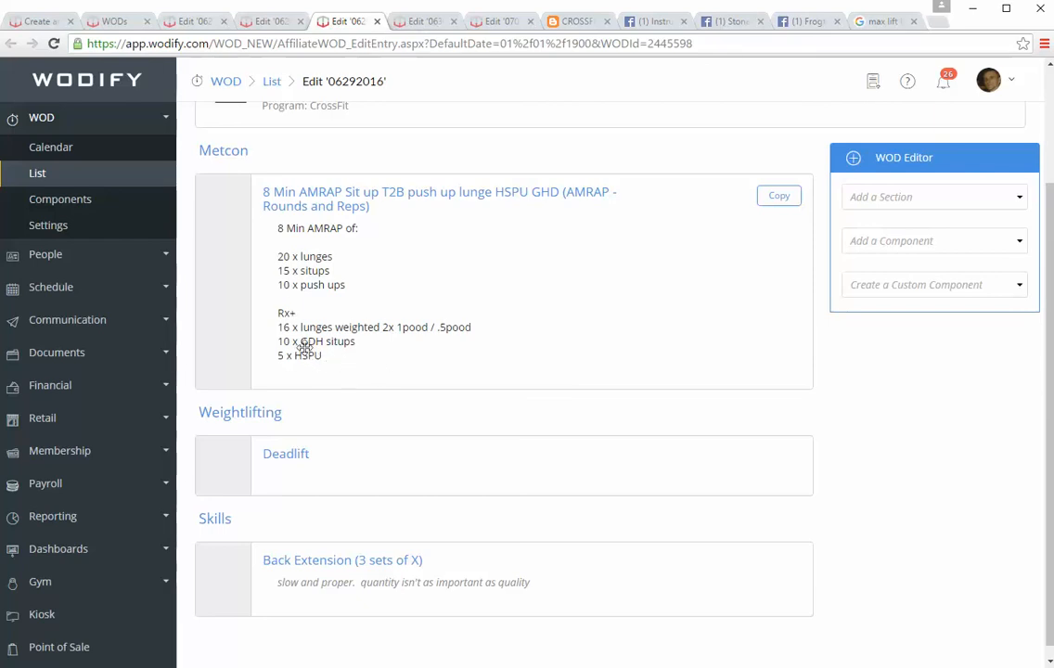
mouse_move(360, 341)
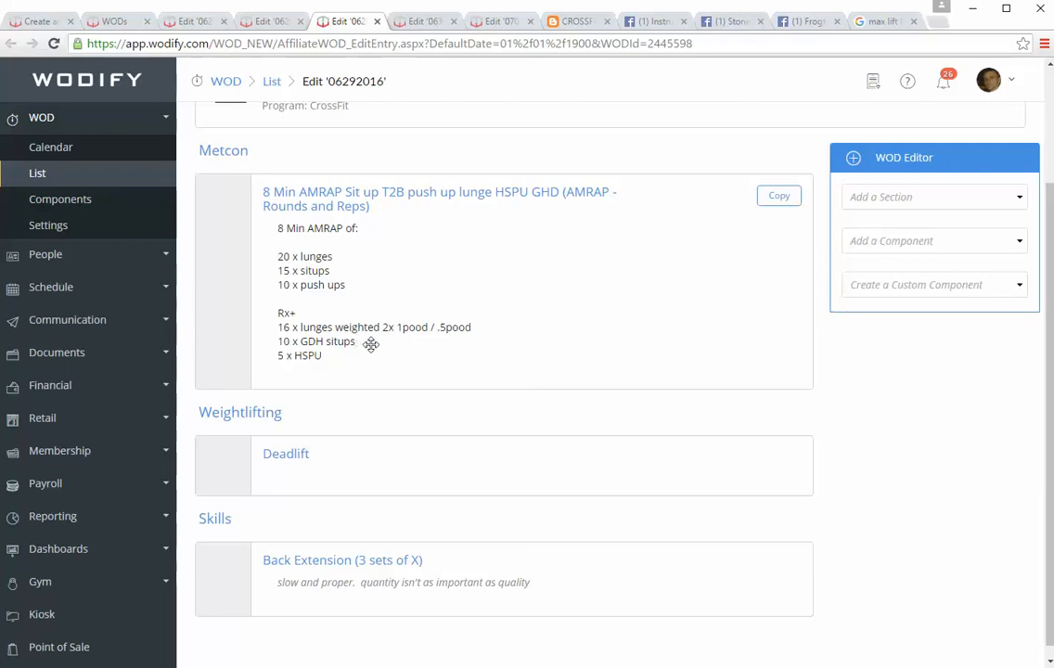
mouse_move(282, 344)
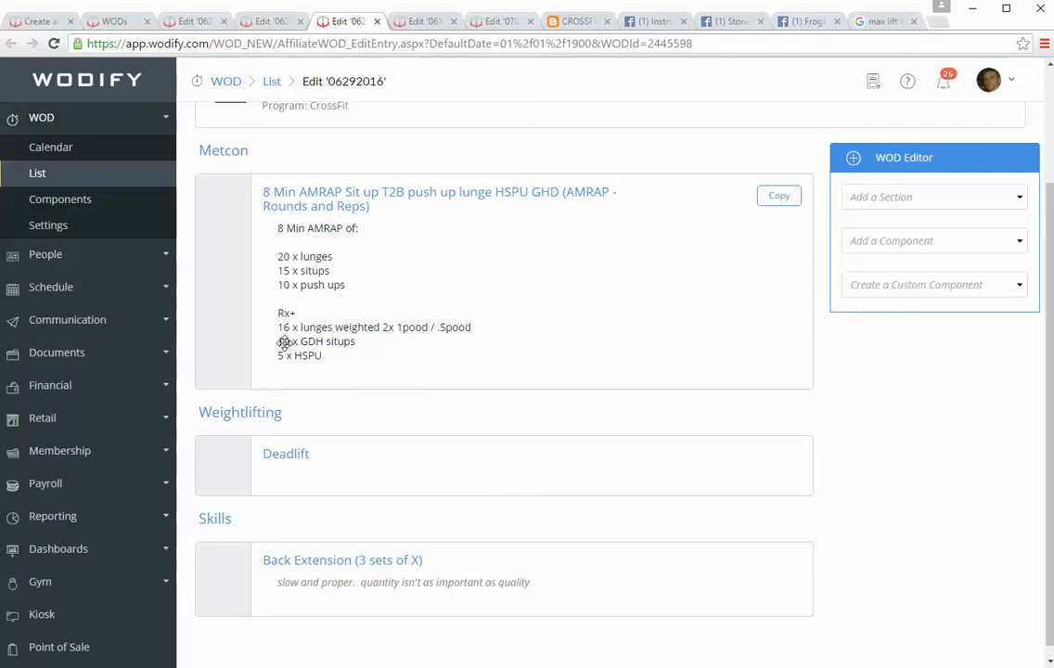
mouse_move(312, 457)
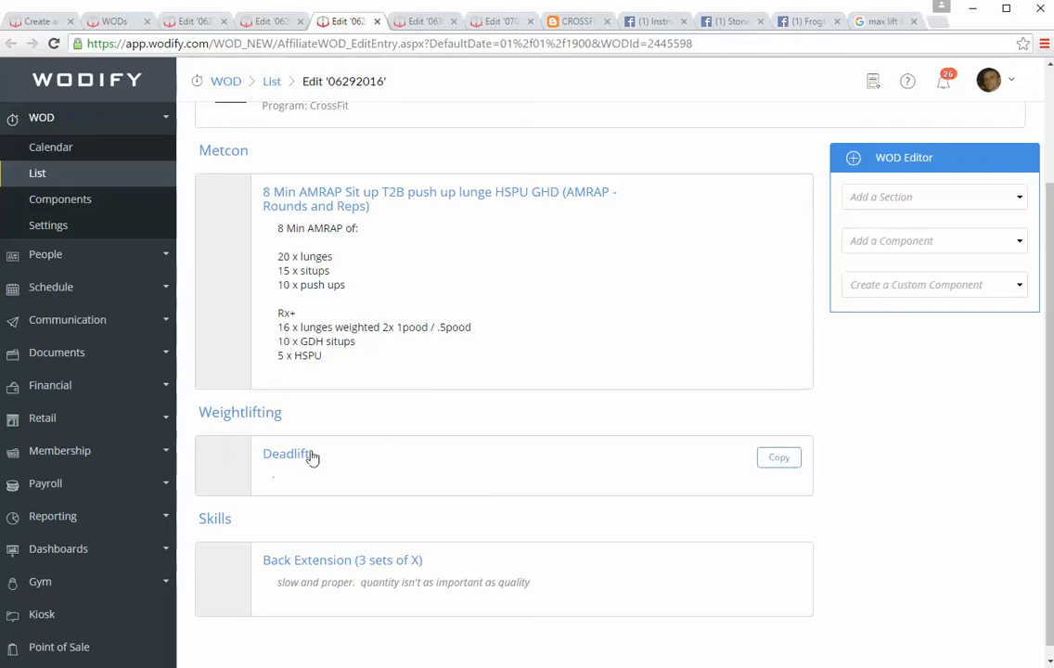
mouse_move(263, 494)
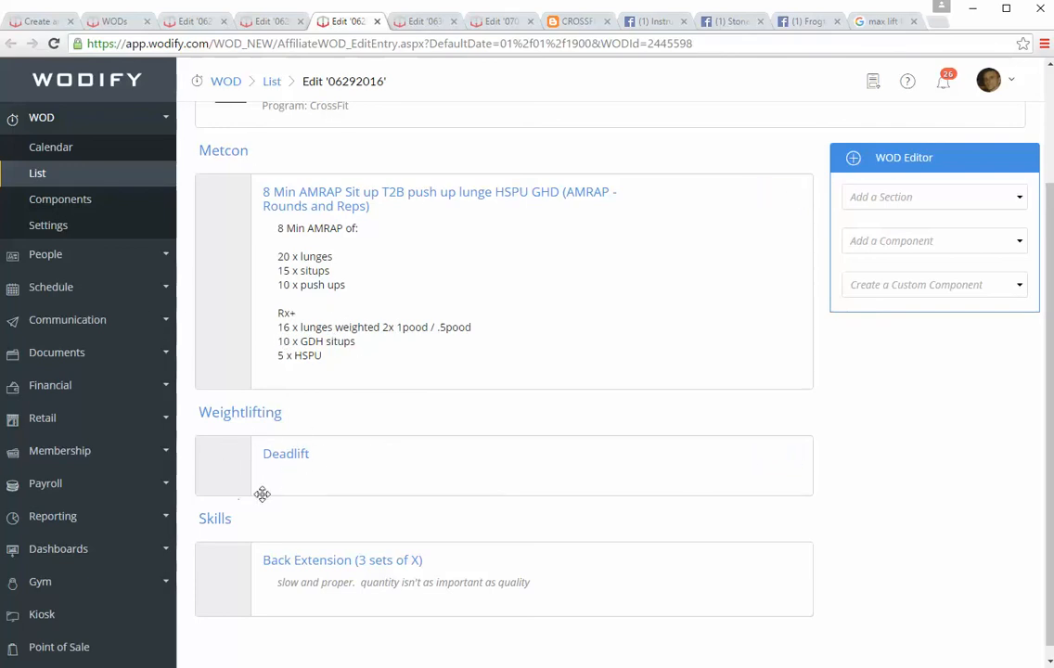
mouse_move(323, 244)
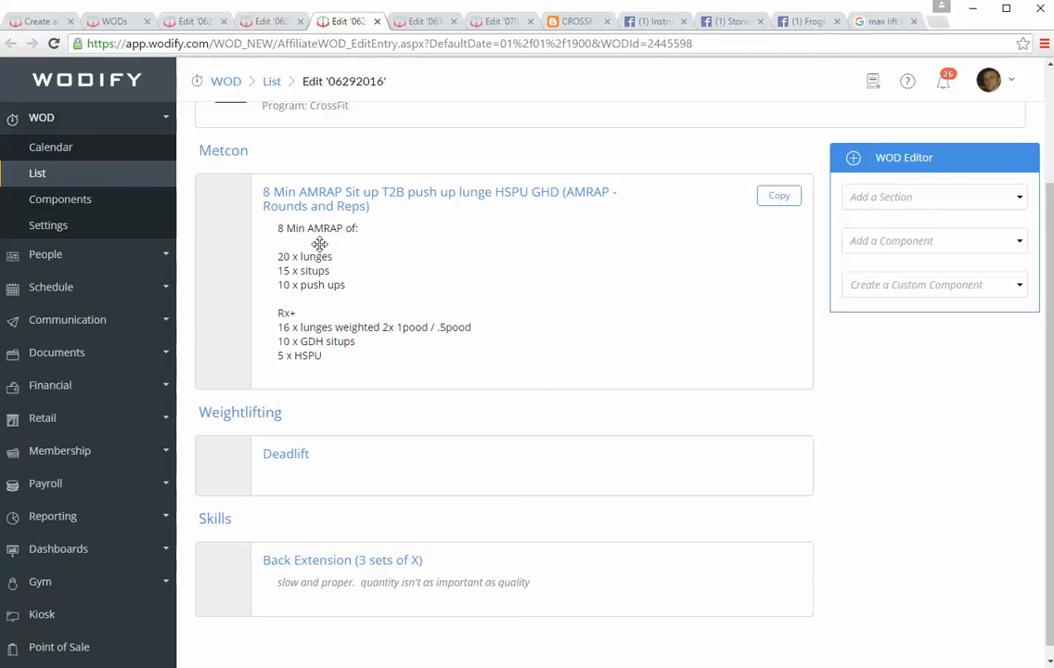
mouse_move(360, 327)
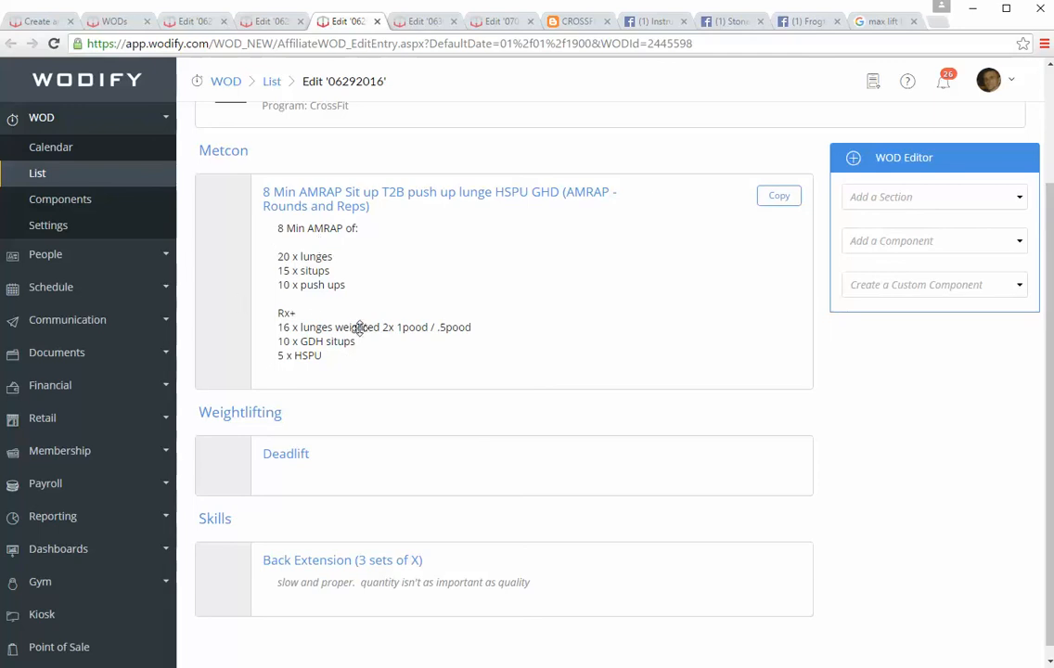
mouse_move(297, 490)
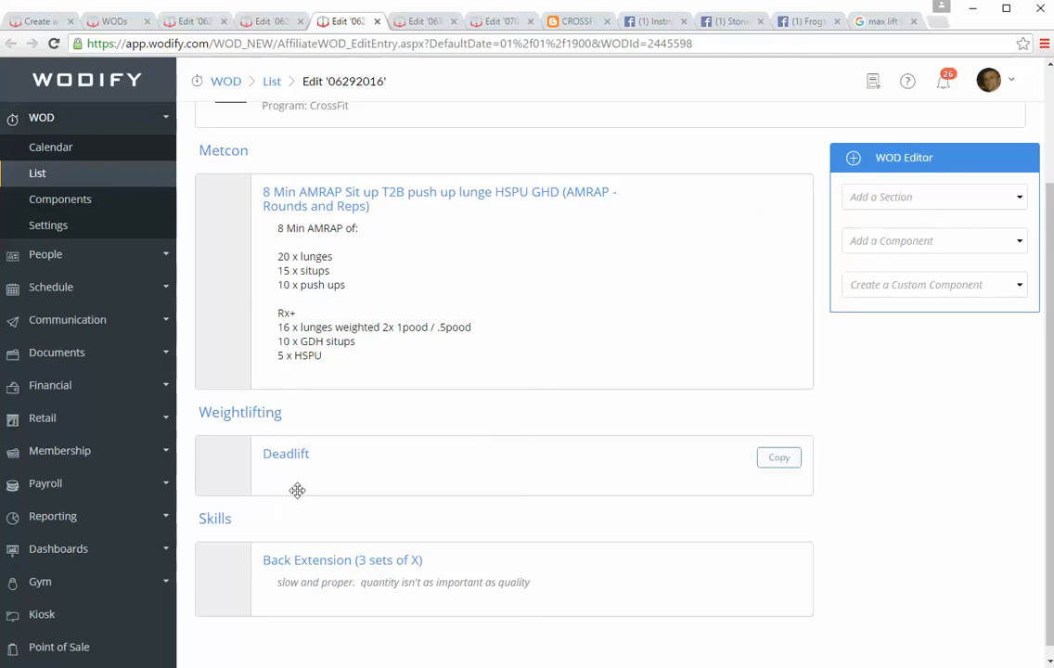
mouse_move(412, 408)
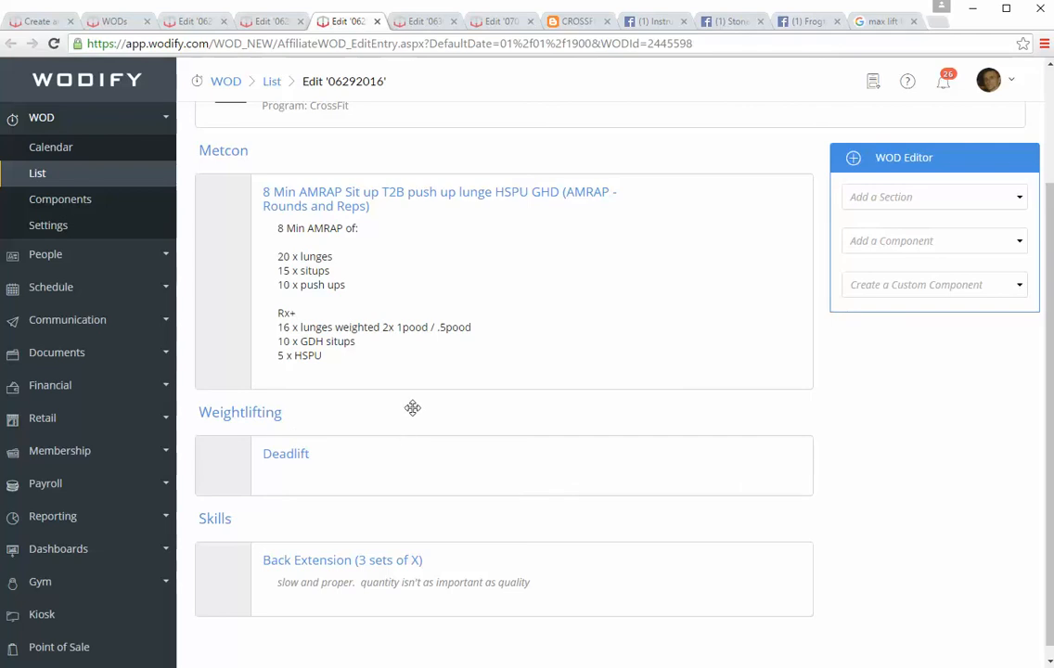
mouse_move(273, 578)
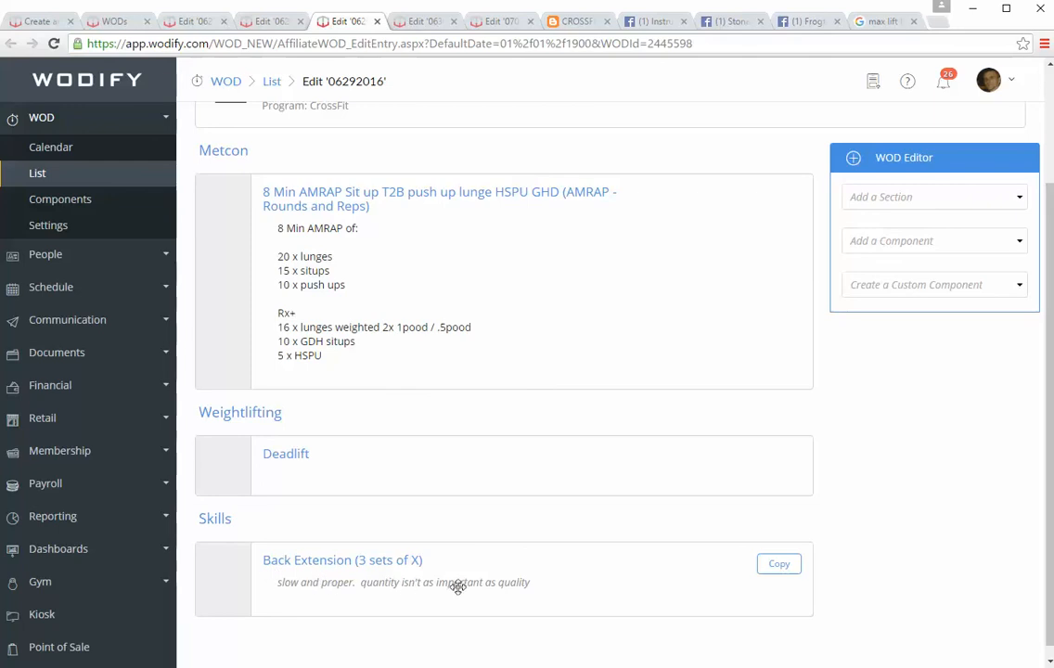
mouse_move(443, 579)
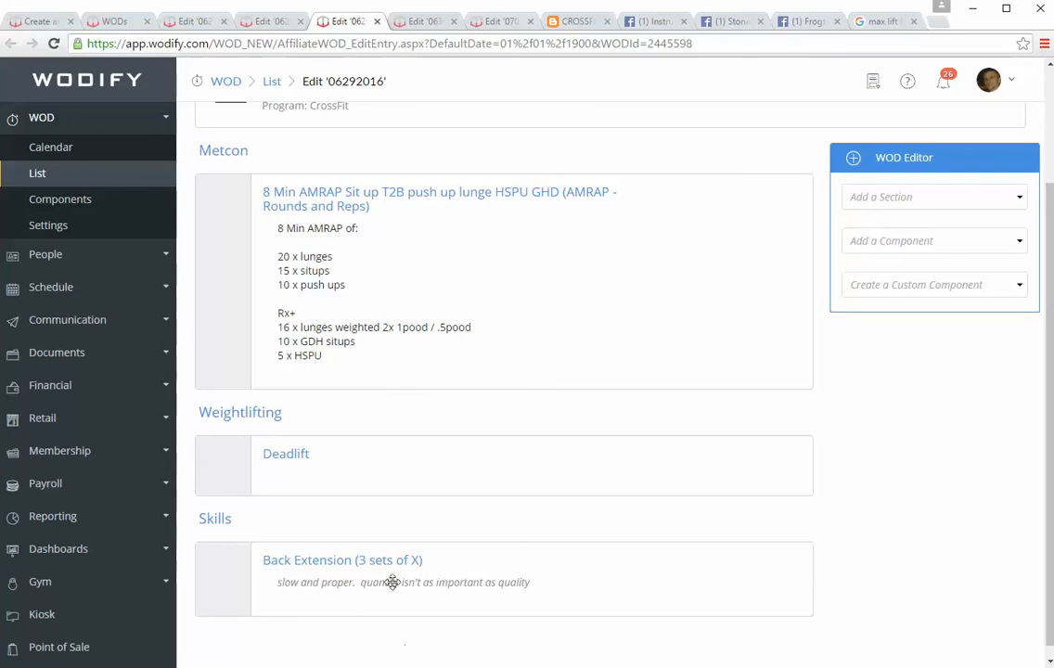
Switch to the 06/30/2016 WOD with its Time DU KB Metcon and Overhead Squat.
click(424, 21)
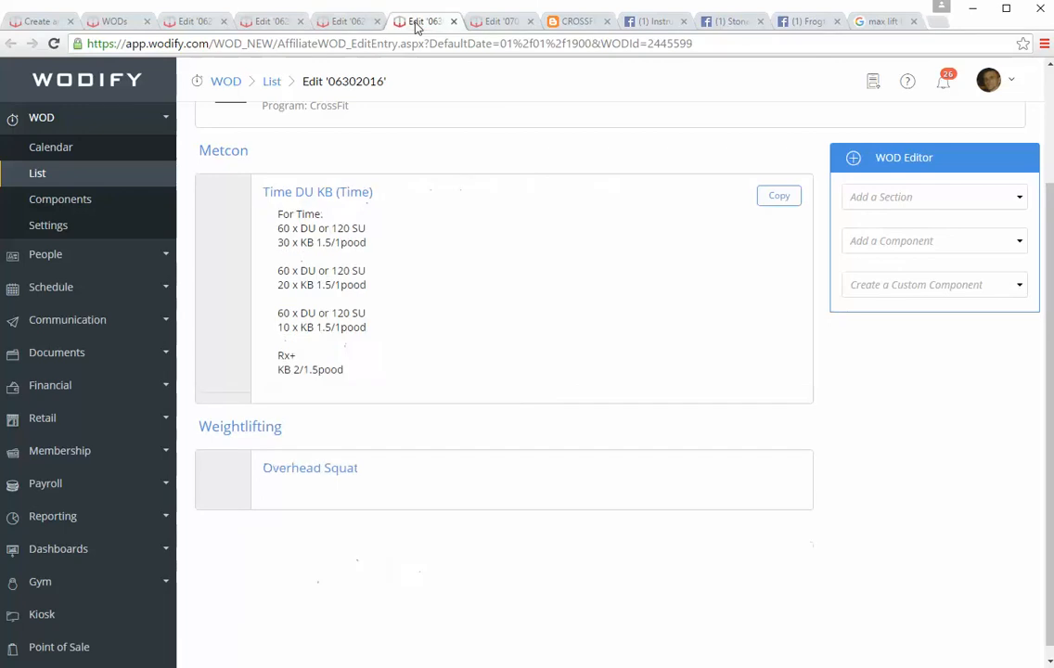
mouse_move(492, 297)
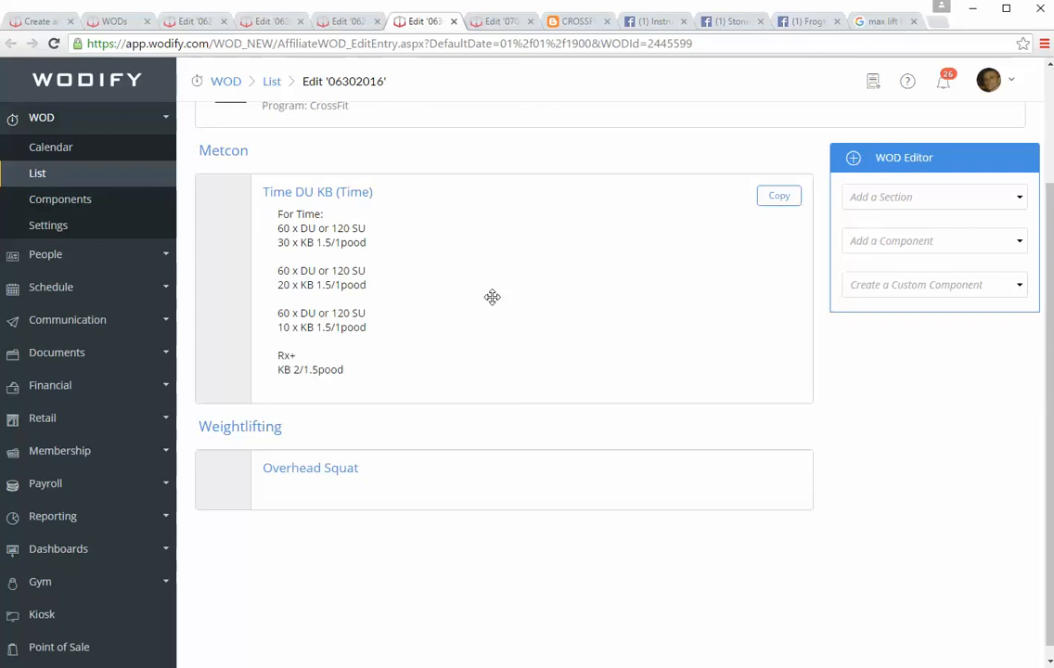
mouse_move(290, 307)
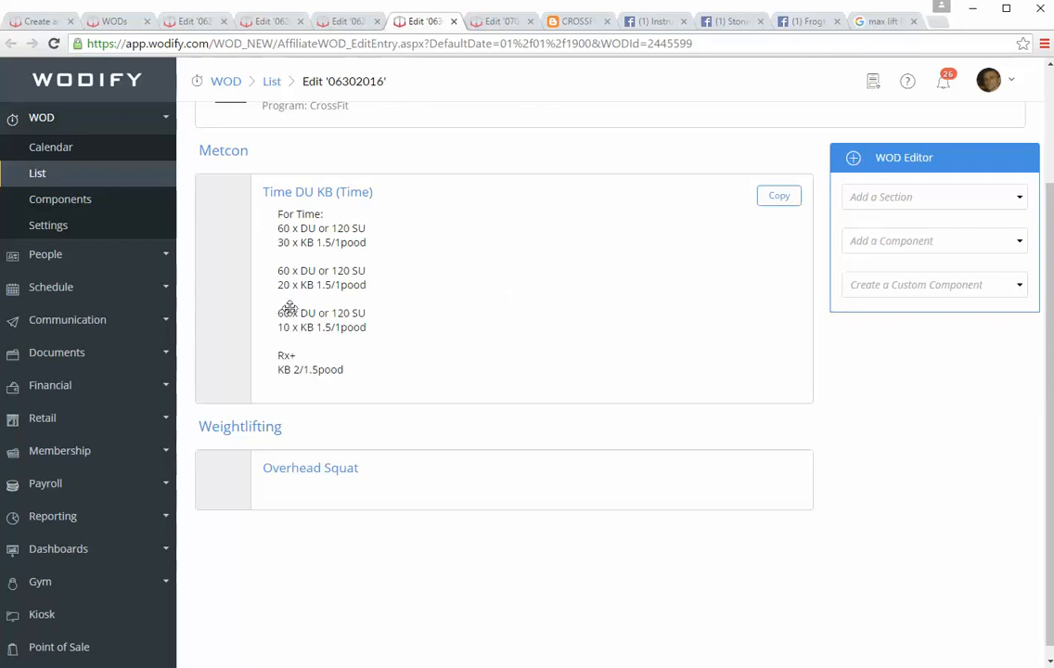
mouse_move(375, 455)
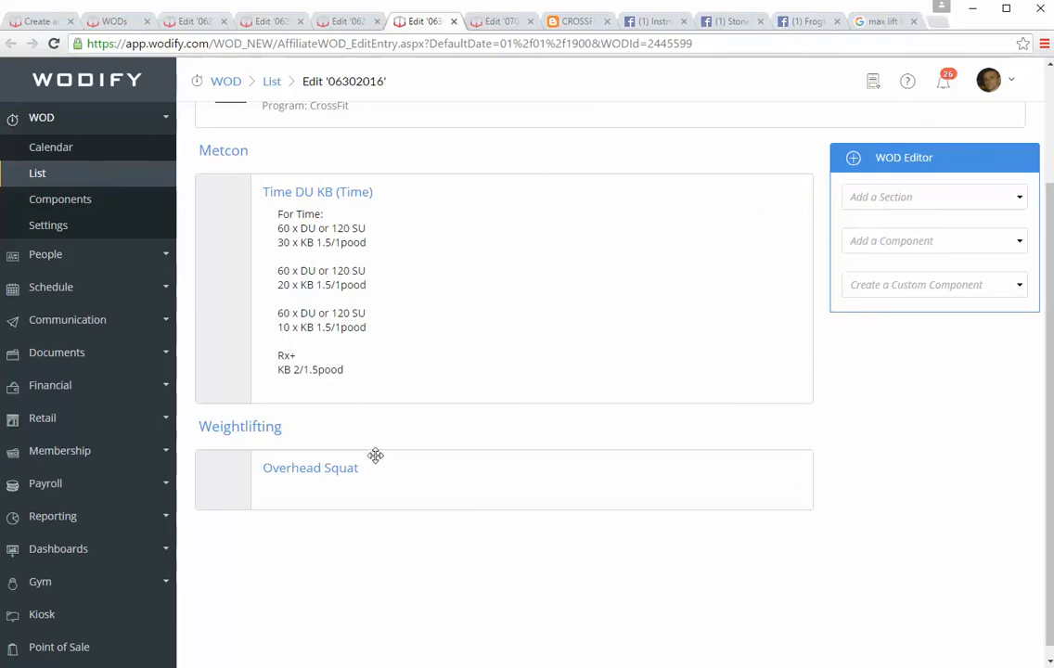
mouse_move(371, 528)
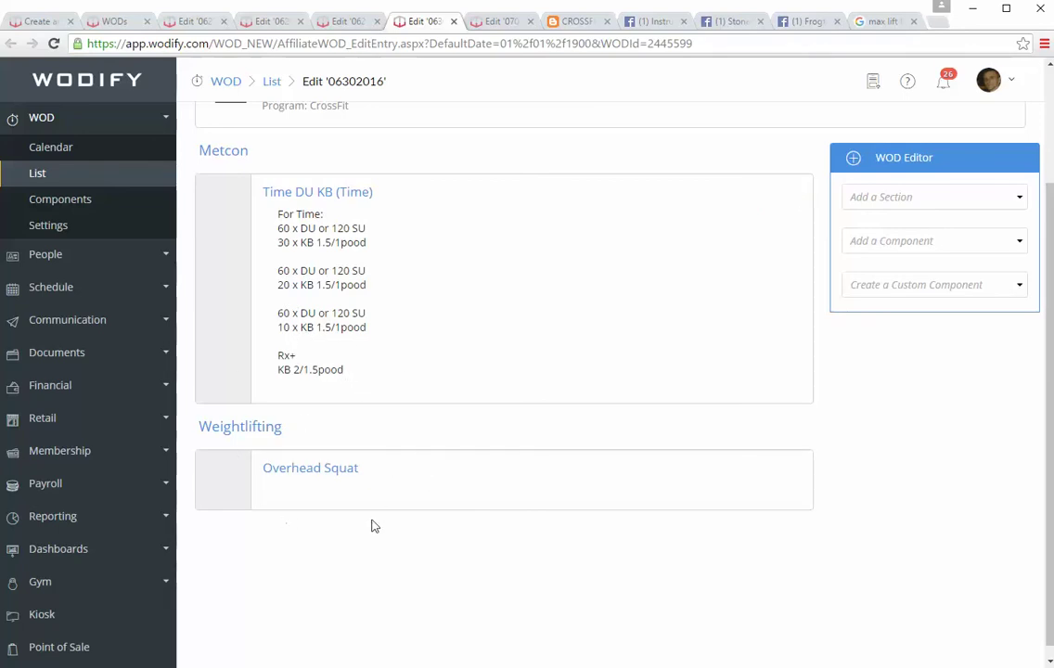
mouse_move(412, 442)
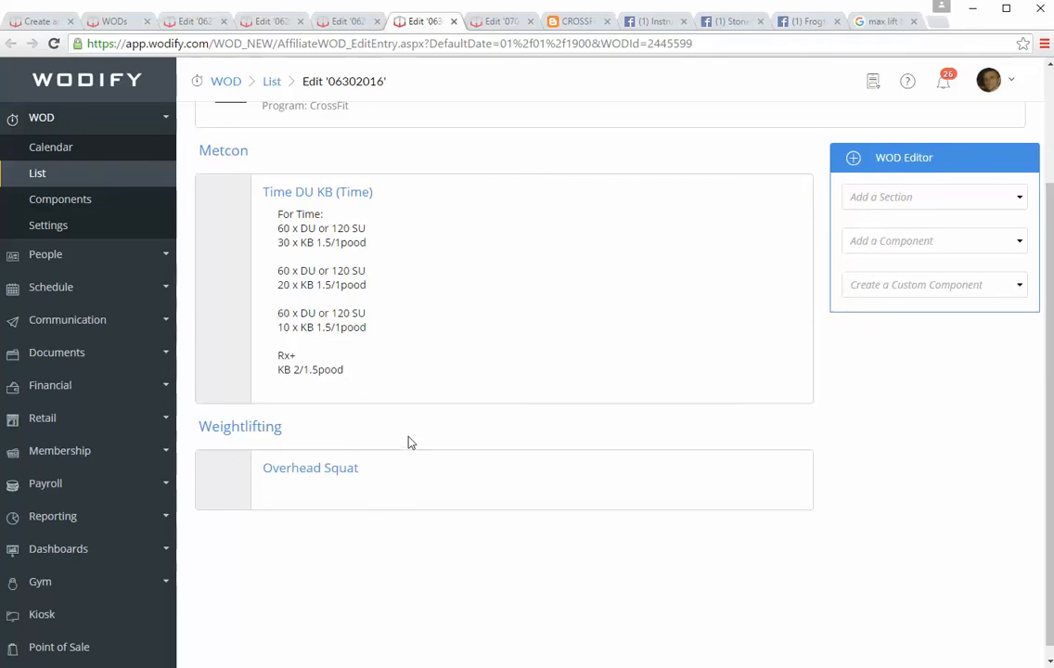
mouse_move(379, 425)
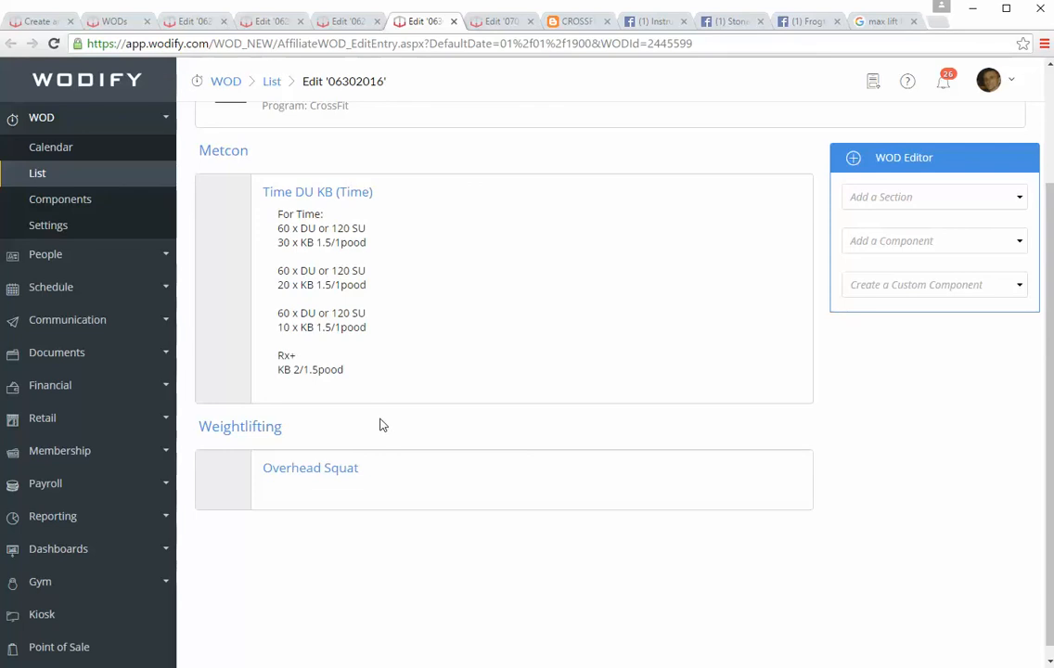
mouse_move(398, 455)
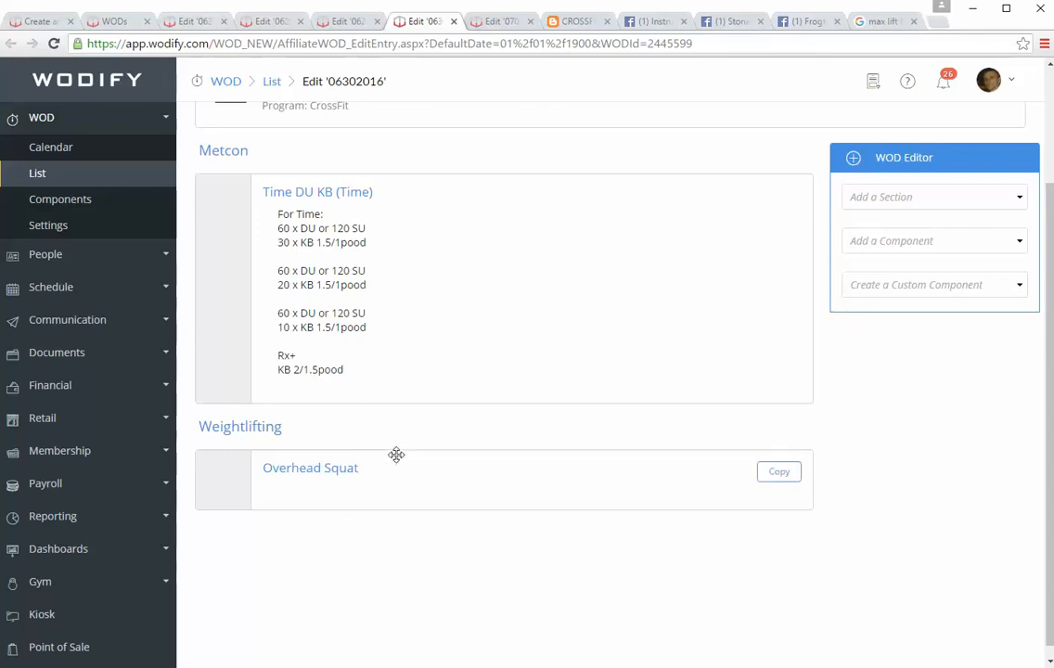
mouse_move(299, 446)
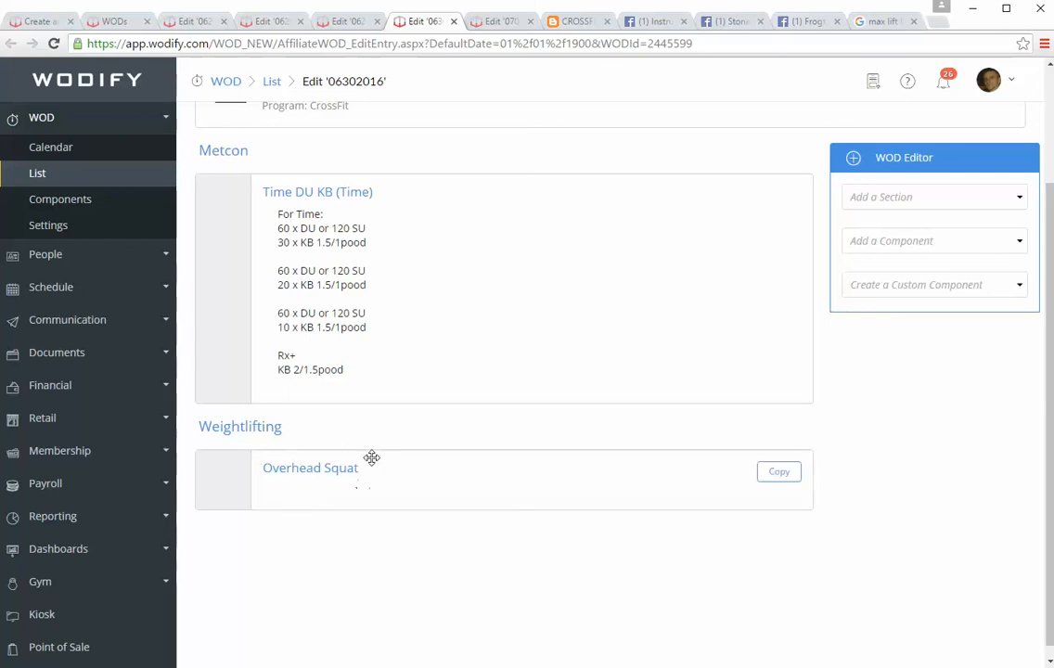
mouse_move(341, 505)
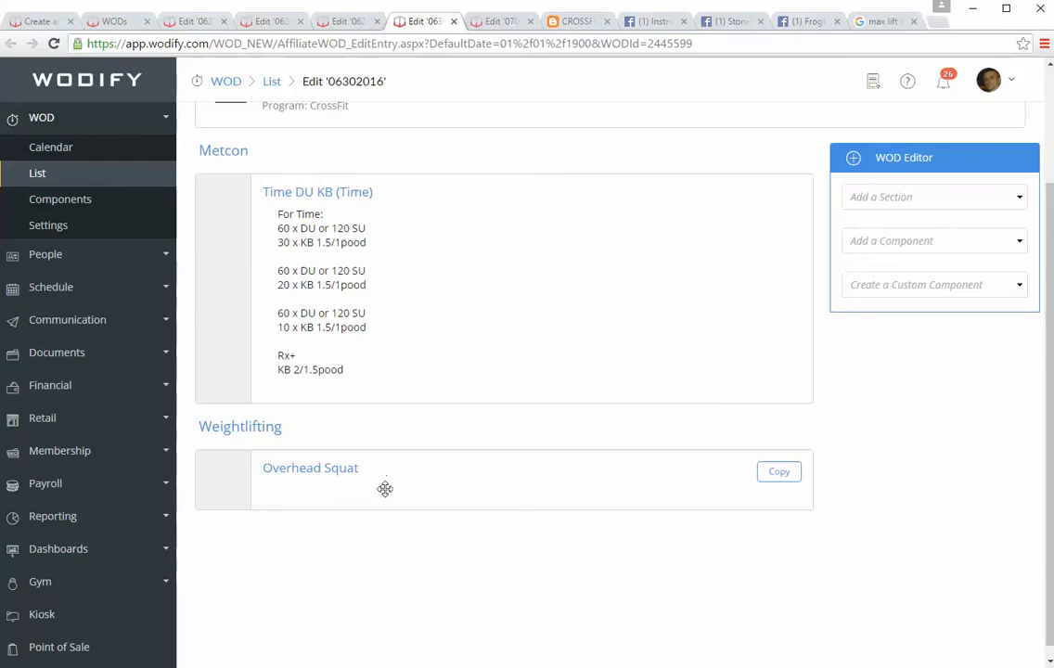
mouse_move(373, 465)
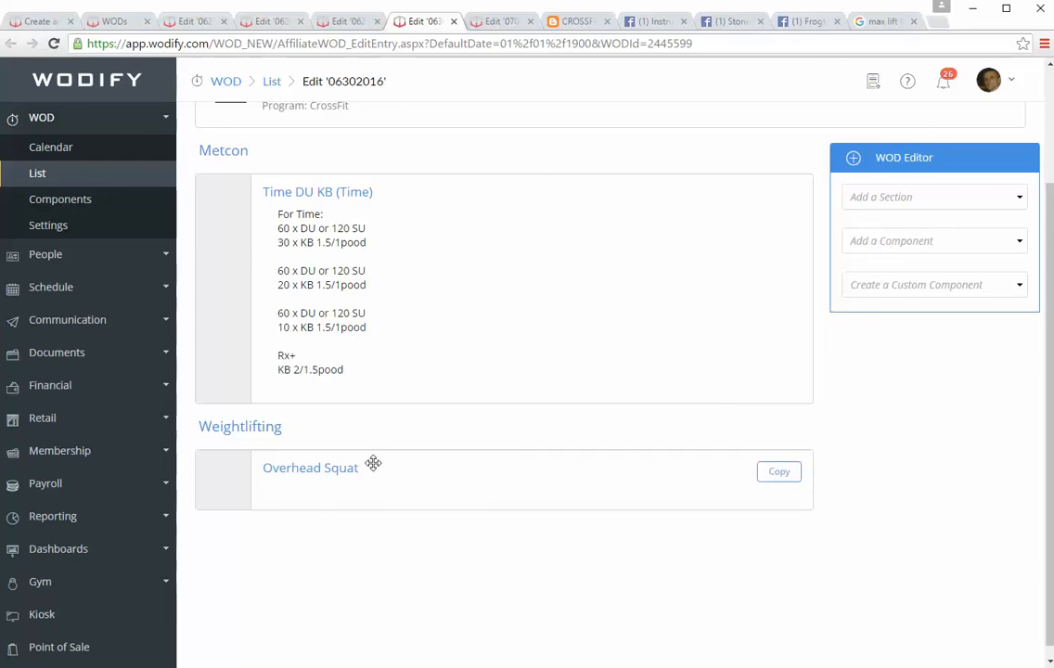
mouse_move(379, 427)
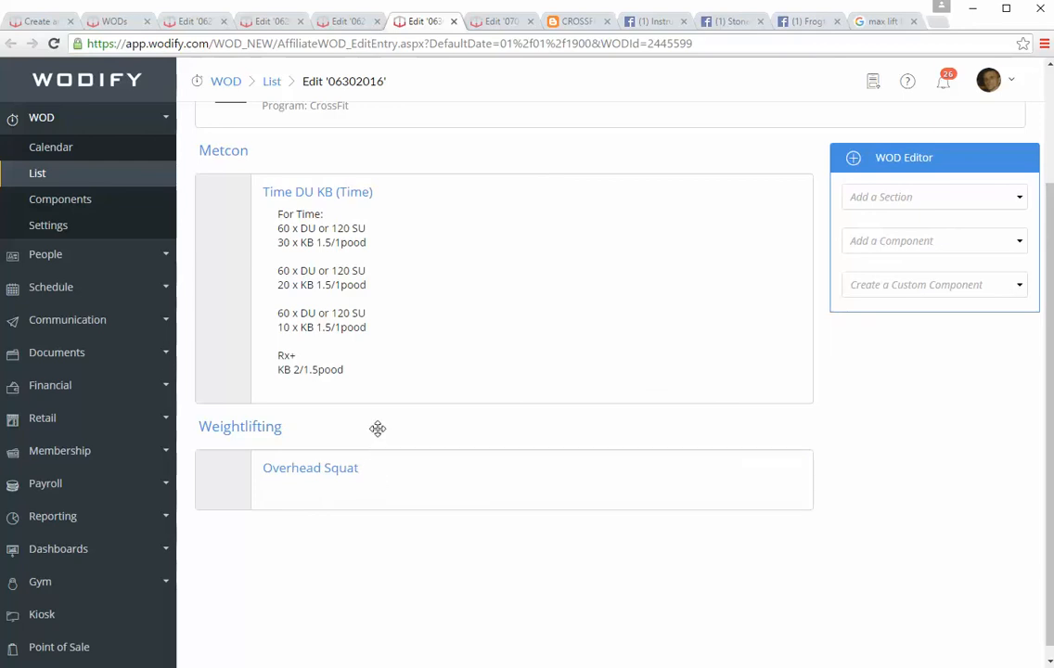
mouse_move(372, 442)
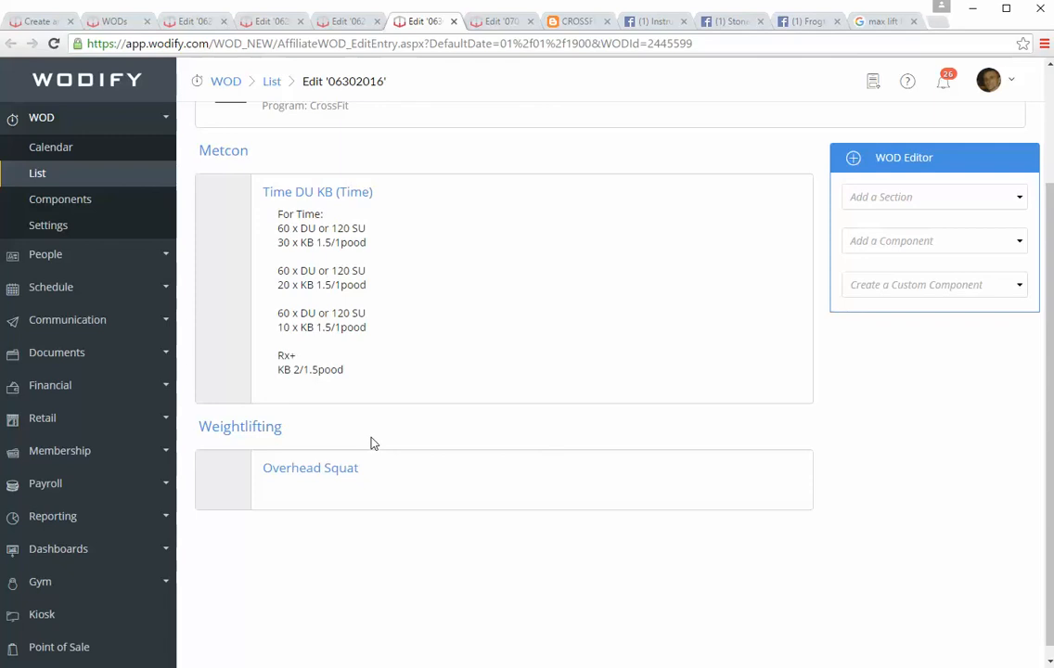
mouse_move(351, 521)
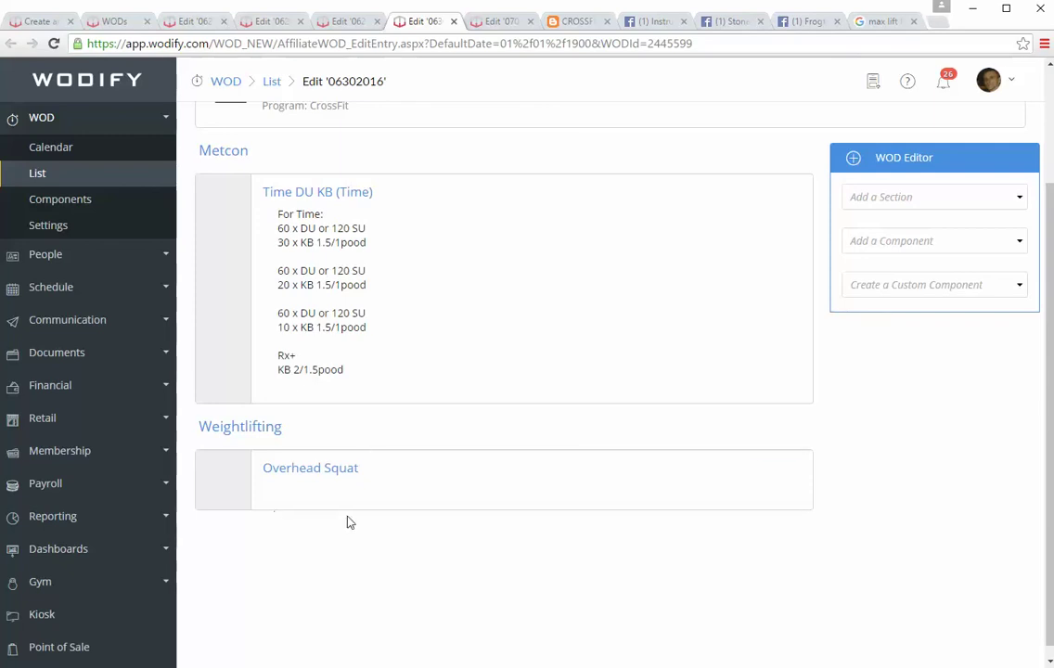
mouse_move(349, 508)
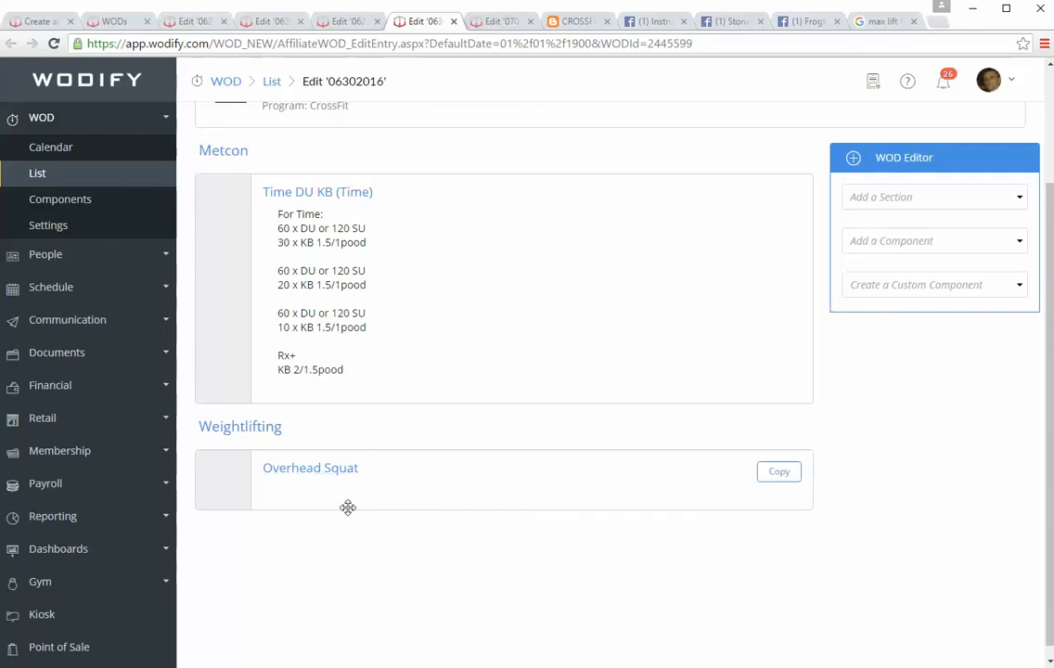
mouse_move(427, 495)
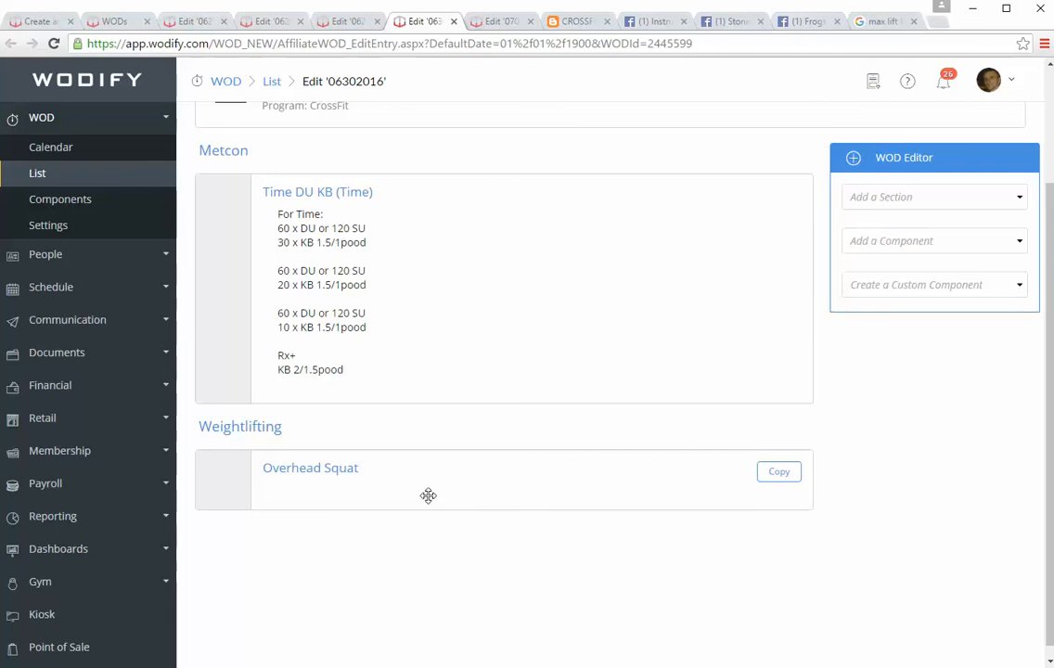
mouse_move(367, 487)
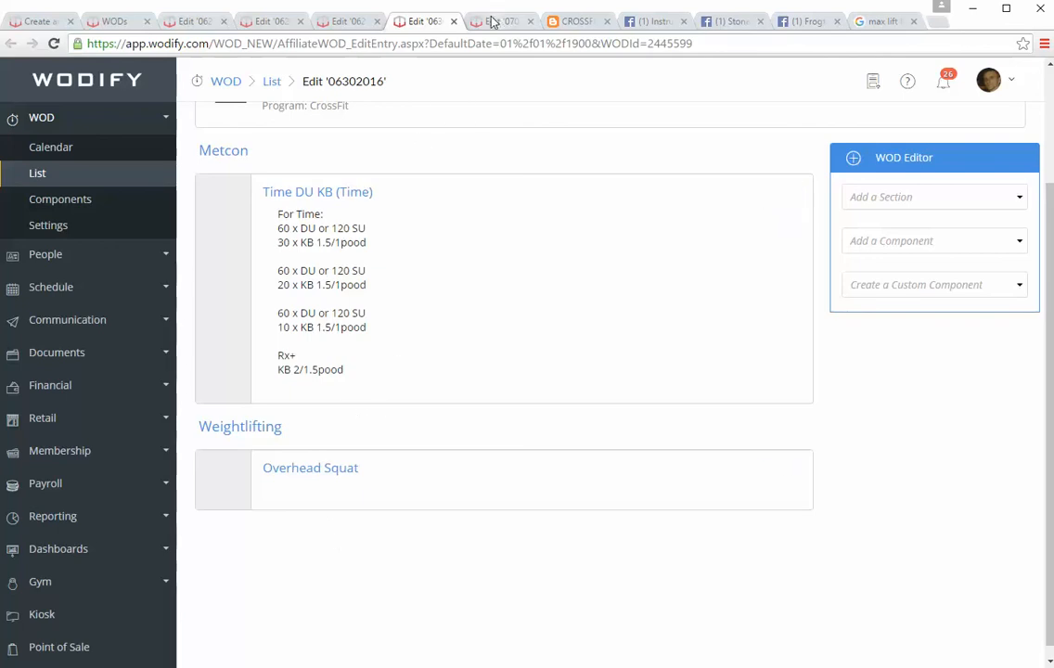
Switch to the 07/01/2016 WOD with its 15 Min AMRAP row rope climb piece and Clean and Jerk.
click(501, 20)
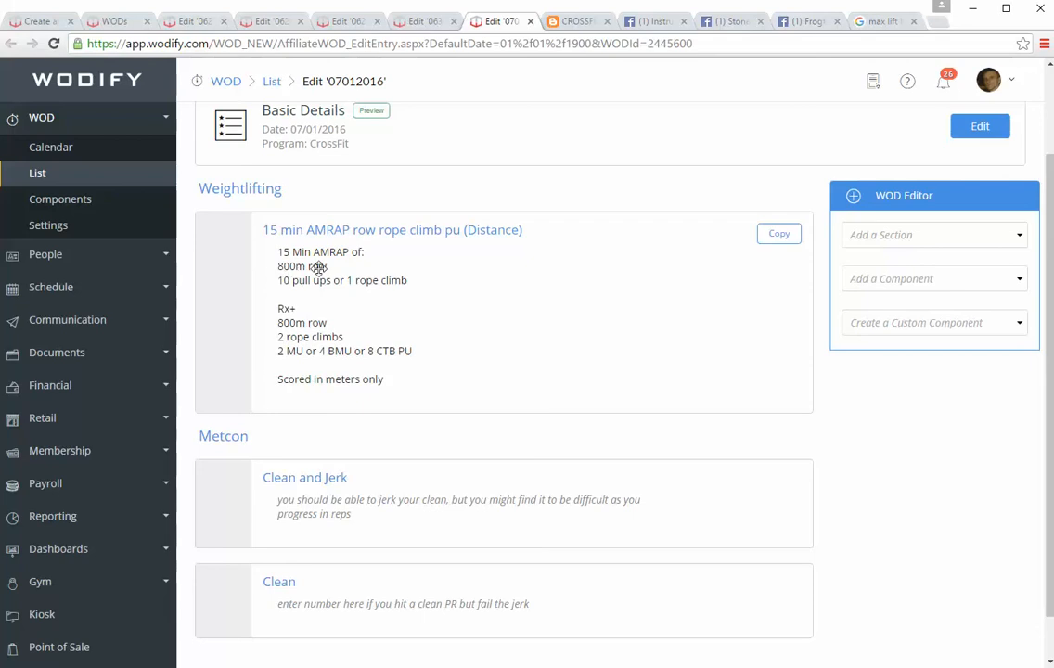
mouse_move(279, 290)
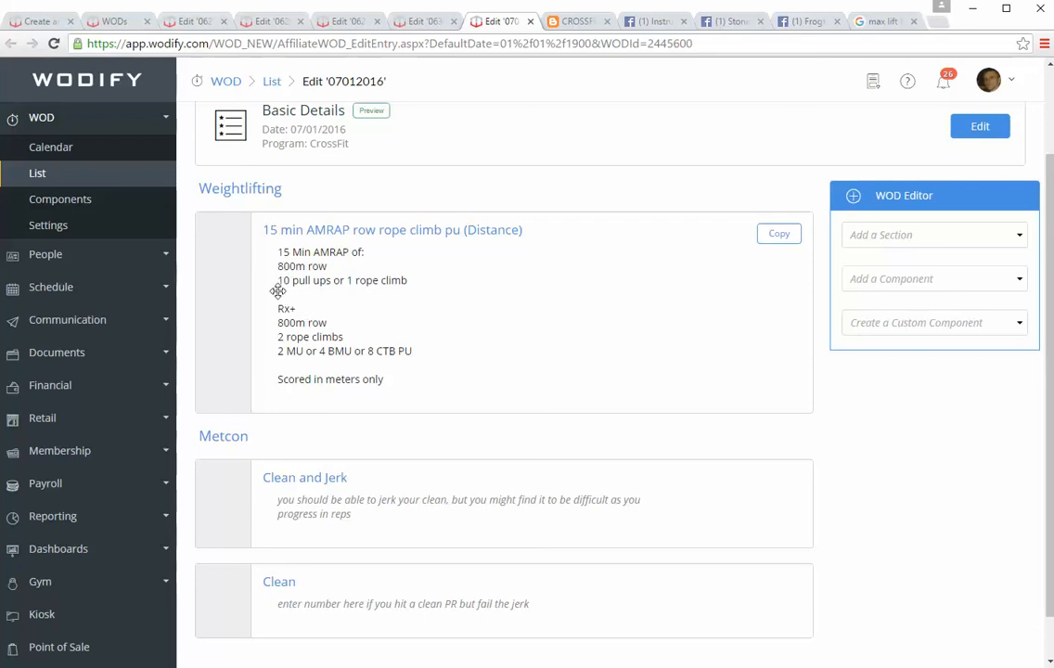
mouse_move(386, 293)
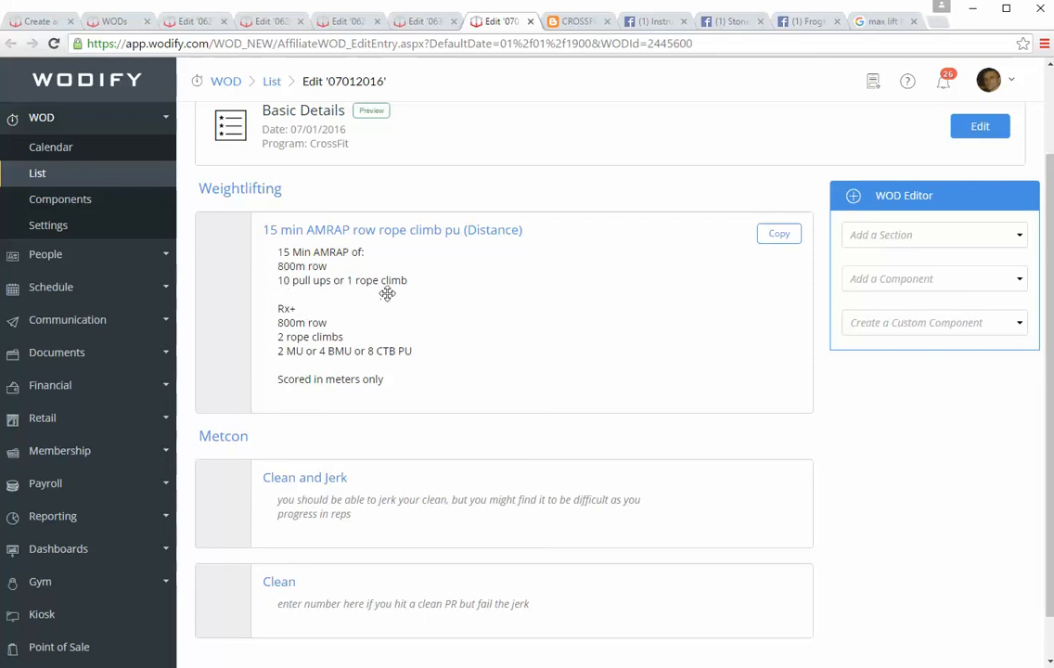
mouse_move(304, 317)
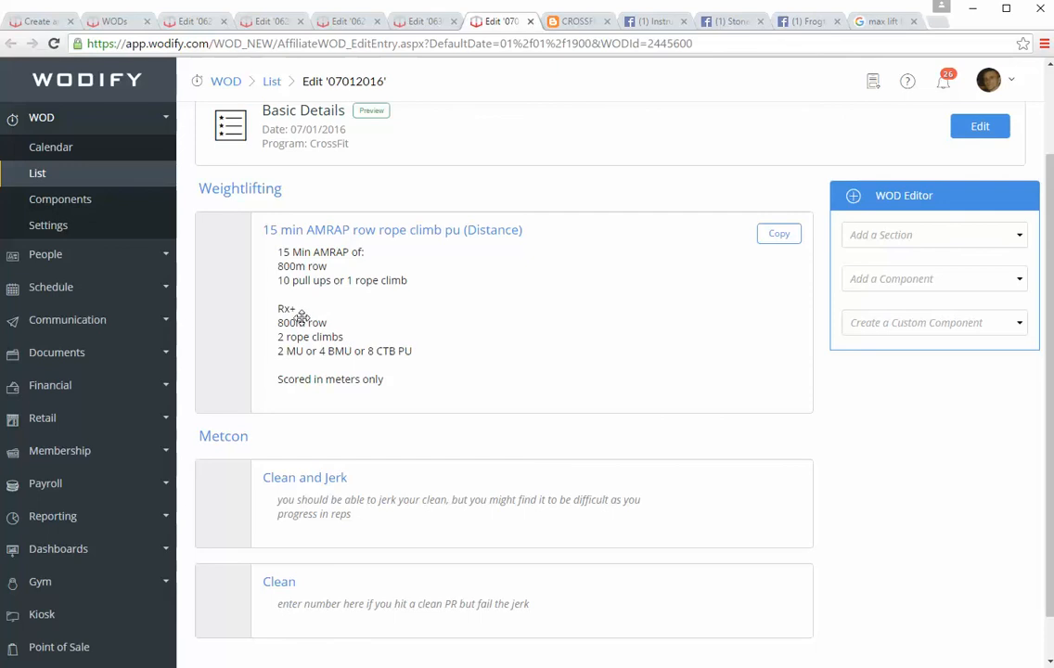
mouse_move(270, 320)
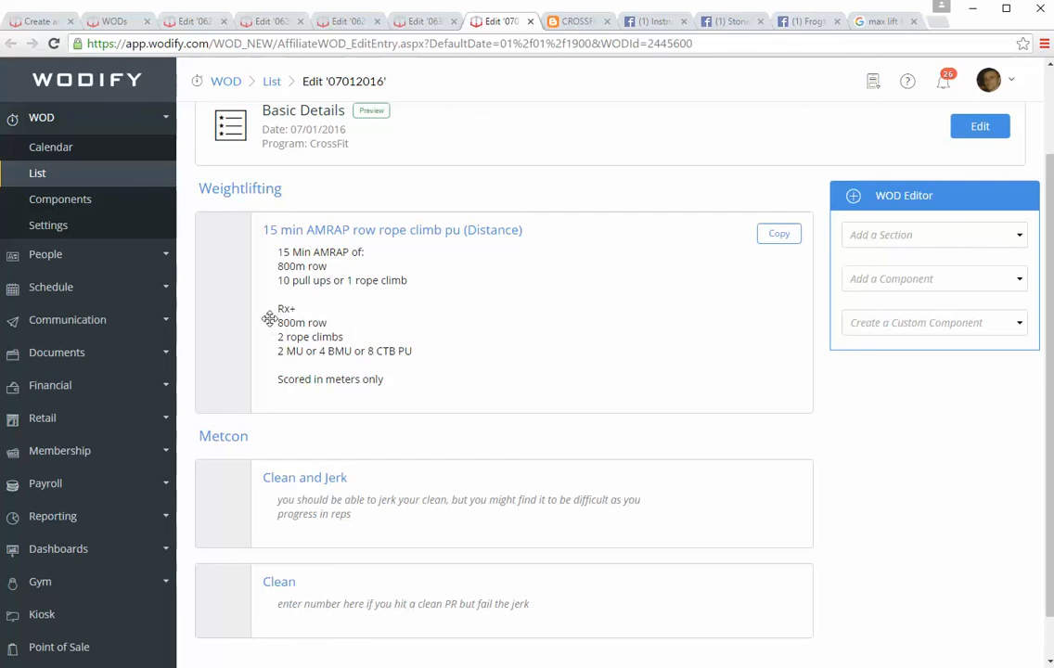
mouse_move(360, 337)
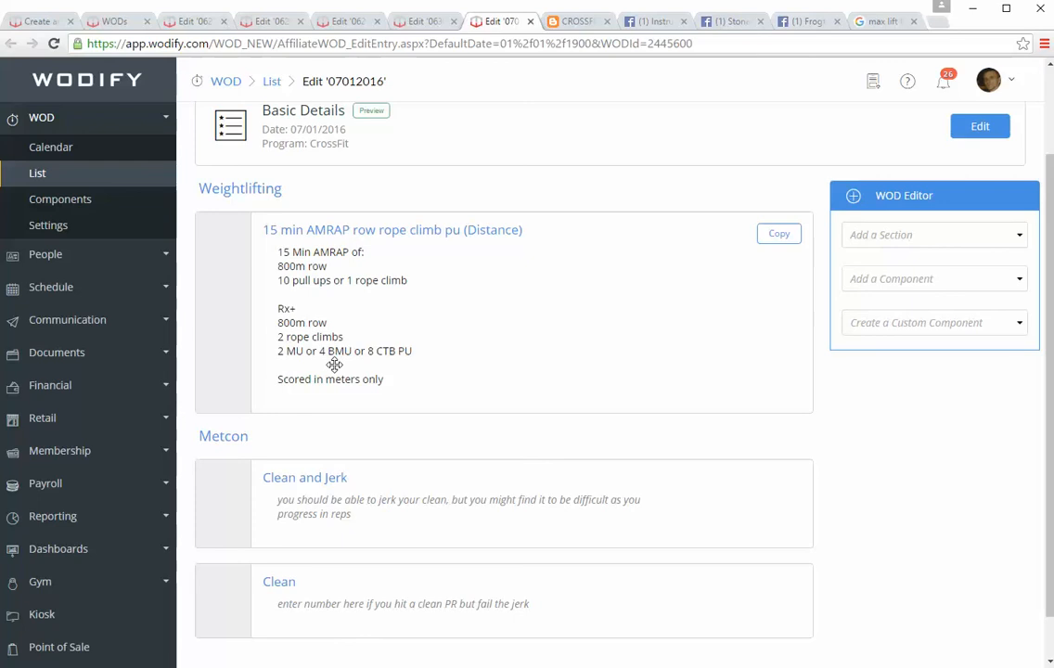
mouse_move(379, 364)
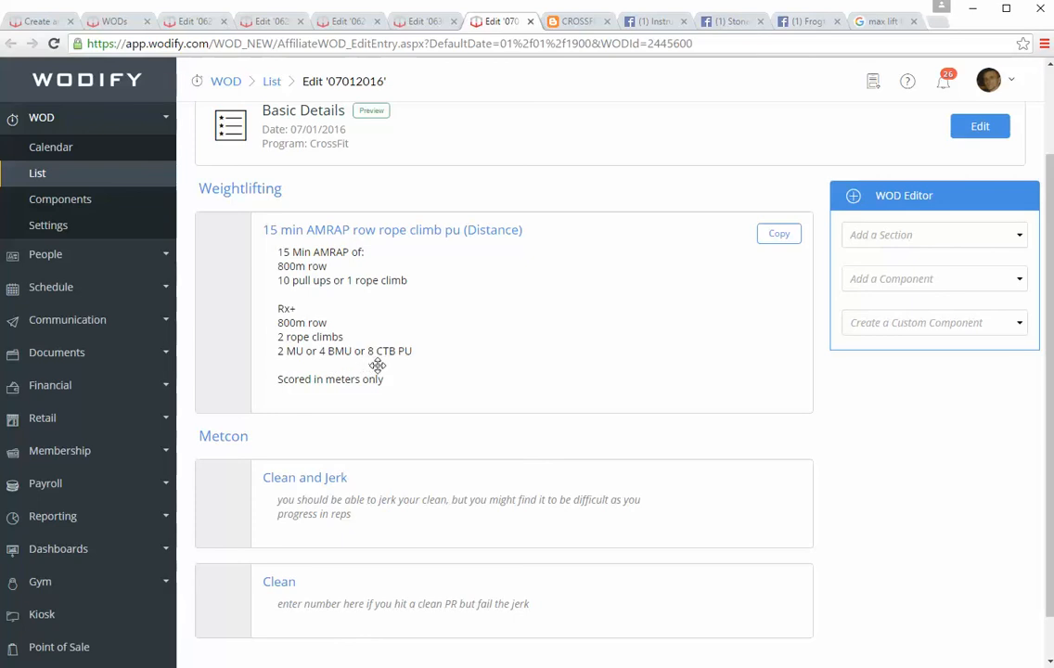
mouse_move(397, 377)
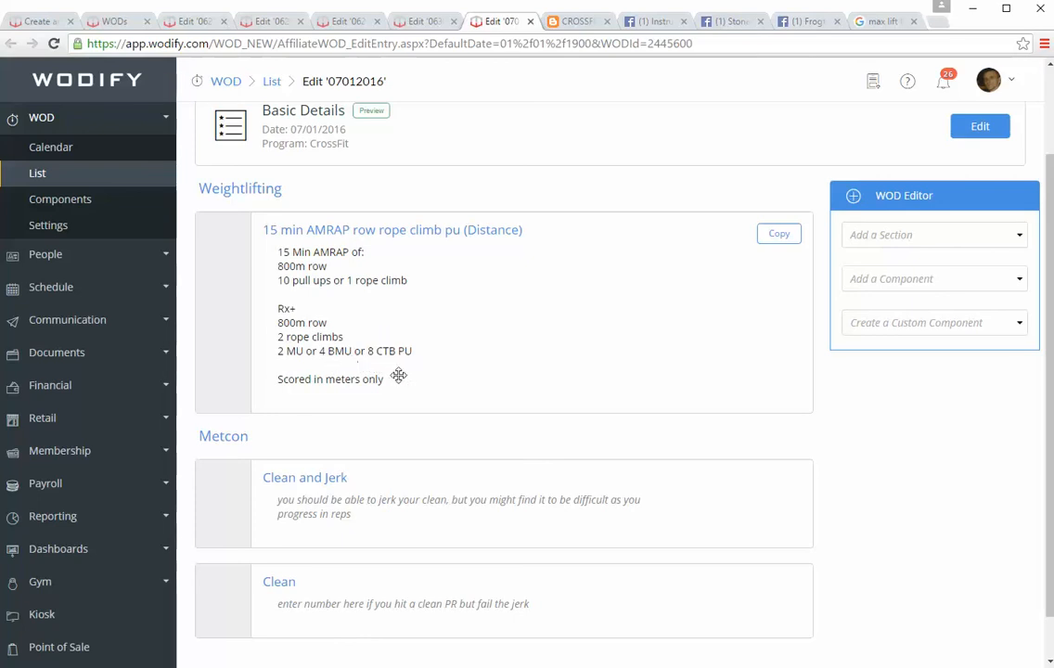
mouse_move(293, 373)
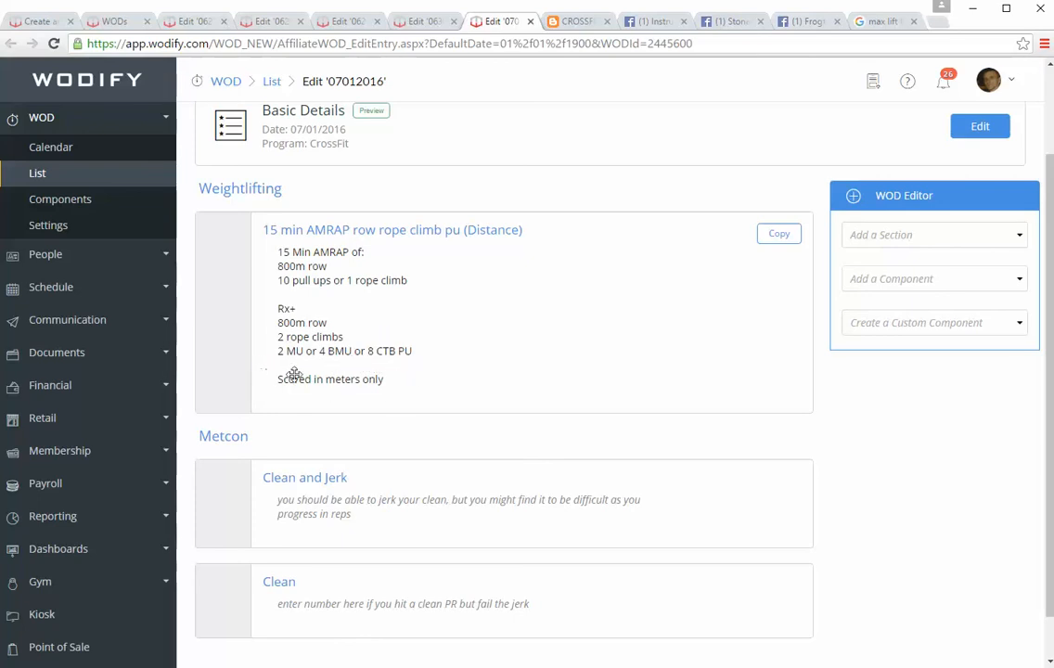
mouse_move(389, 353)
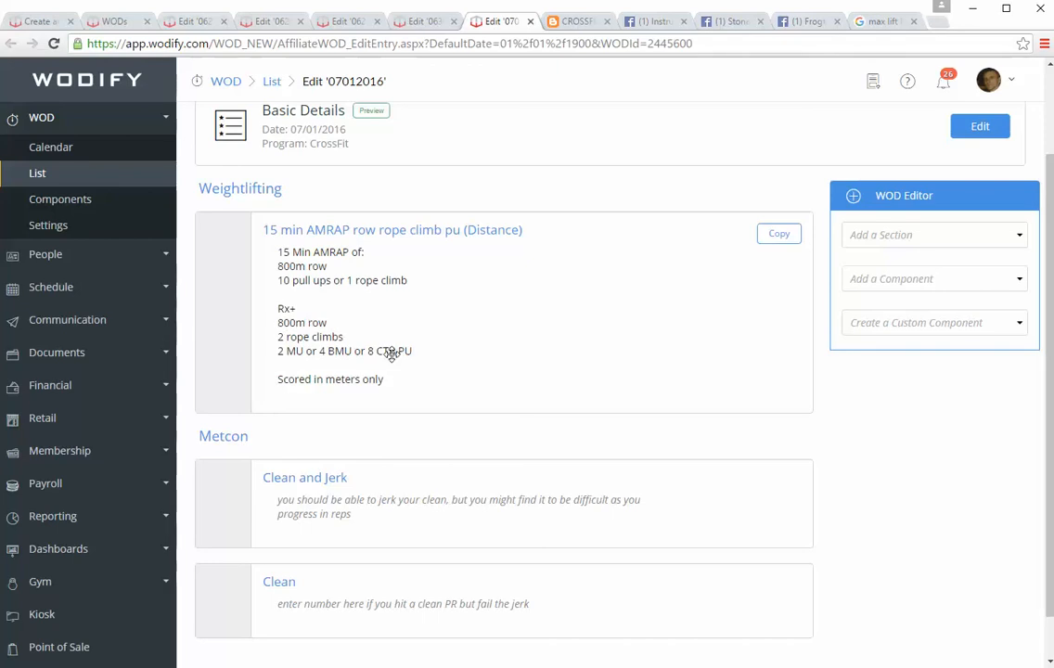
mouse_move(457, 386)
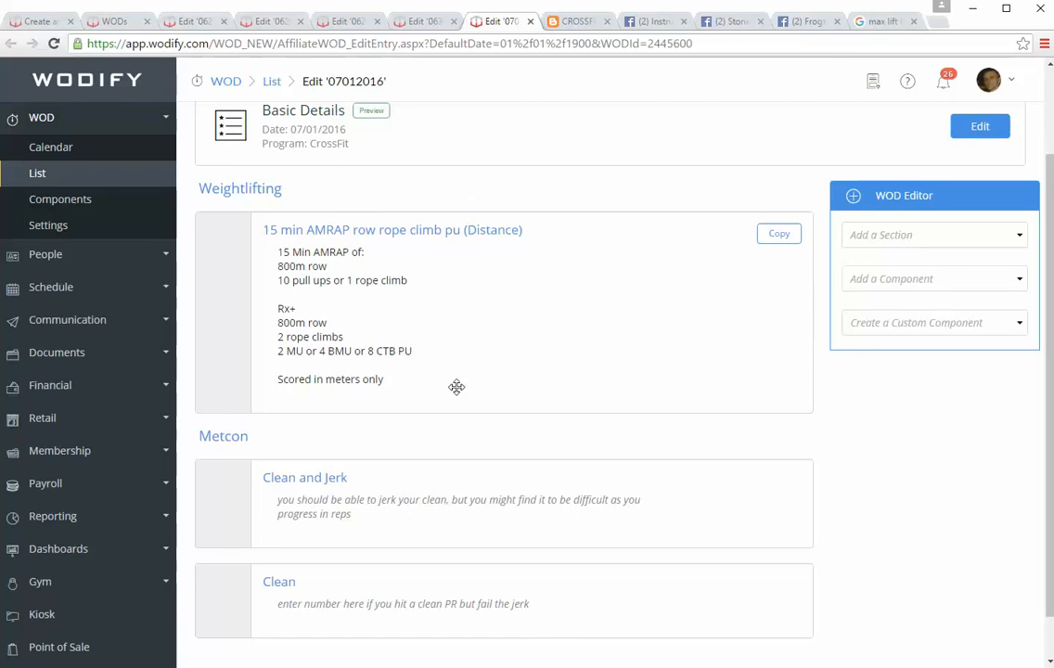
mouse_move(412, 330)
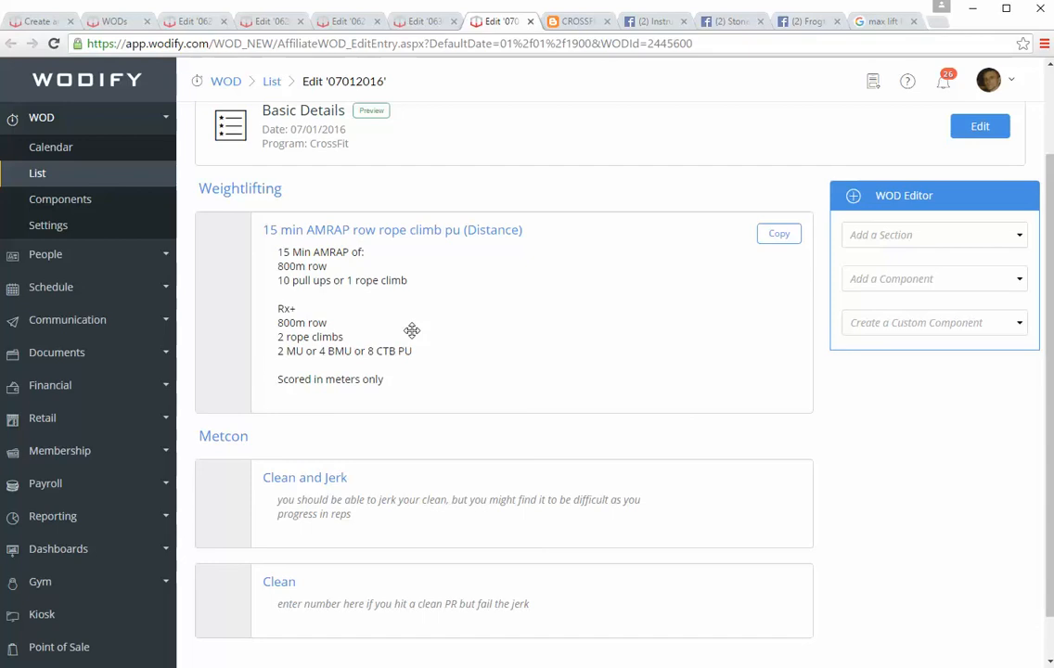
mouse_move(433, 410)
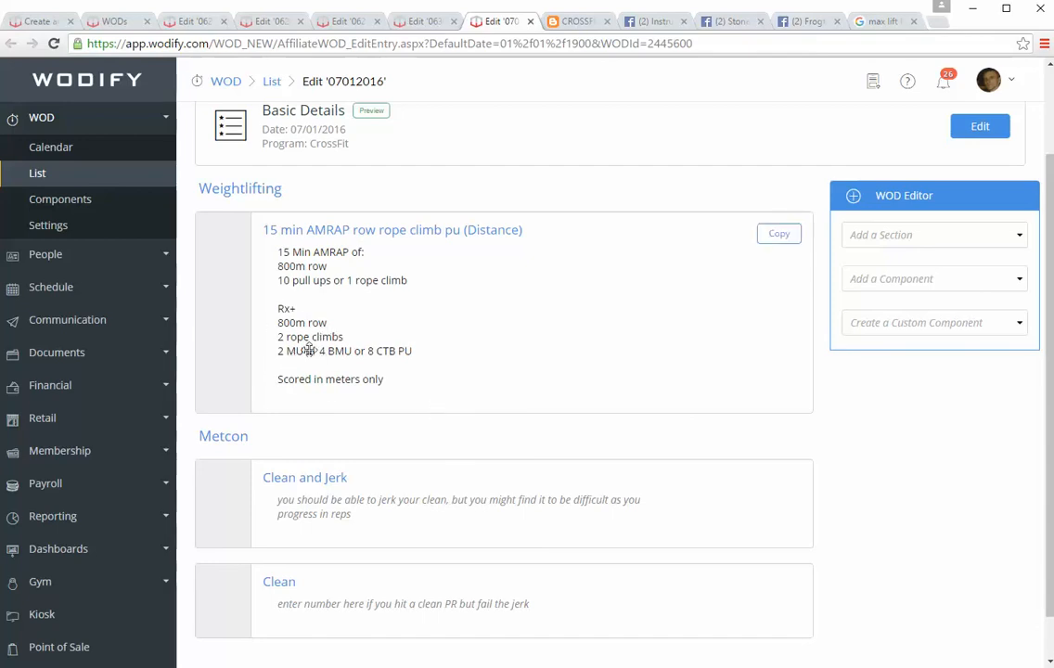
mouse_move(386, 475)
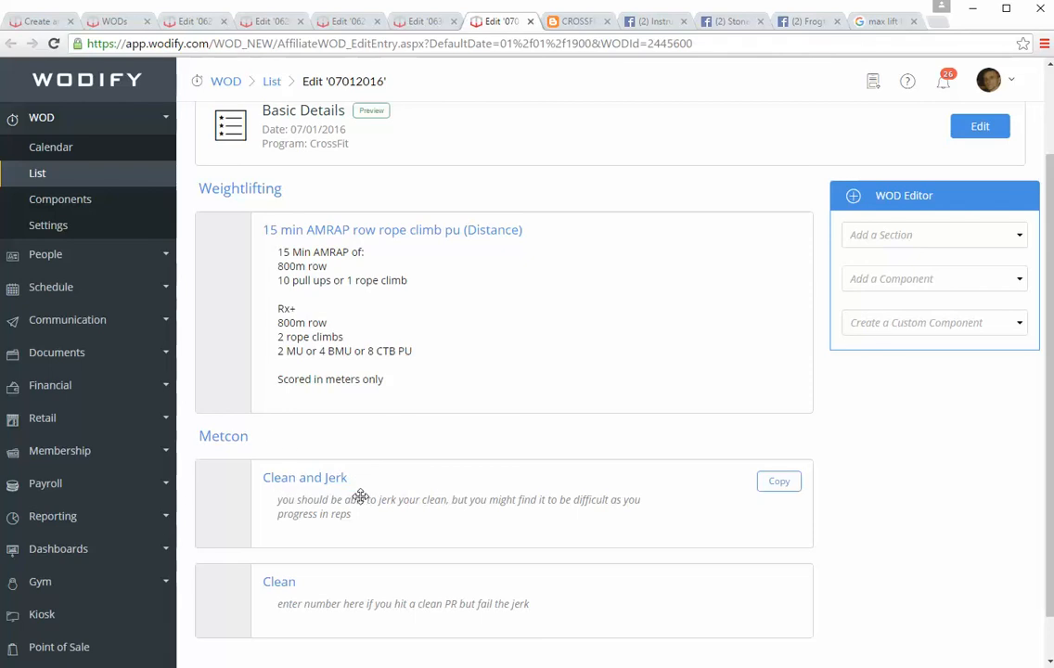
scroll(down, 3)
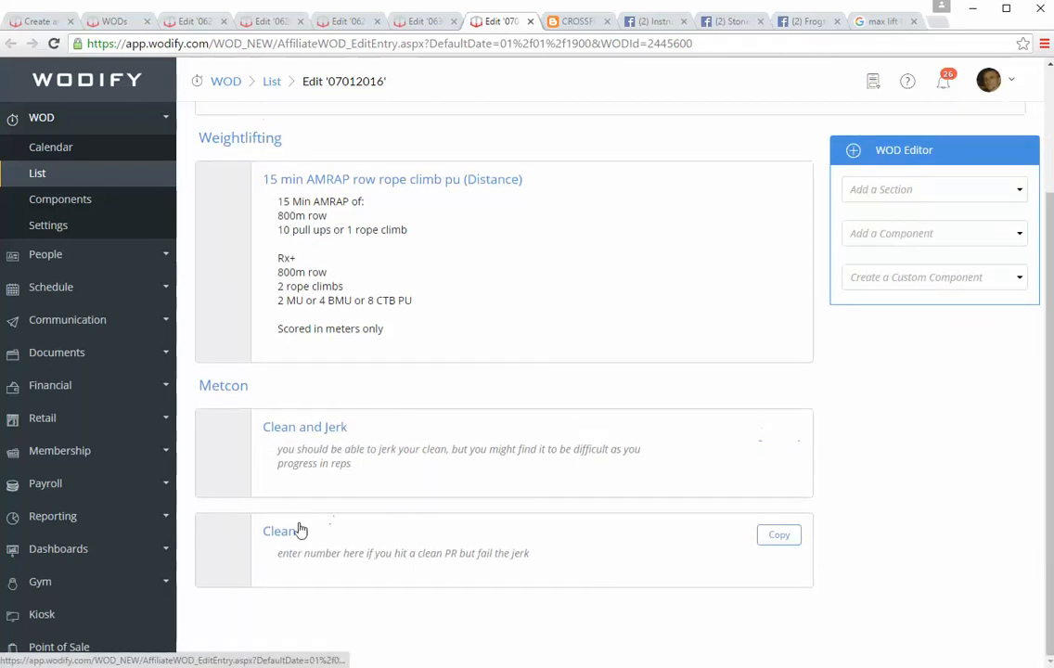
mouse_move(290, 542)
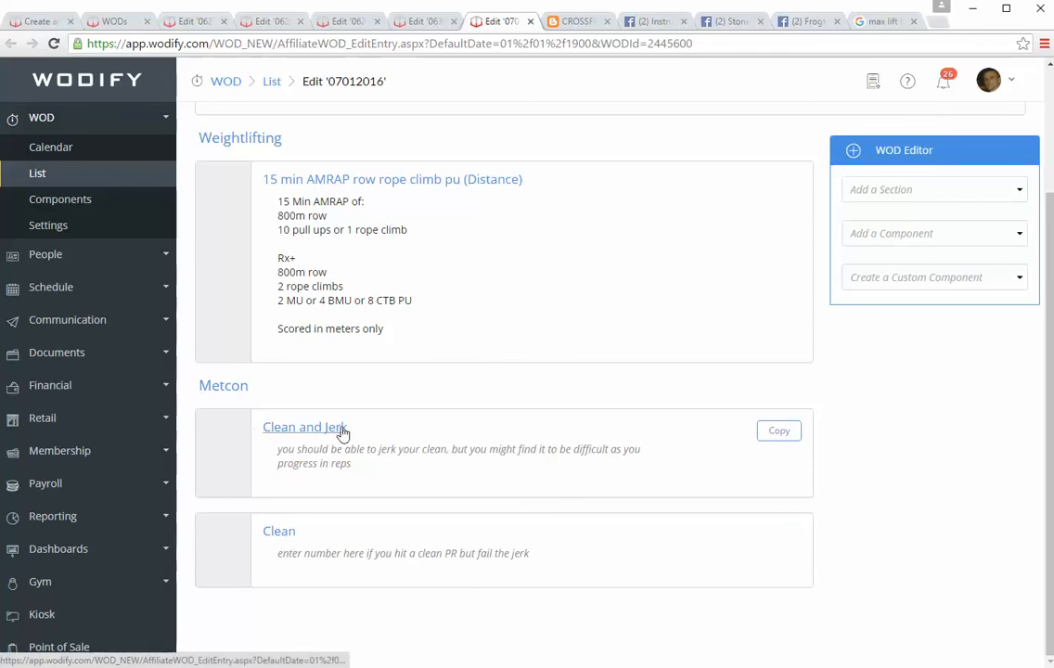
mouse_move(304, 549)
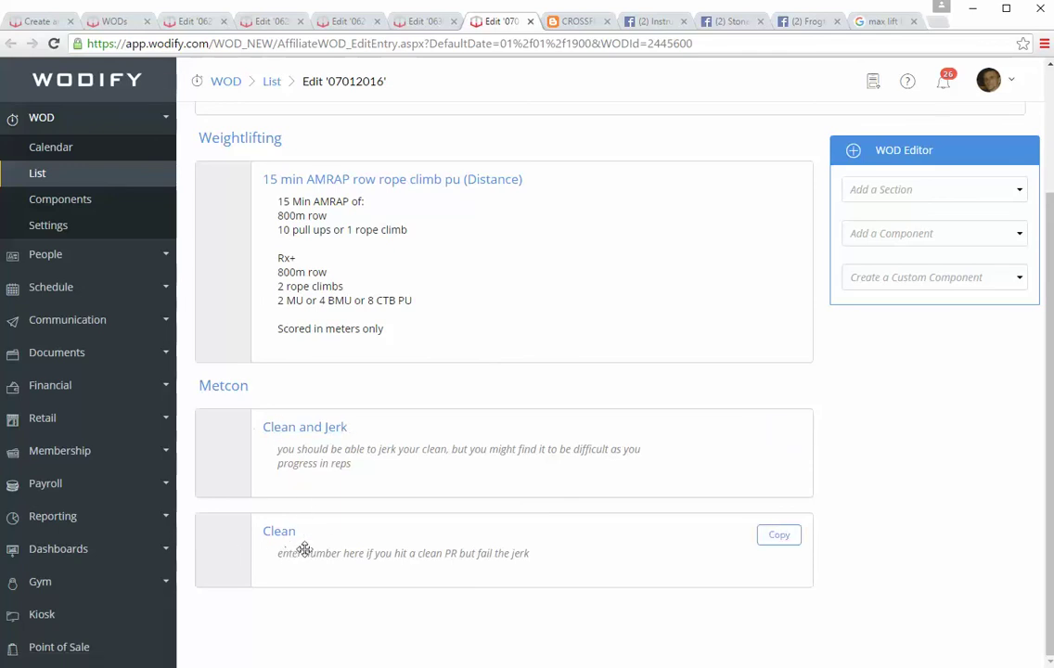